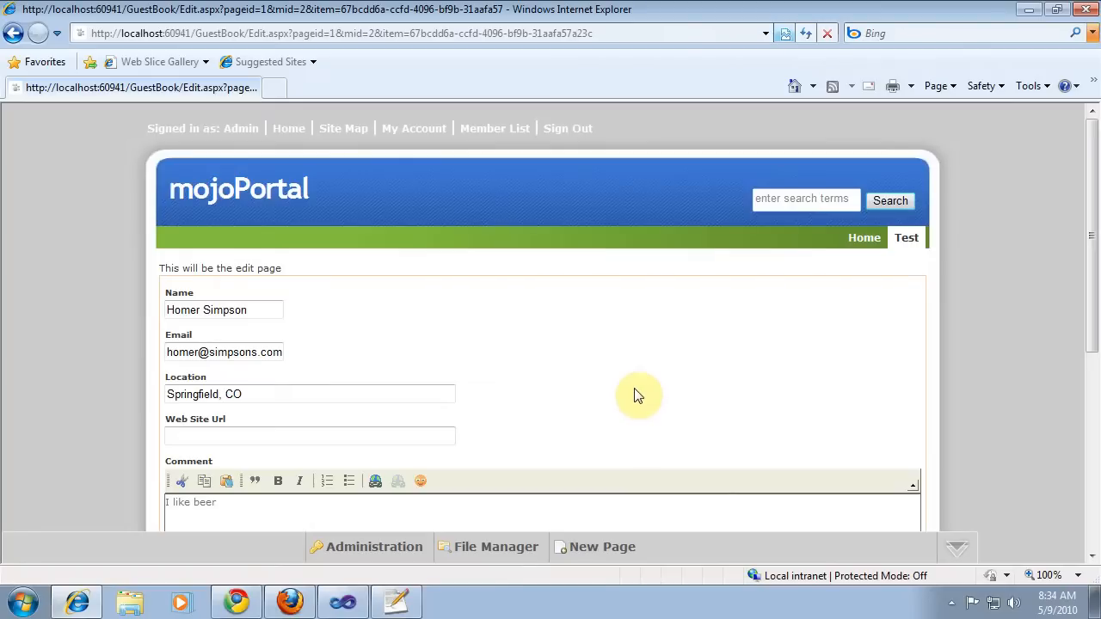
Step: Look over the prefilled guestbook edit page in Internet Explorer
scroll(down, 3)
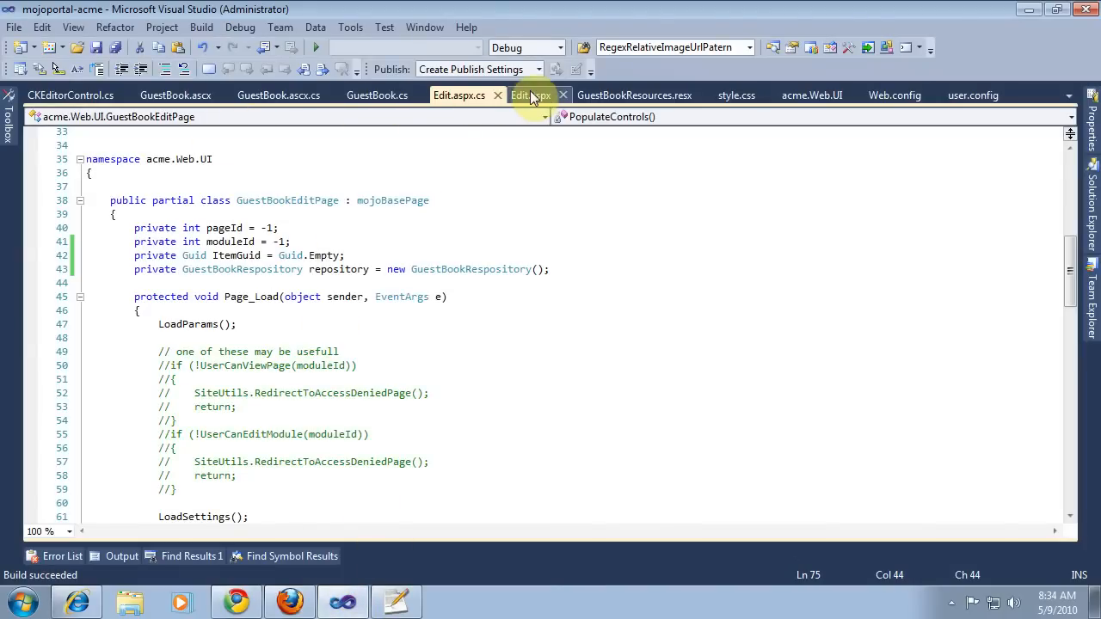
Step: Enable the UserCanEditModule check in Page_Load and delete the commented UserCanViewPage lines
click(528, 94)
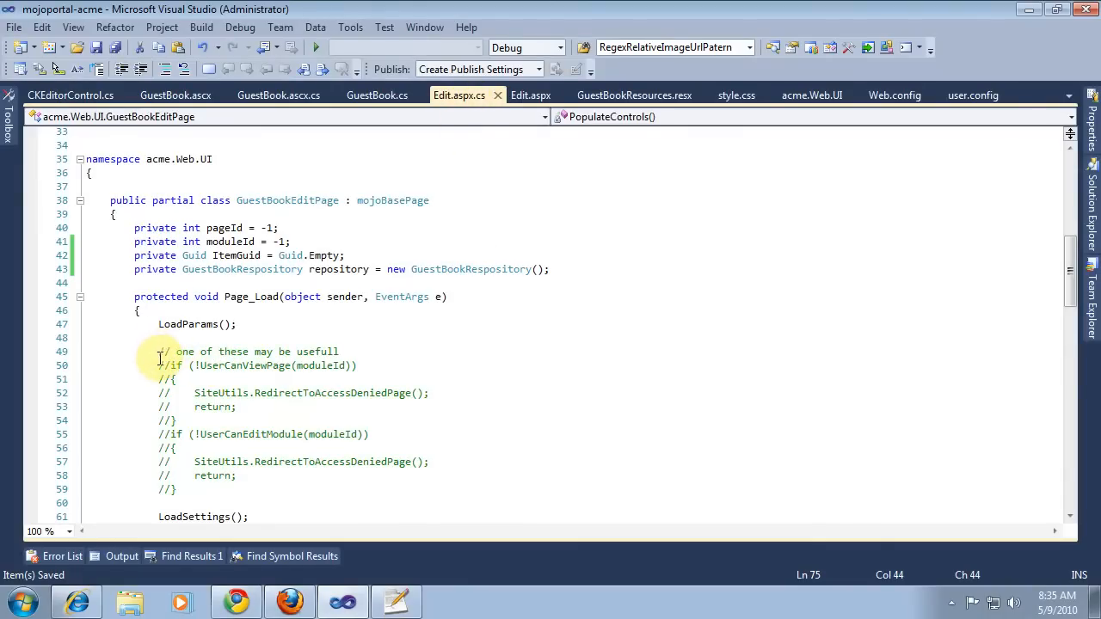
mouse_move(265, 379)
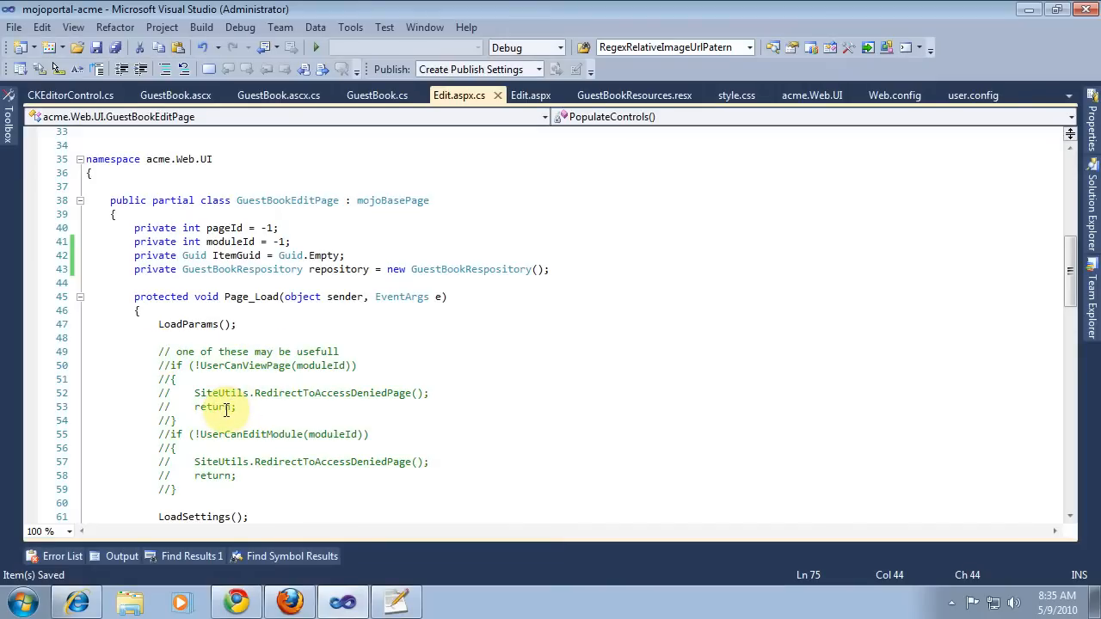
mouse_move(258, 400)
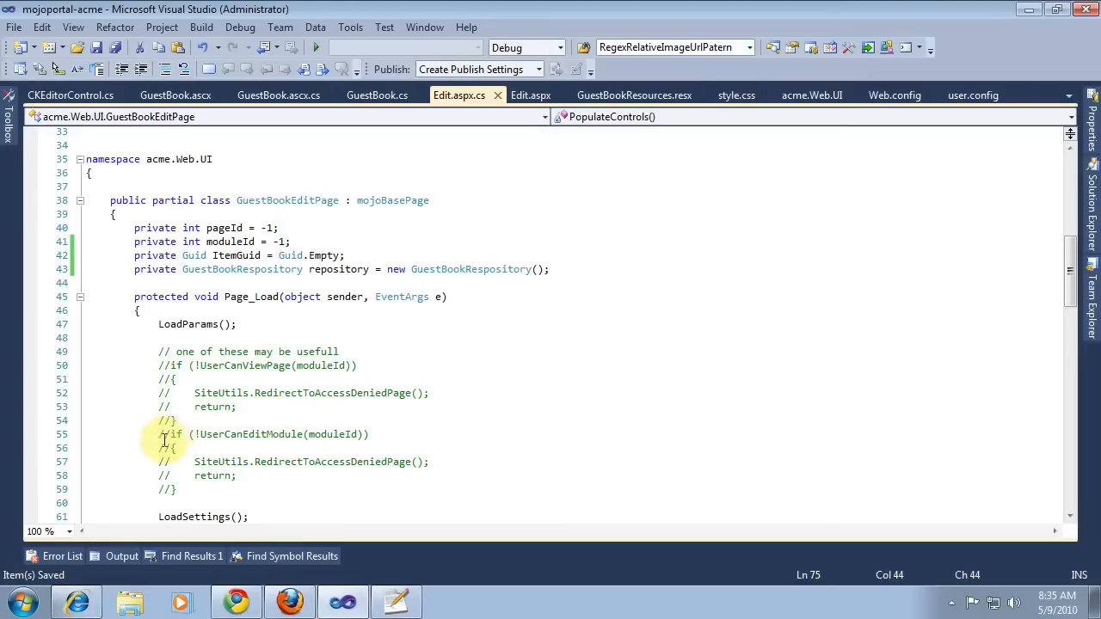
drag(158, 434, 217, 489)
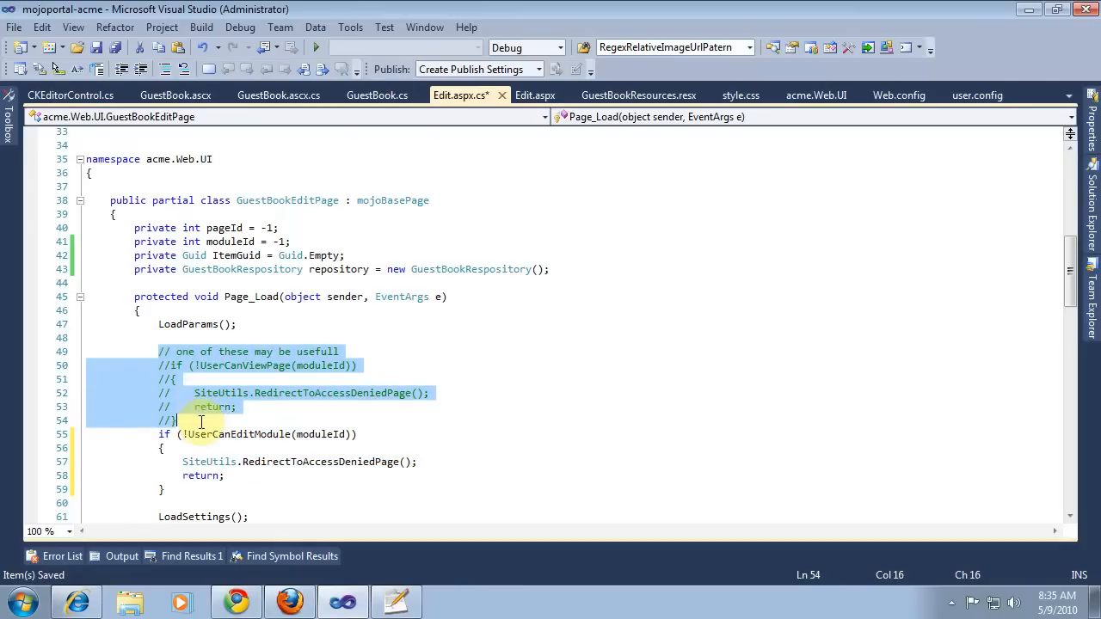
key(Delete)
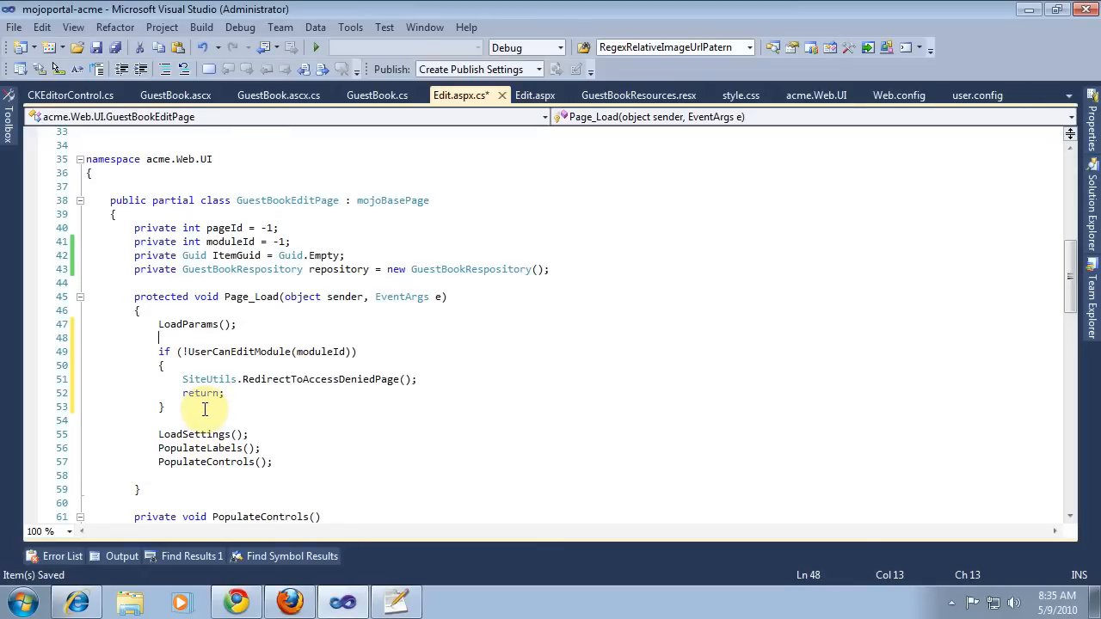
Step: Make PopulateControls return early when ItemGuid == Guid.Empty and unwrap the field assignments
scroll(down, 3)
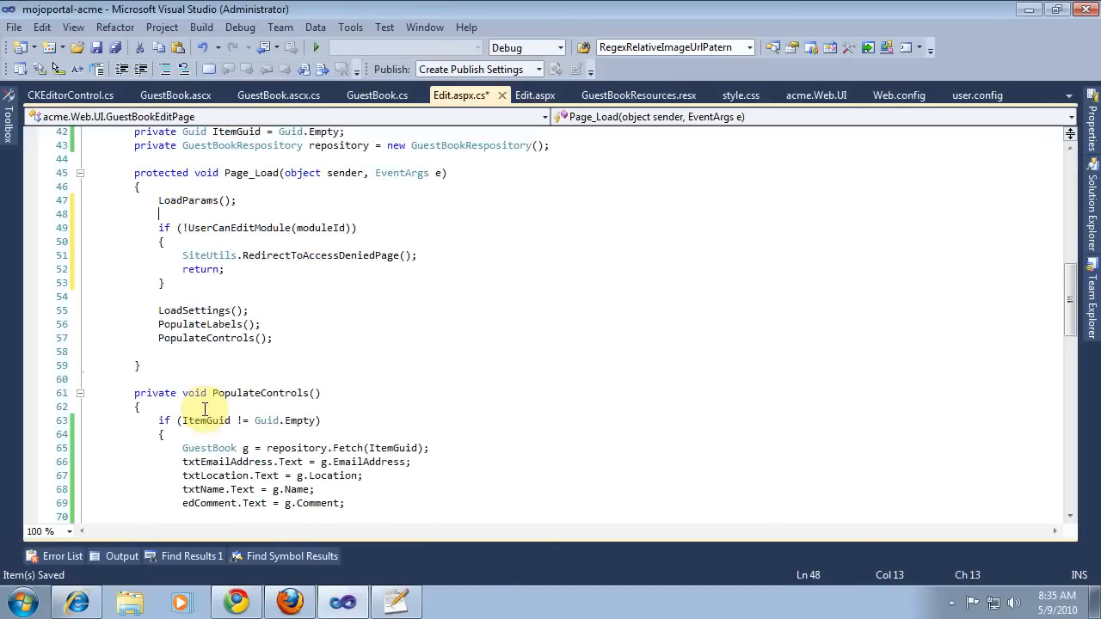
scroll(down, 3)
text(=)
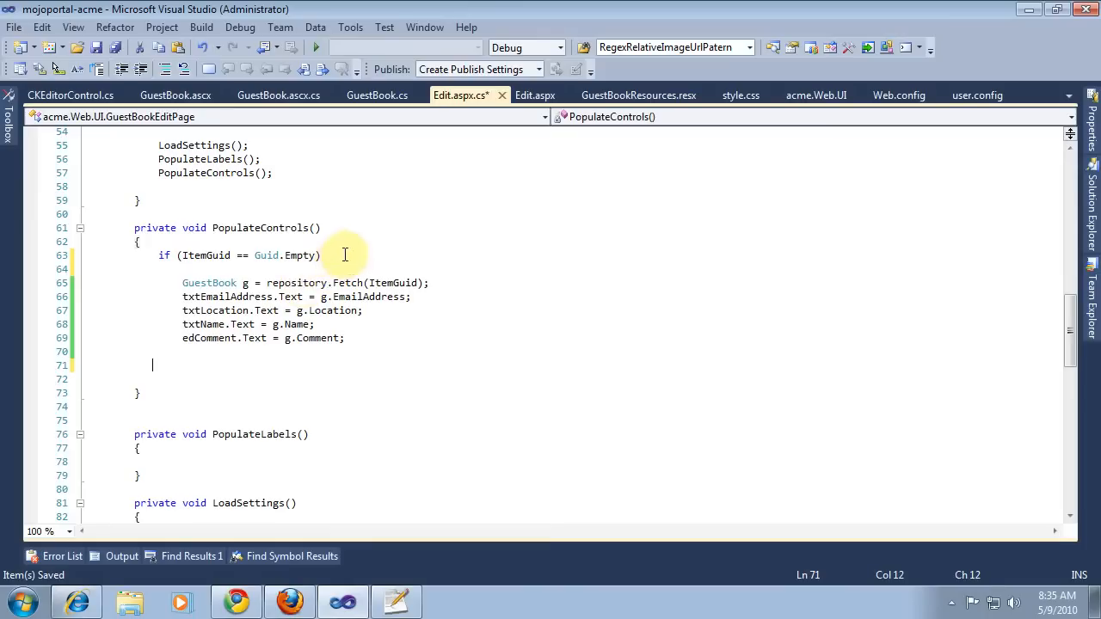
text({re)
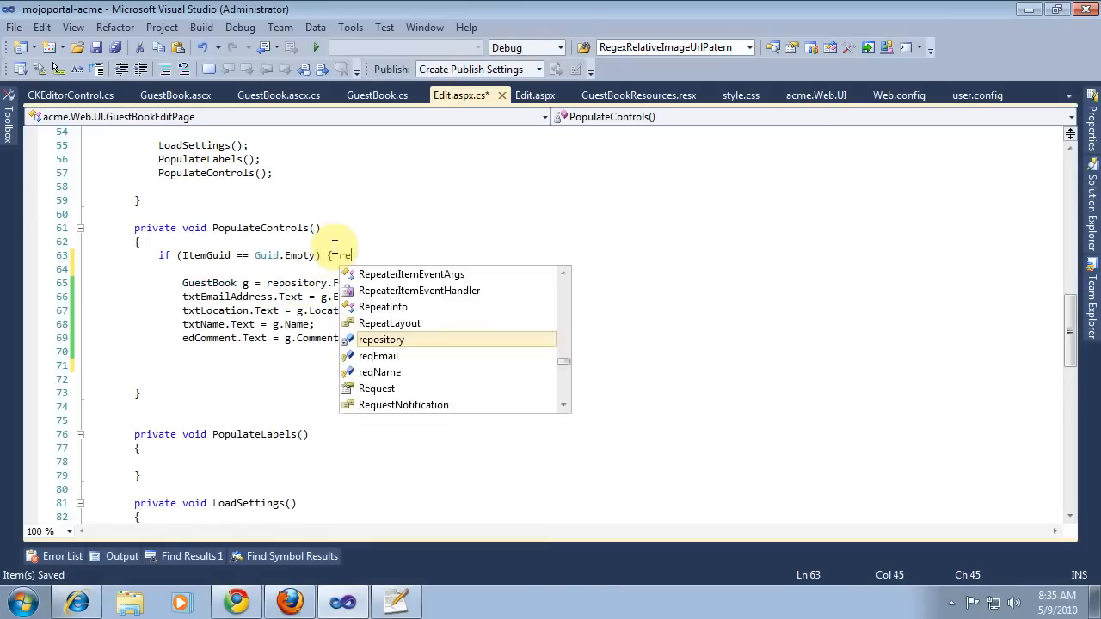
text(turn;)
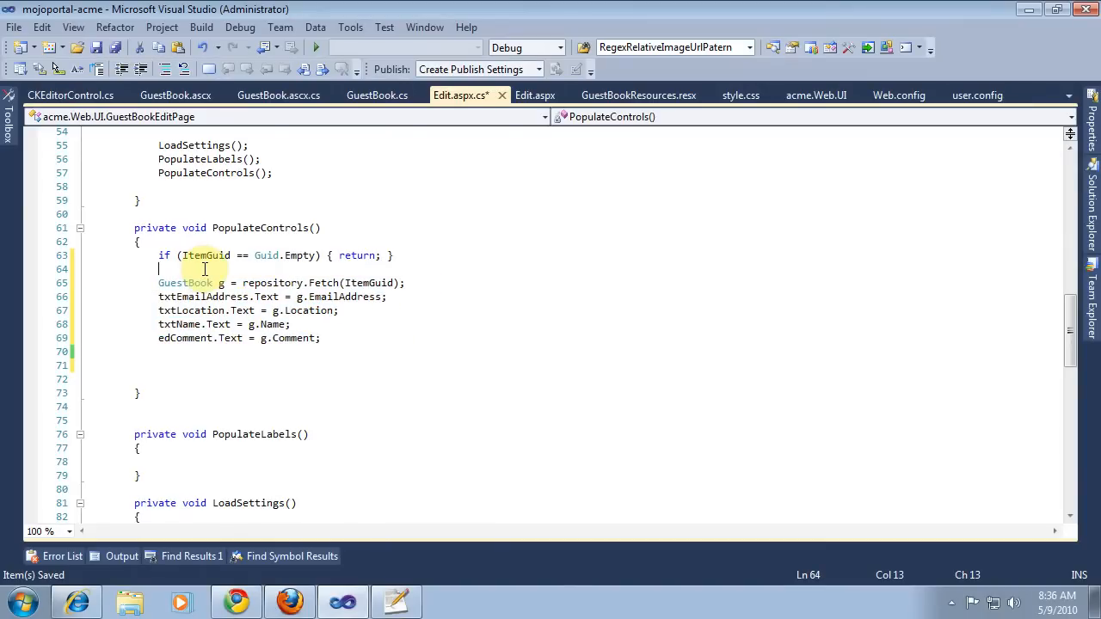
scroll(down, 3)
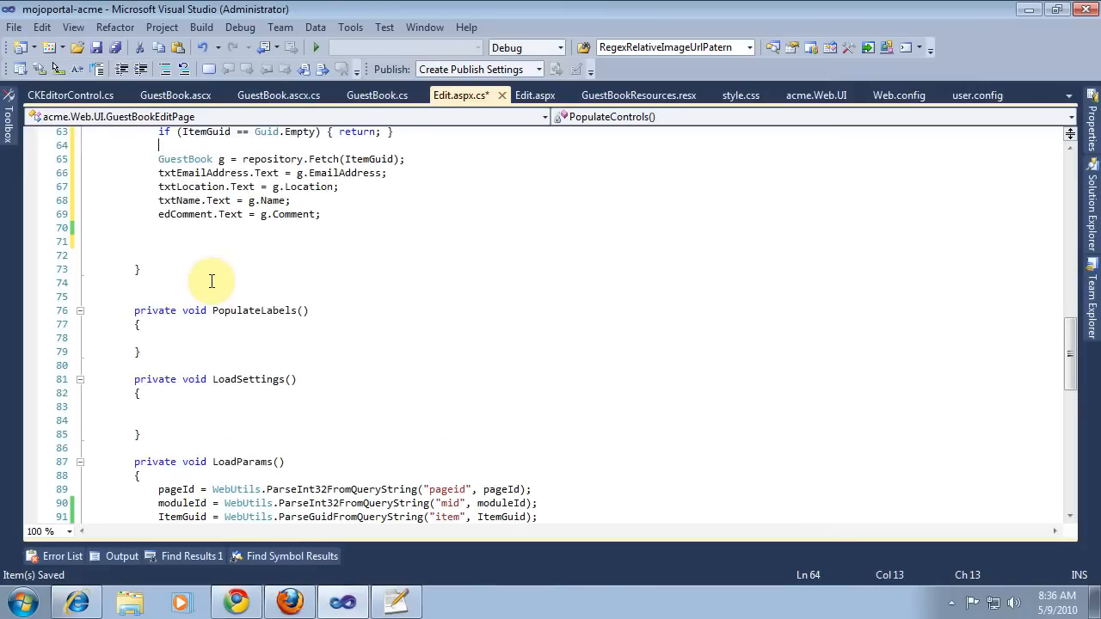
Step: Add a btnDelete asp:Button with CausesValidation="false" below btnSubmit in Edit.aspx
click(536, 95)
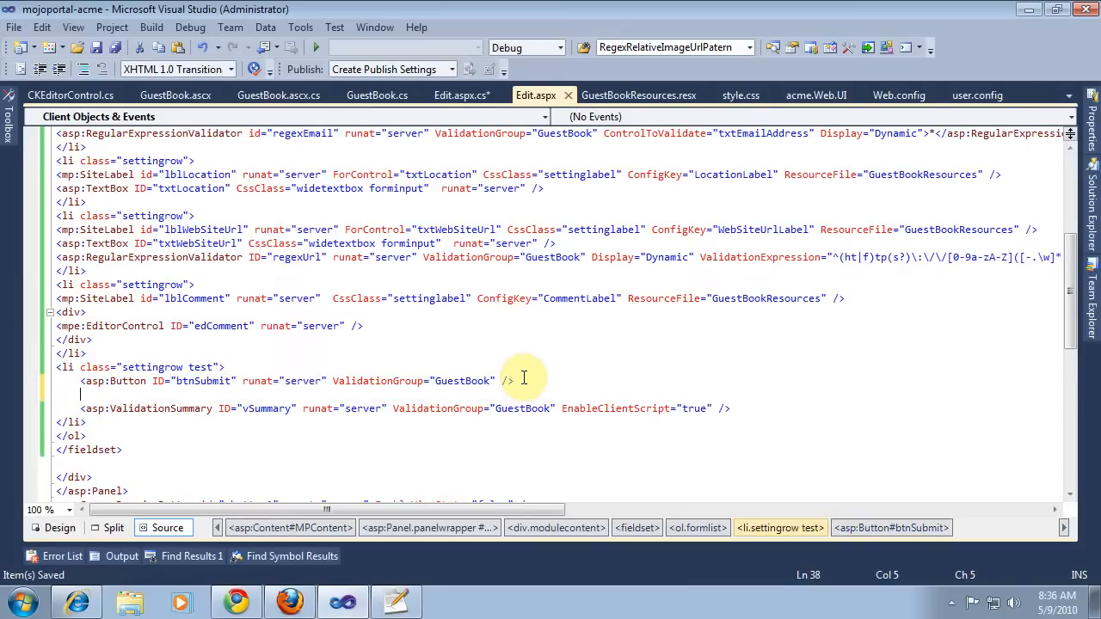
text(<asp:Button ID="Button1" runat="server" ValidationGroup="GuestBook" />)
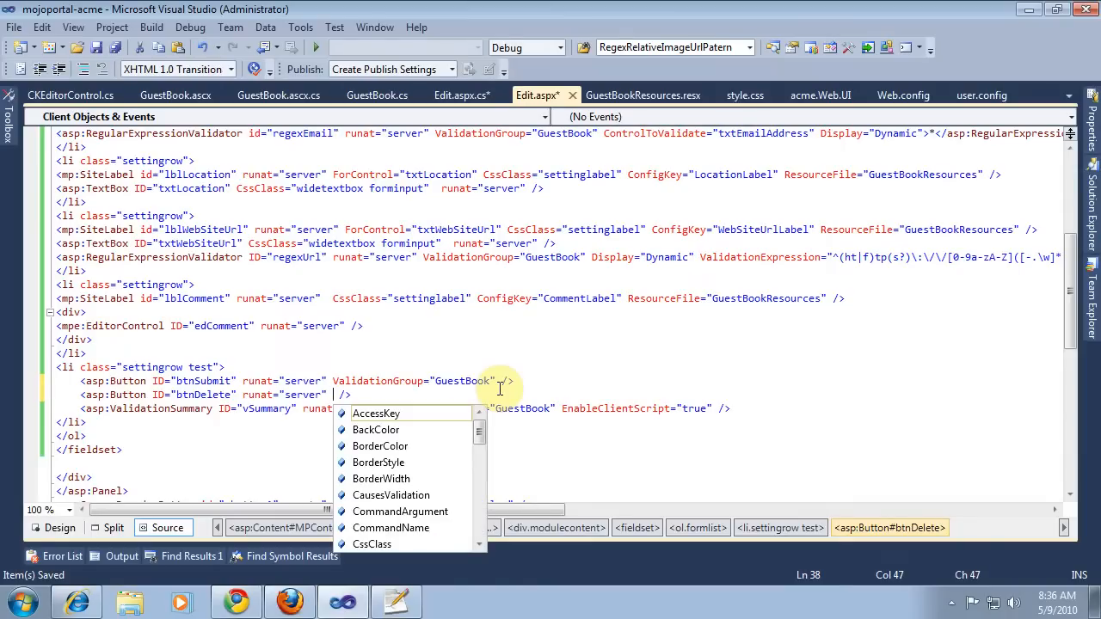
text(CausesValidation)
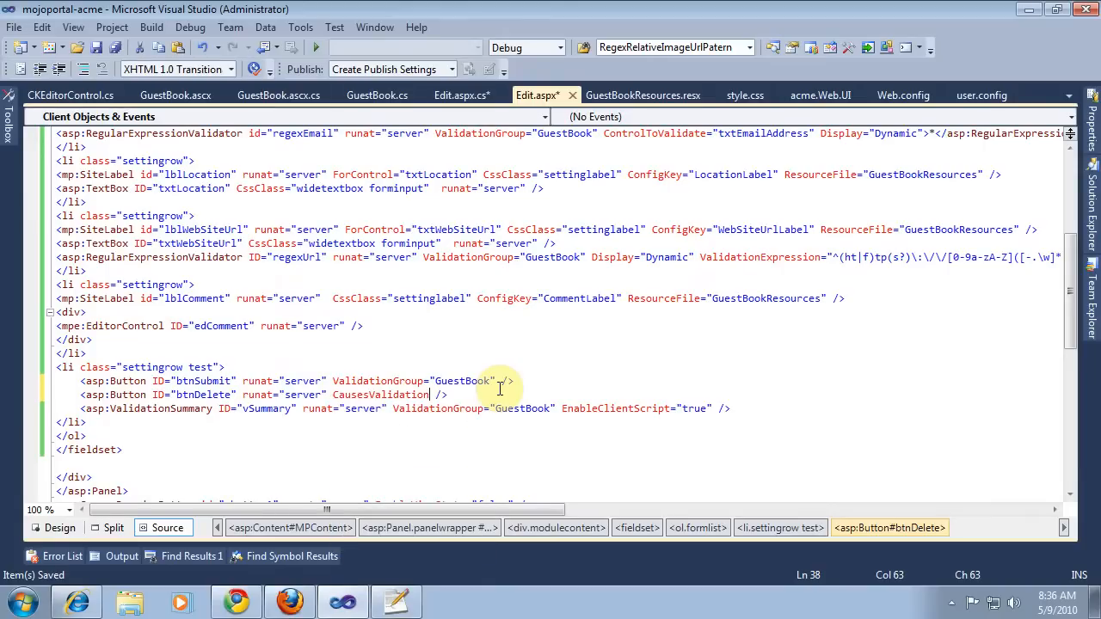
text(="false")
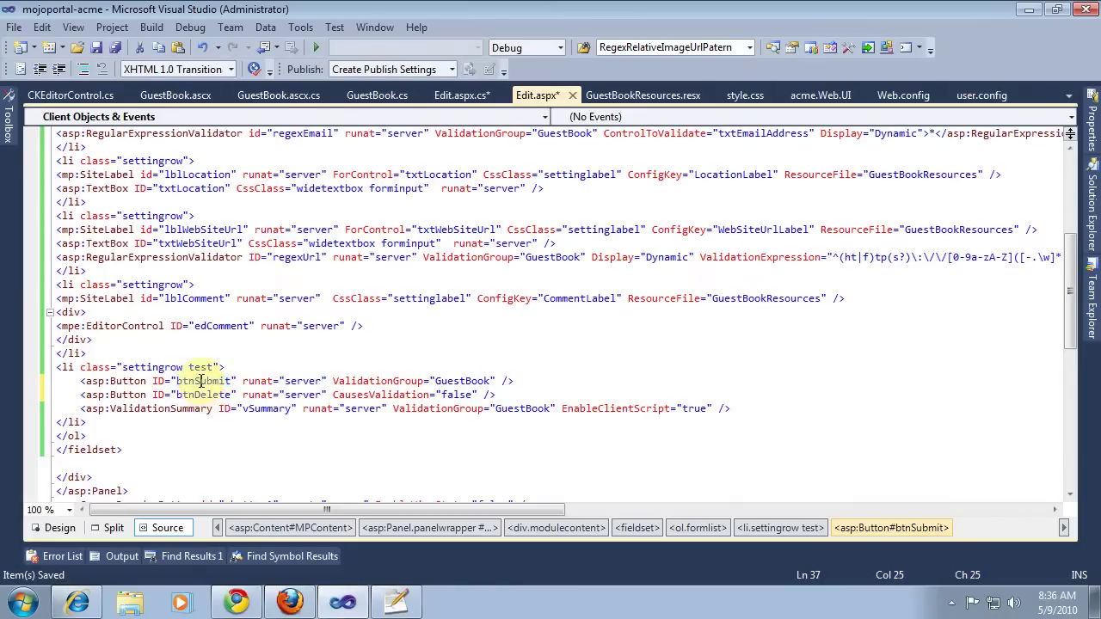
double_click(207, 381)
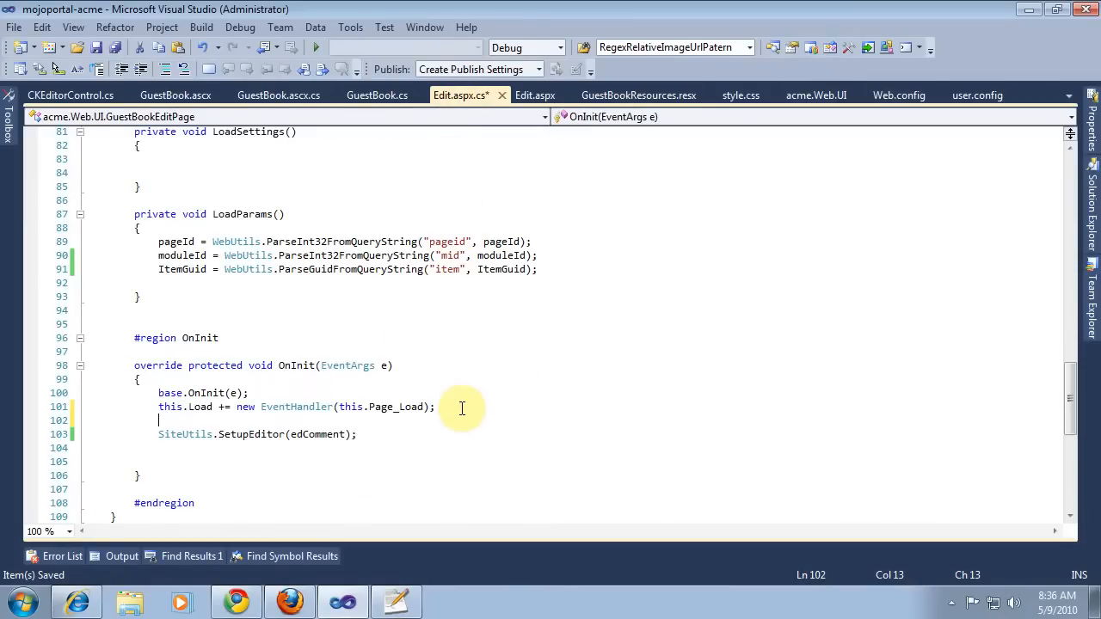
Step: Wire btnSave.Click and btnDelete.Click in OnInit, generating btnSave_Click and btnDelete_Click stubs
text(btnSave)
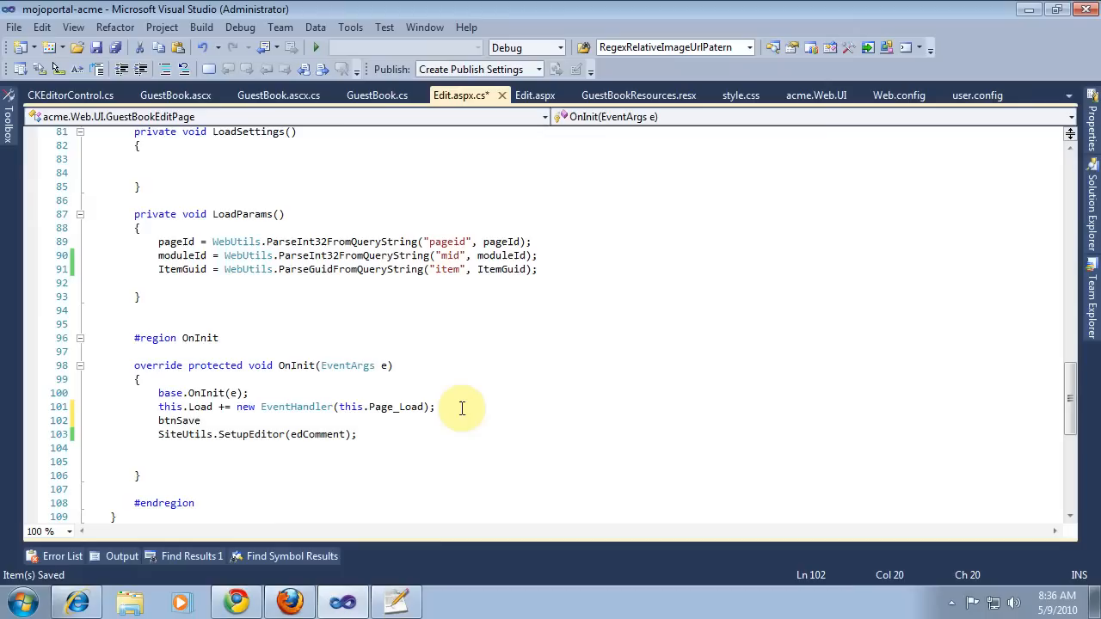
text(.Click += new EventHandler()
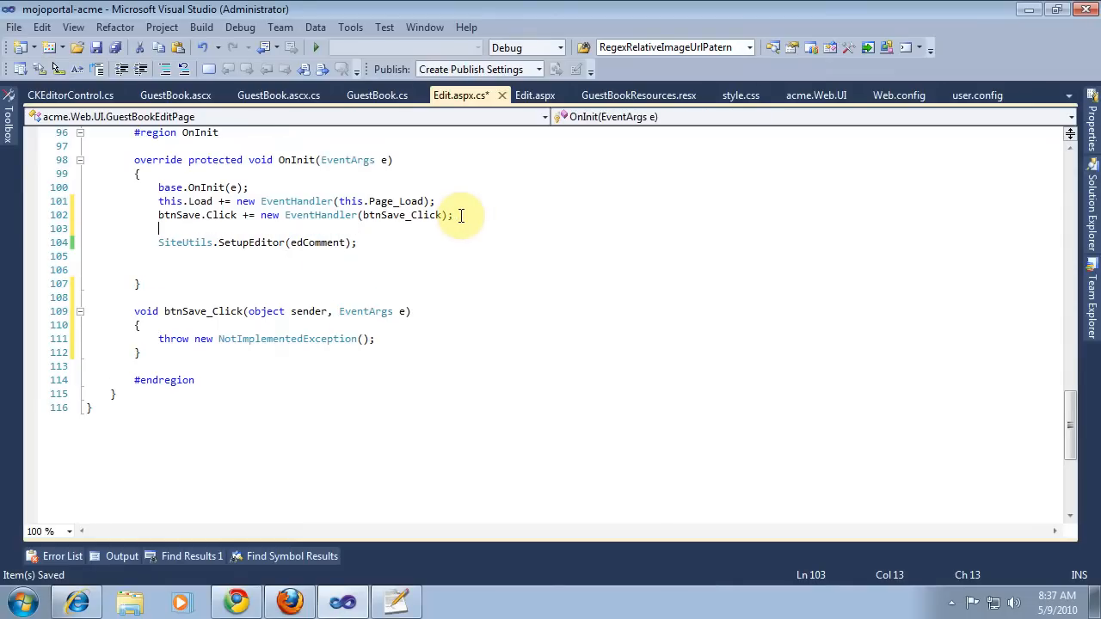
text(bt)
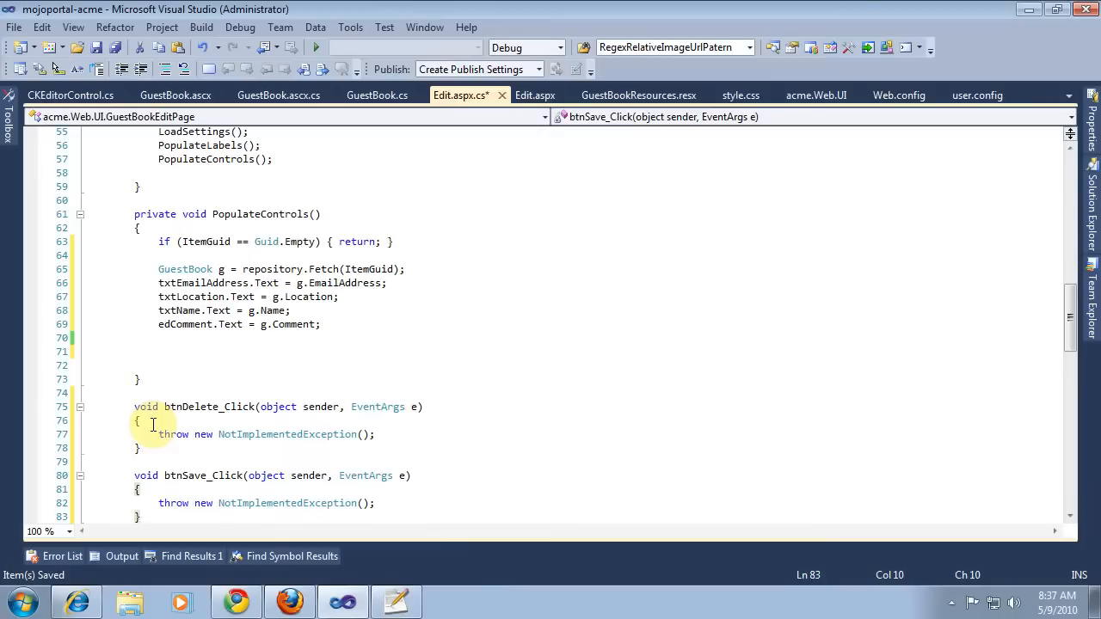
Step: In PopulateLabels set btnSave.Text = "Save" and btnDelete.Text = "Delete"
drag(158, 434, 396, 448)
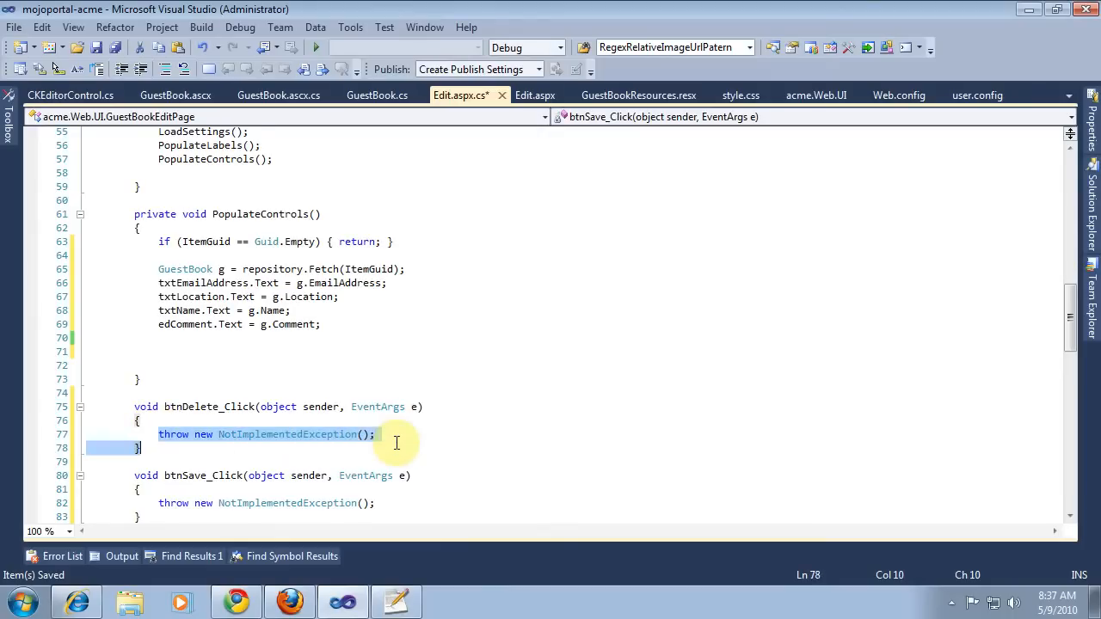
click(303, 434)
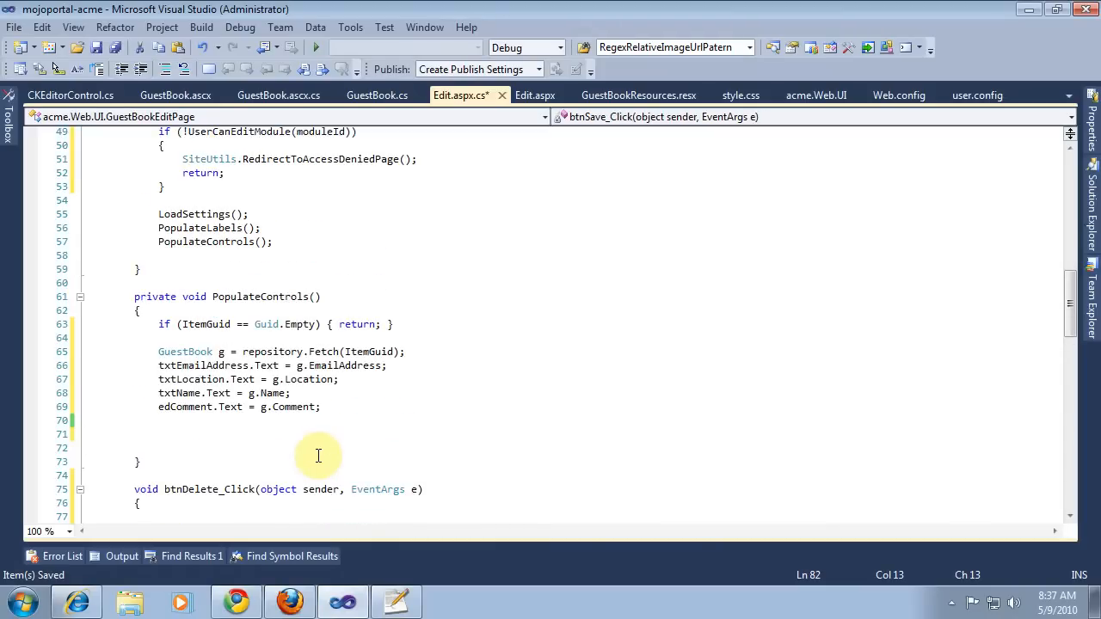
scroll(down, 3)
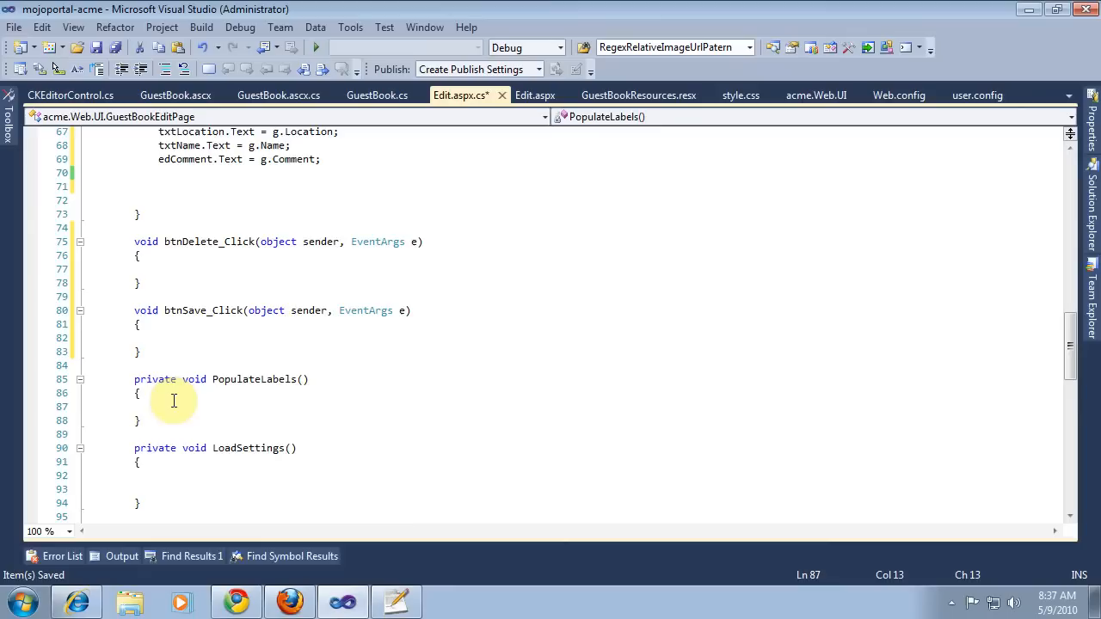
text(btnSave.t)
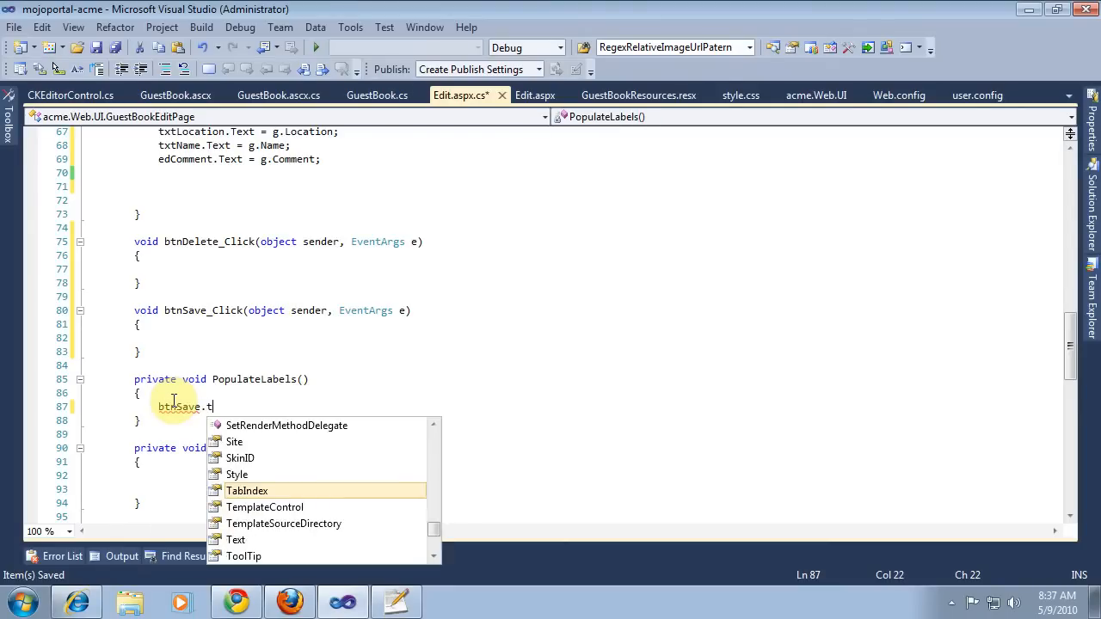
text(ext =)
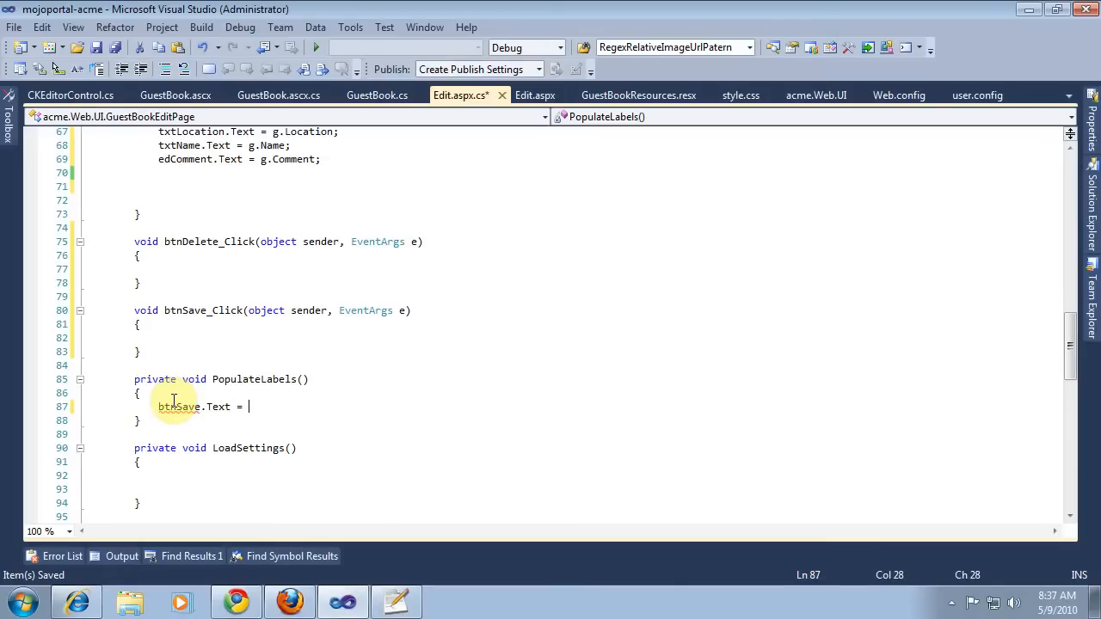
text("Save";)
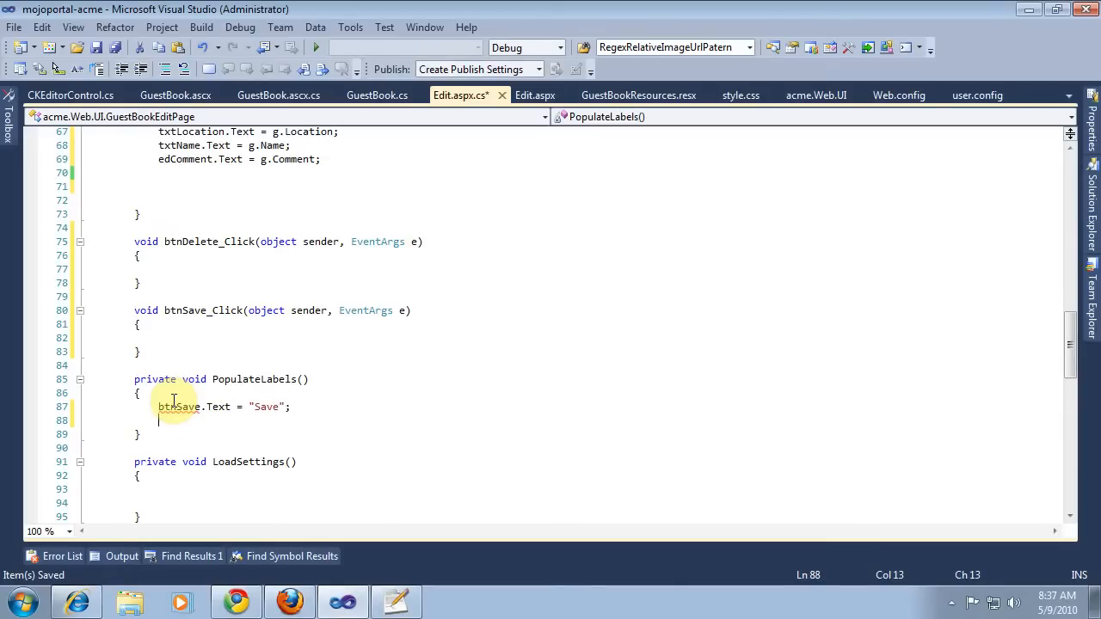
text(btnDelete)
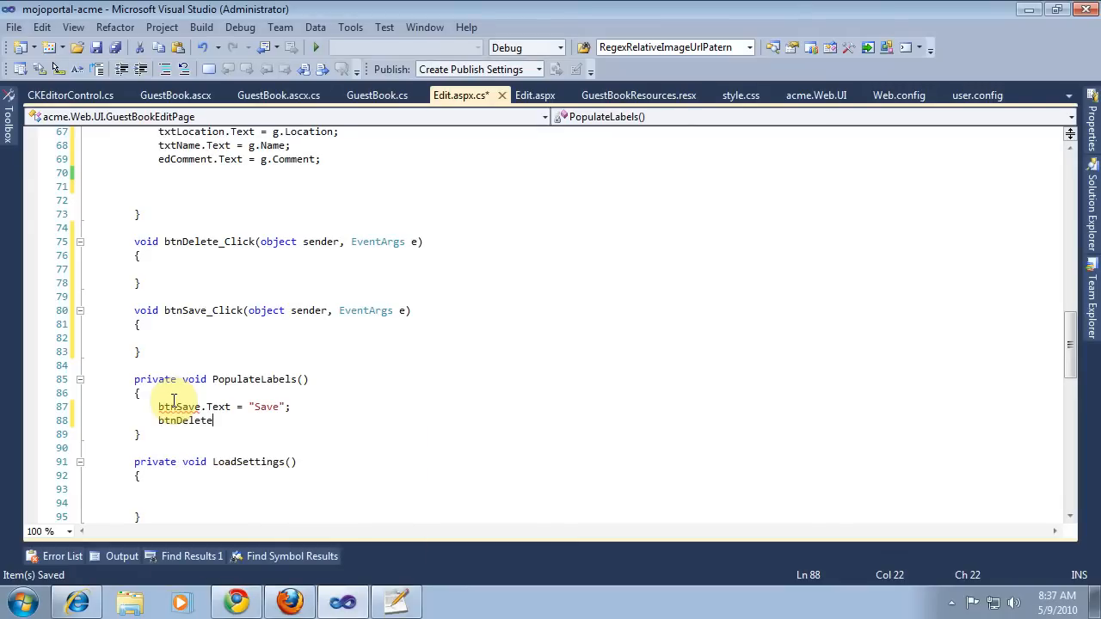
text(.t)
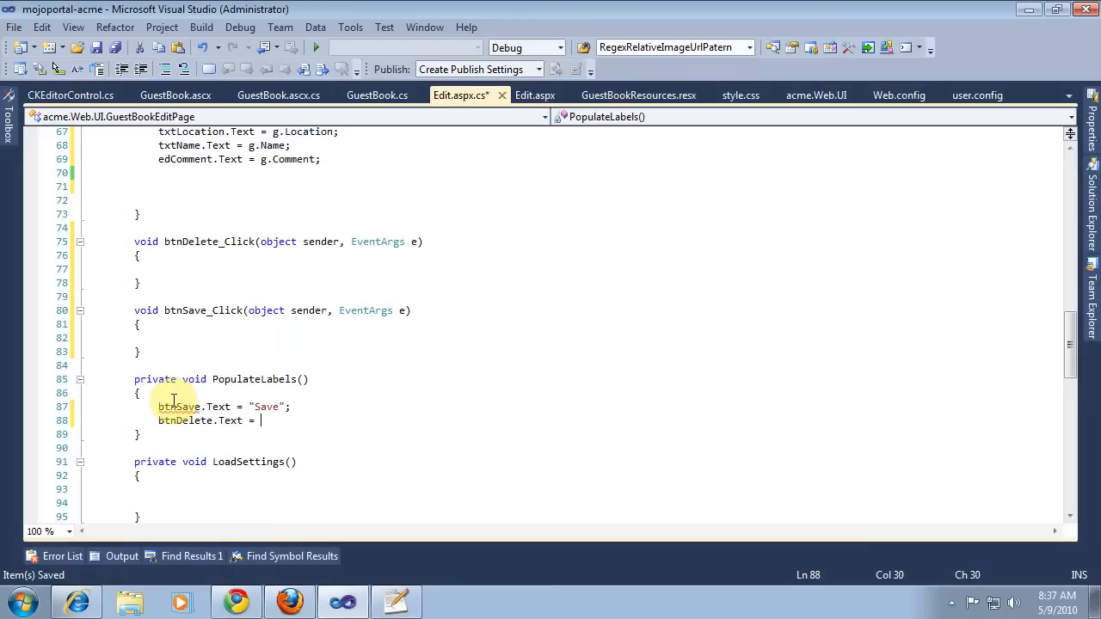
text("Delete)
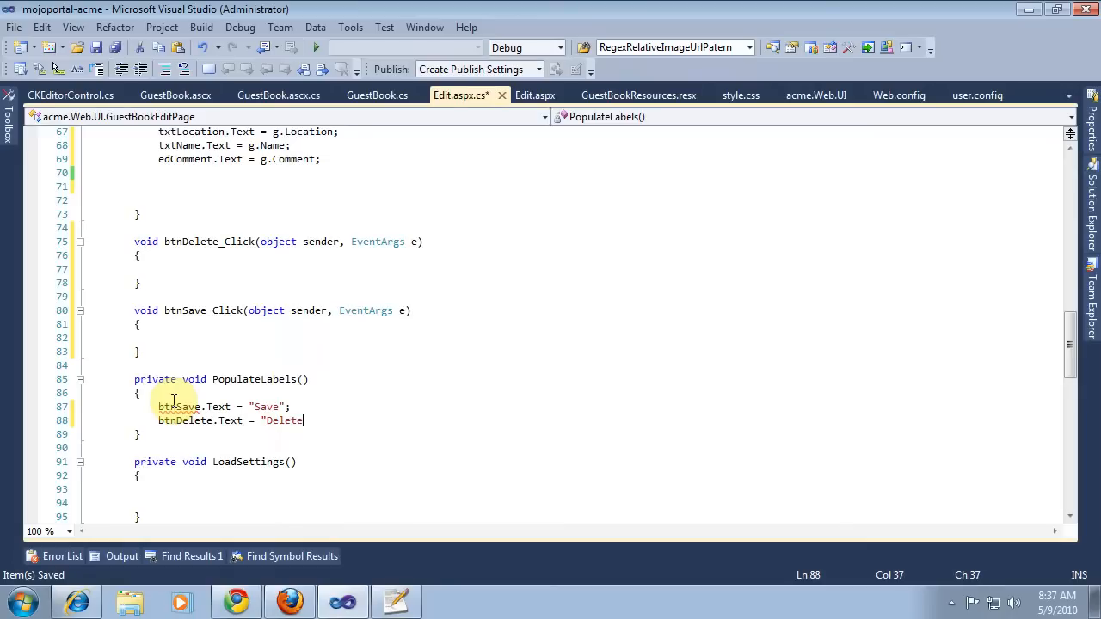
text(";)
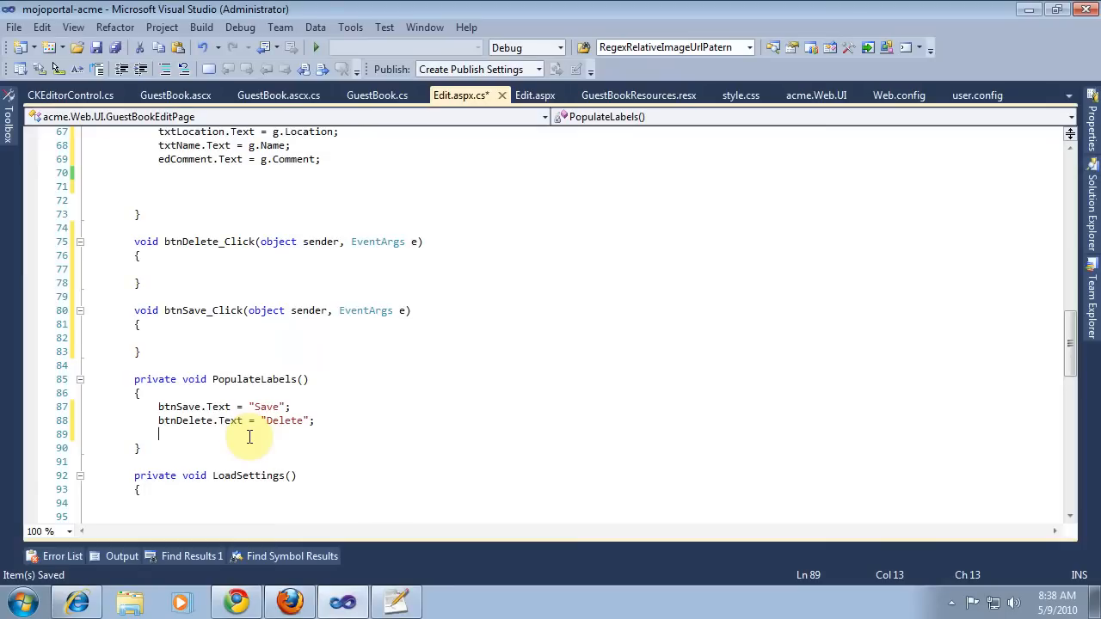
Step: Attach UIHelper.AddConfirmationDialog to btnDelete asking "Are you sure you want to delete this guest book submission?"
text(UIHelper.)
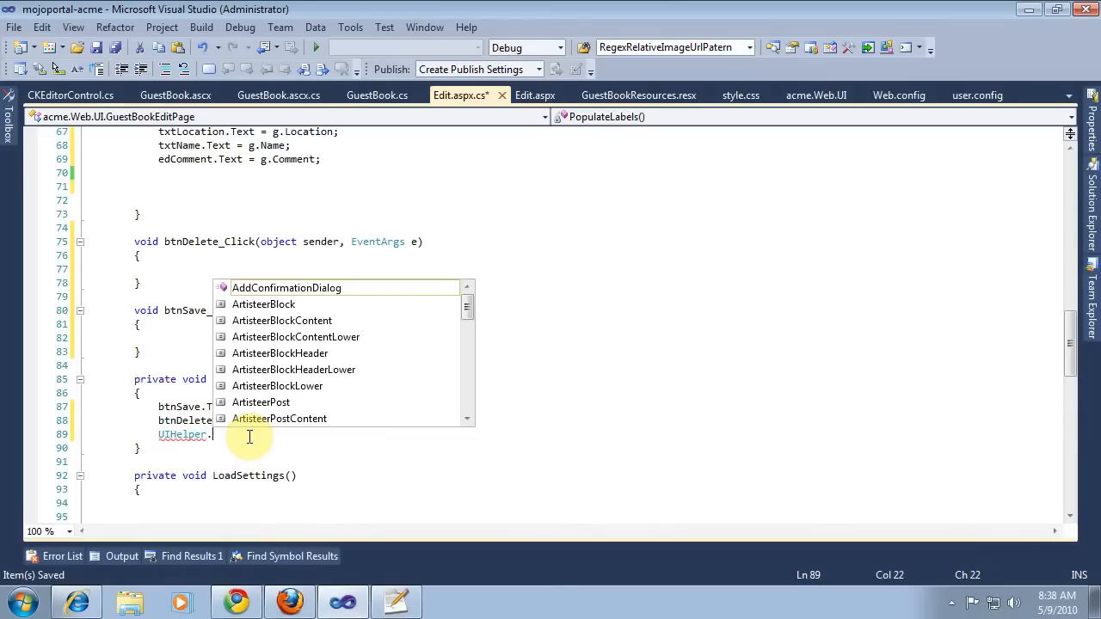
mouse_move(286, 288)
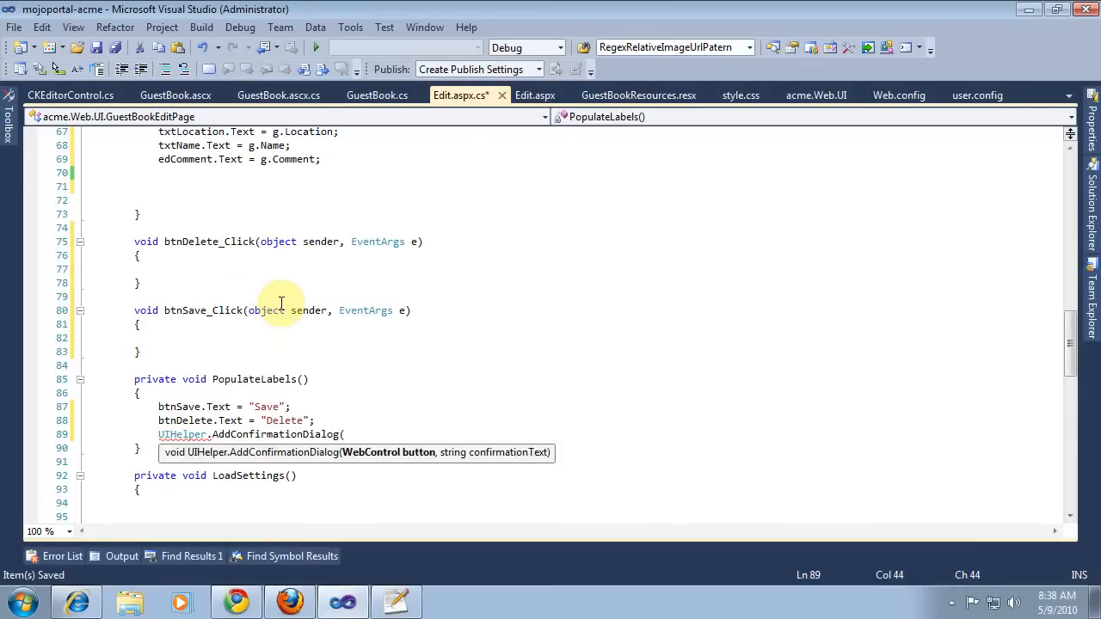
text(bt)
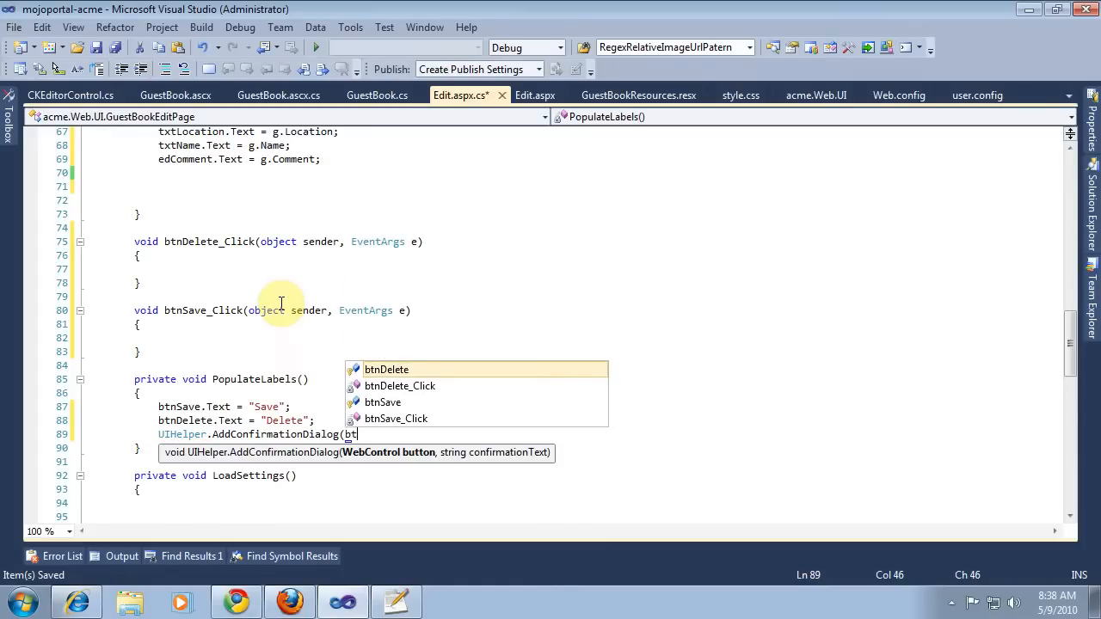
key(Tab)
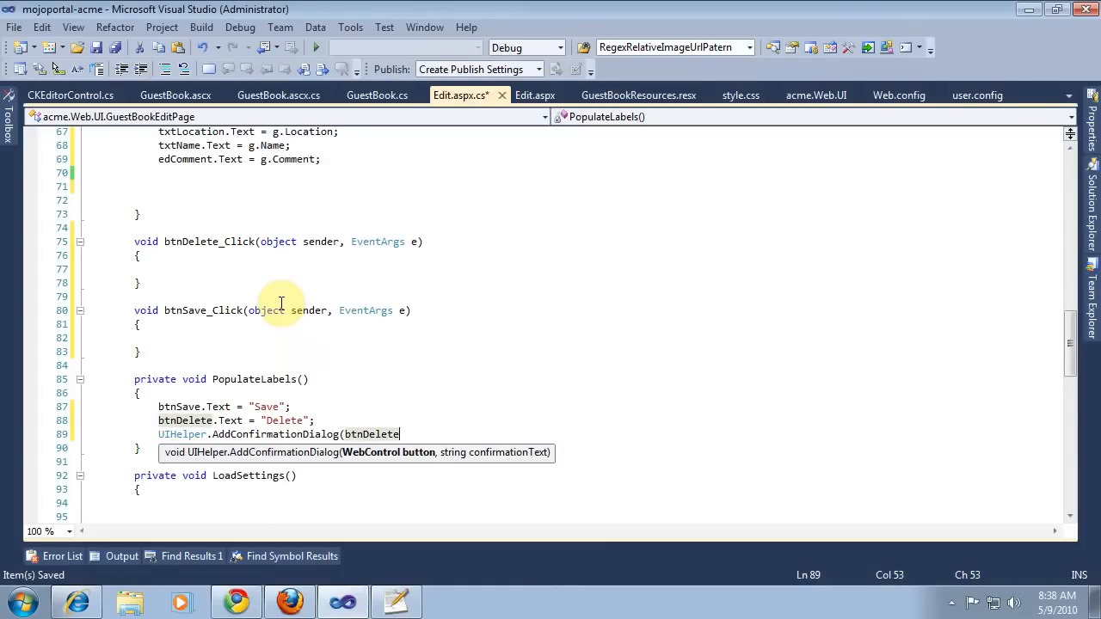
text(, ")
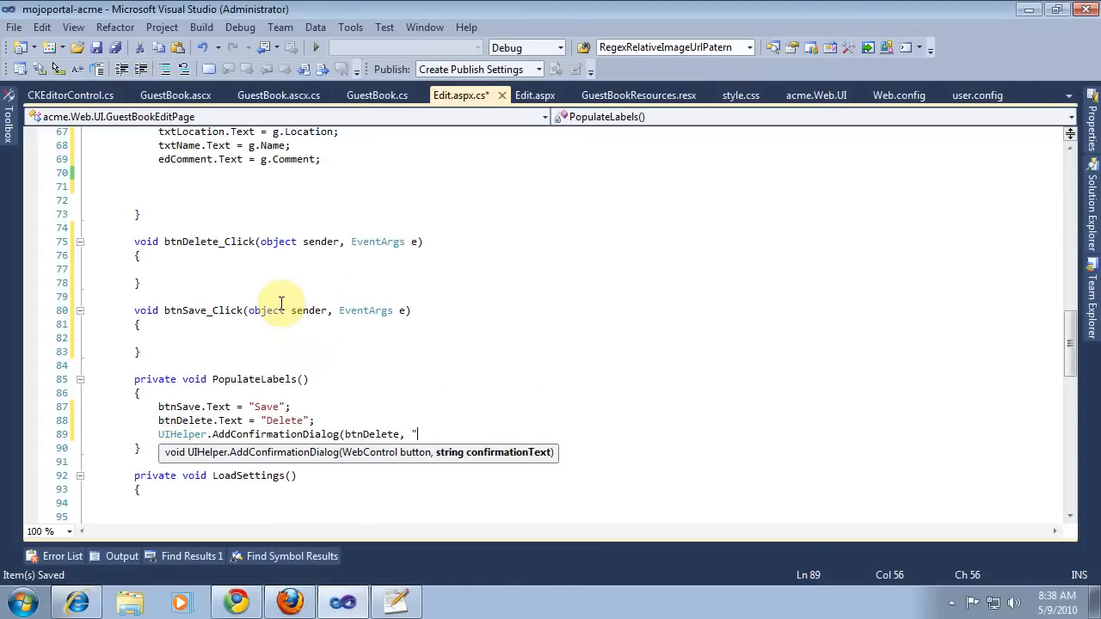
text(Are you sure you want to delete this gu)
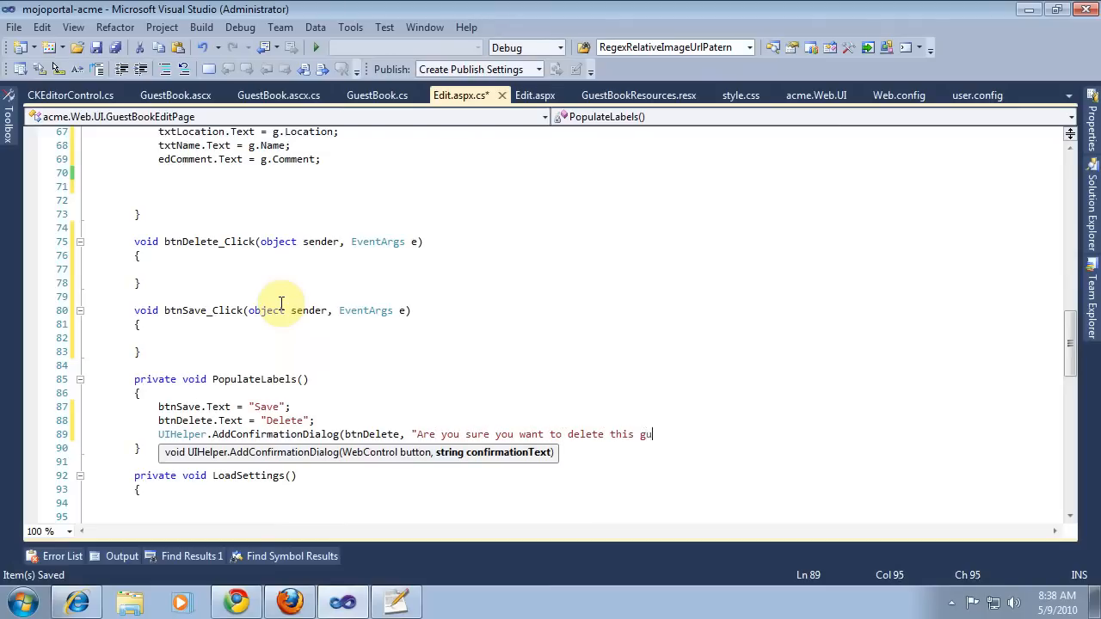
text(est book)
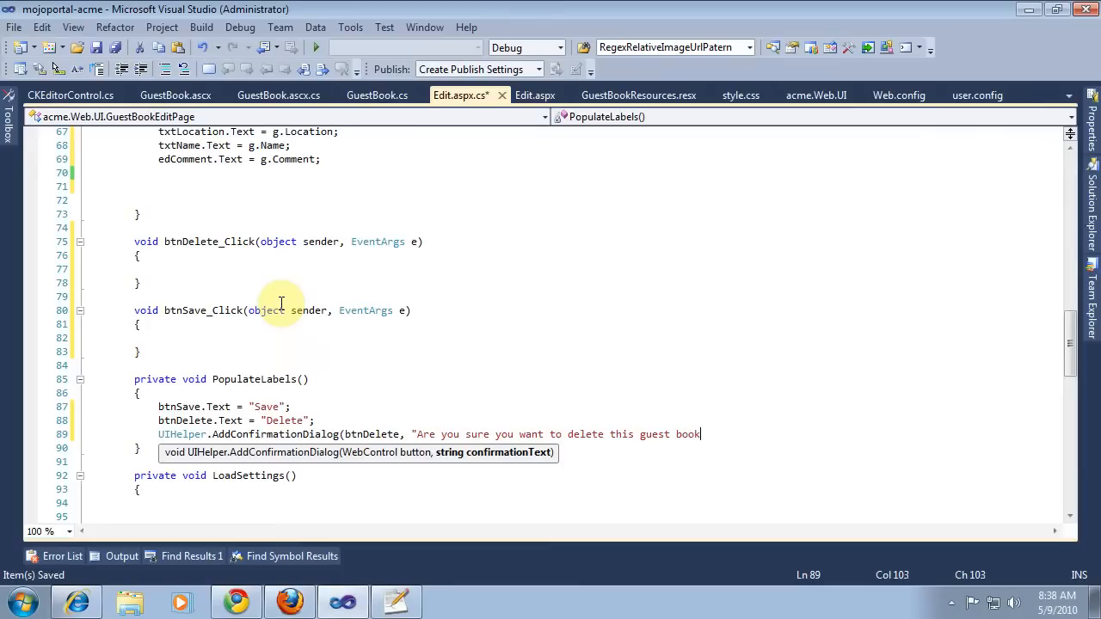
text(submission)
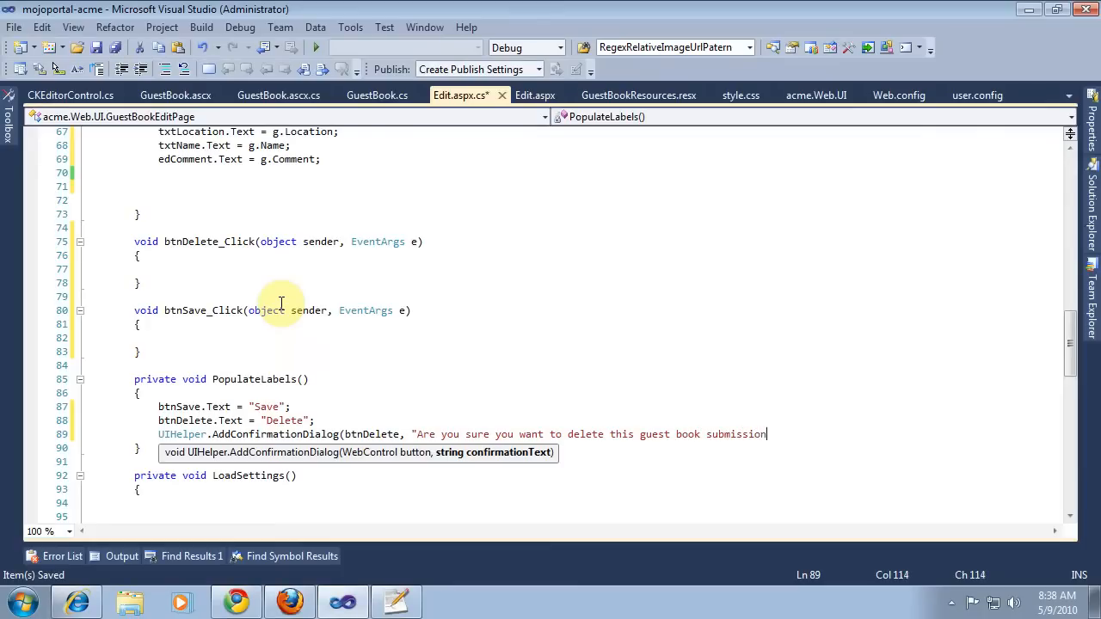
text(?");)
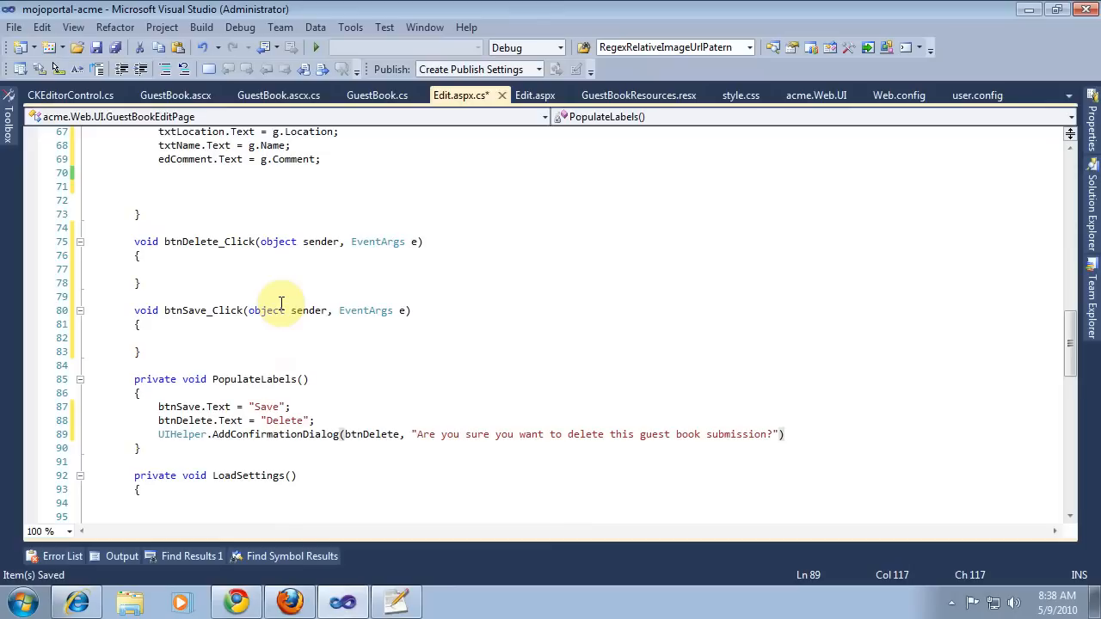
text(;)
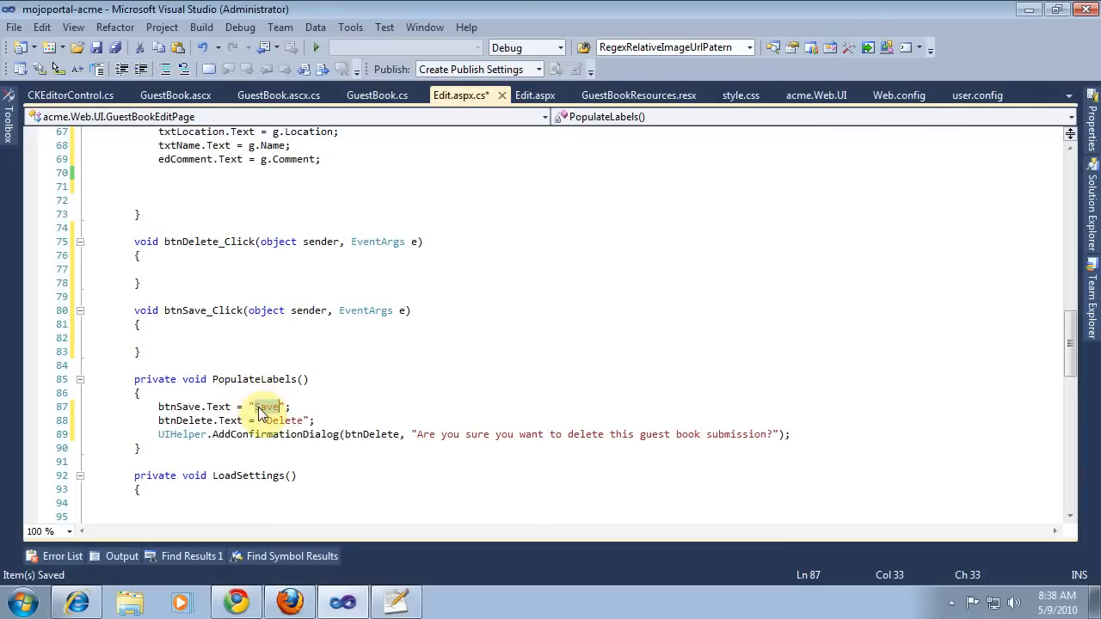
Step: Add a SaveButton = Save string to GuestBookResources.resx and use GuestBookResources.SaveButton for the save text
click(638, 95)
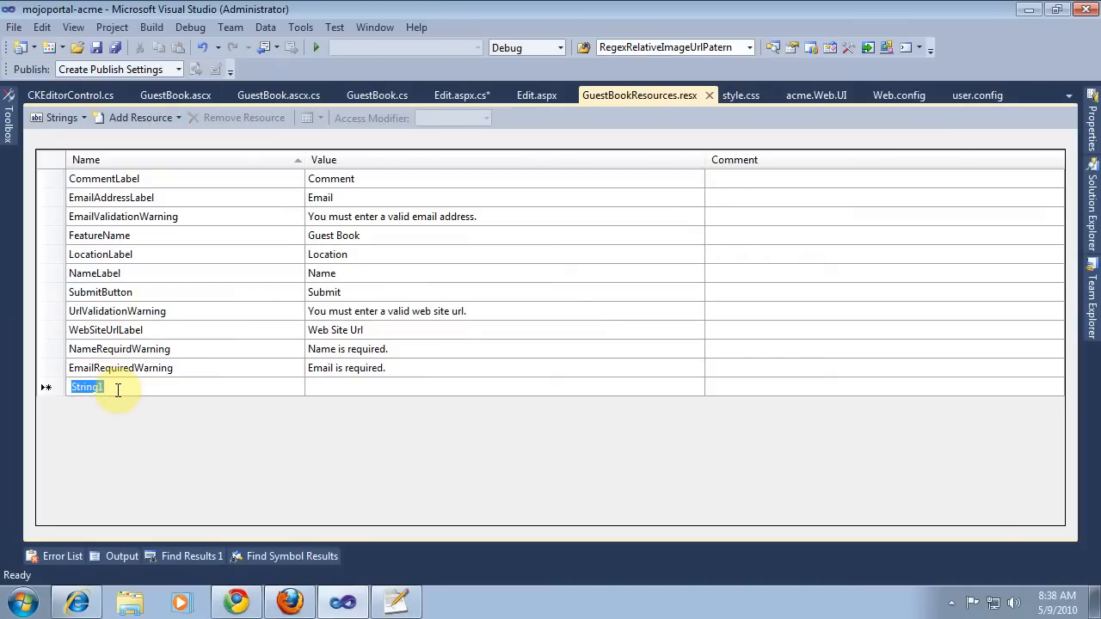
text(SaveB)
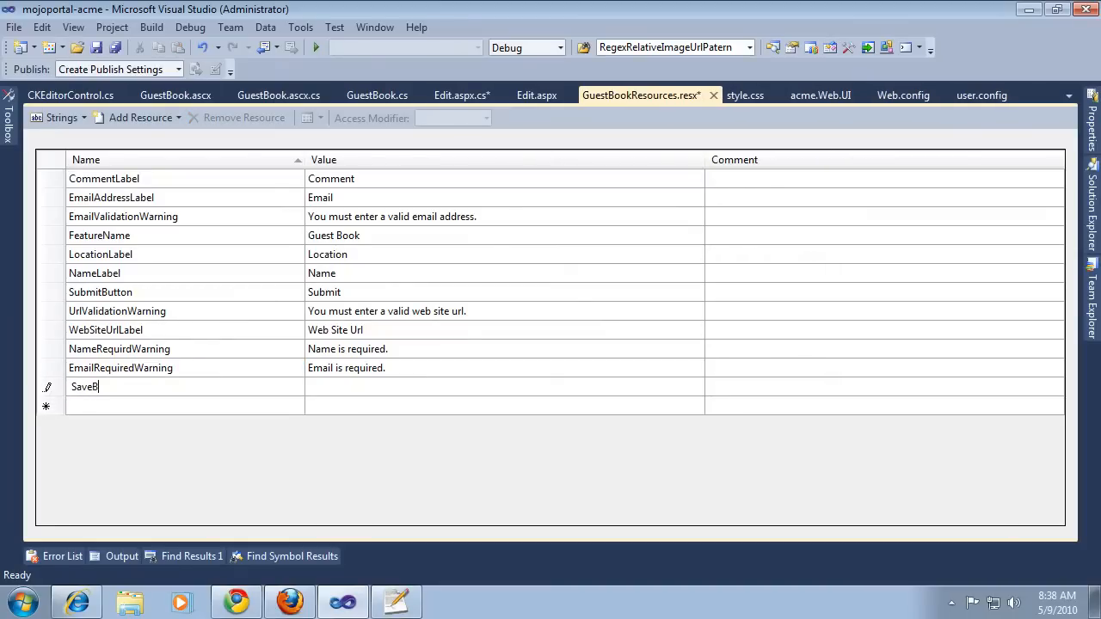
text(utton)
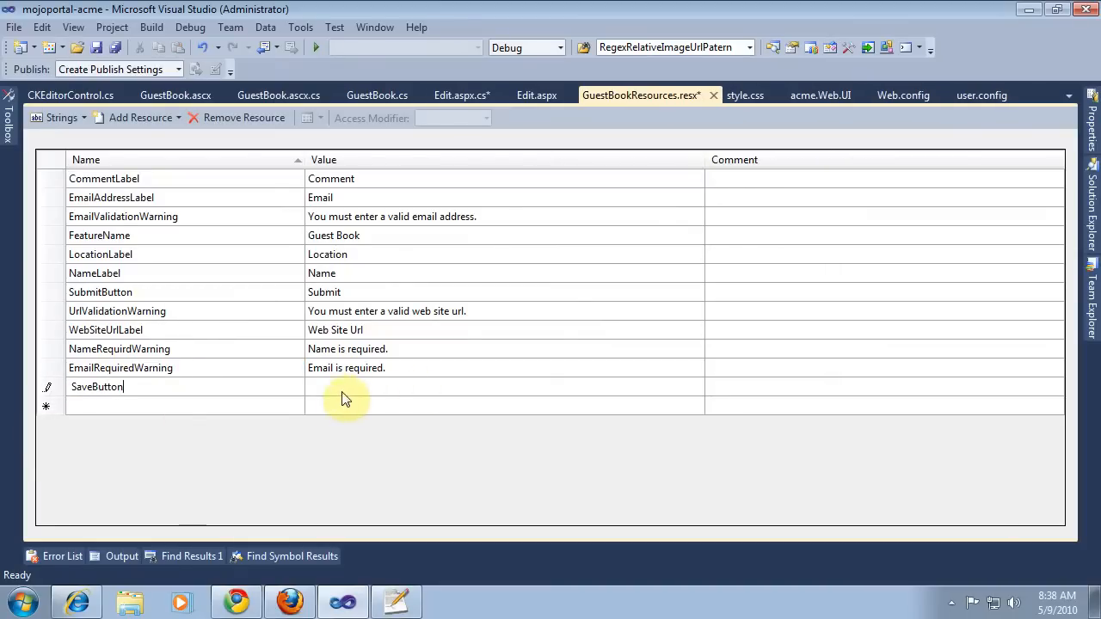
text(Save)
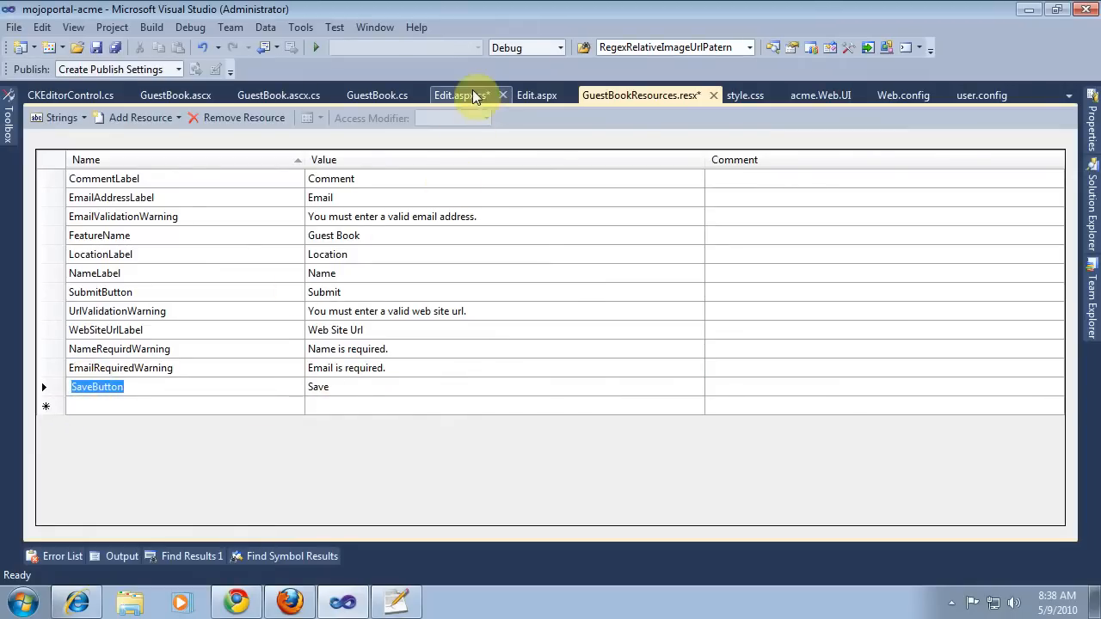
click(461, 95)
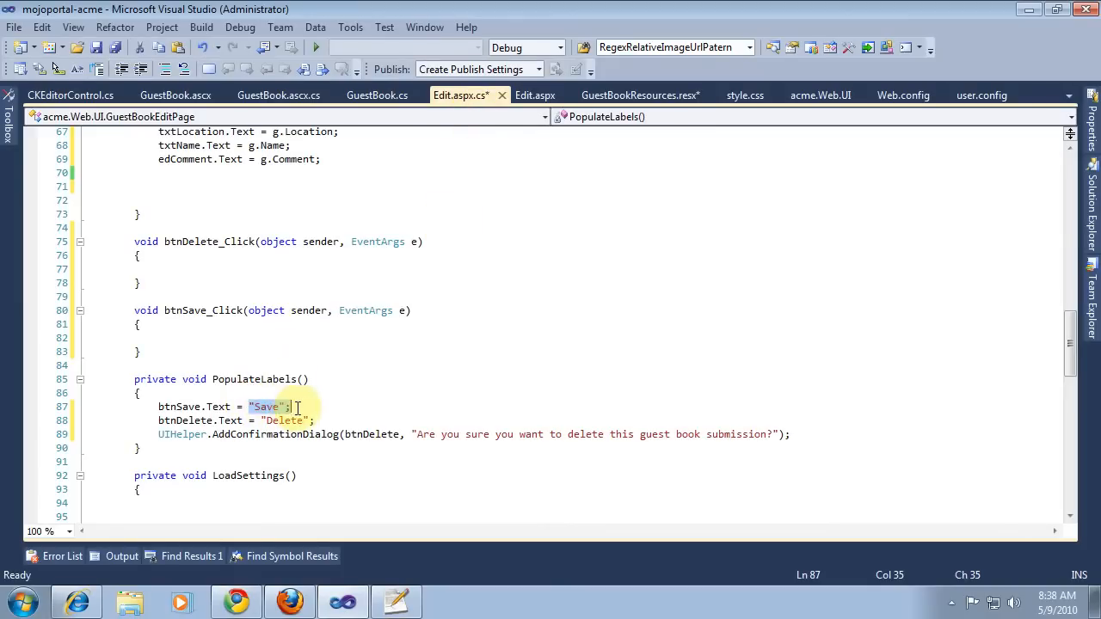
text(Guest)
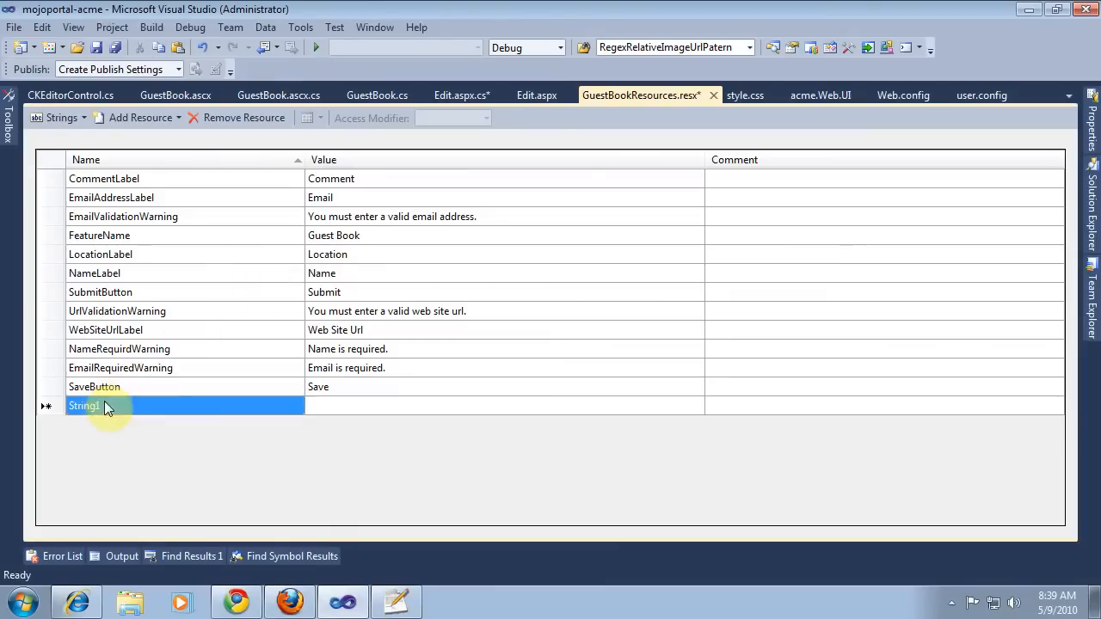
Step: Add a DeleteButton = Delete resource string and use GuestBookResources.DeleteButton for the delete text
text(DeleteButton)
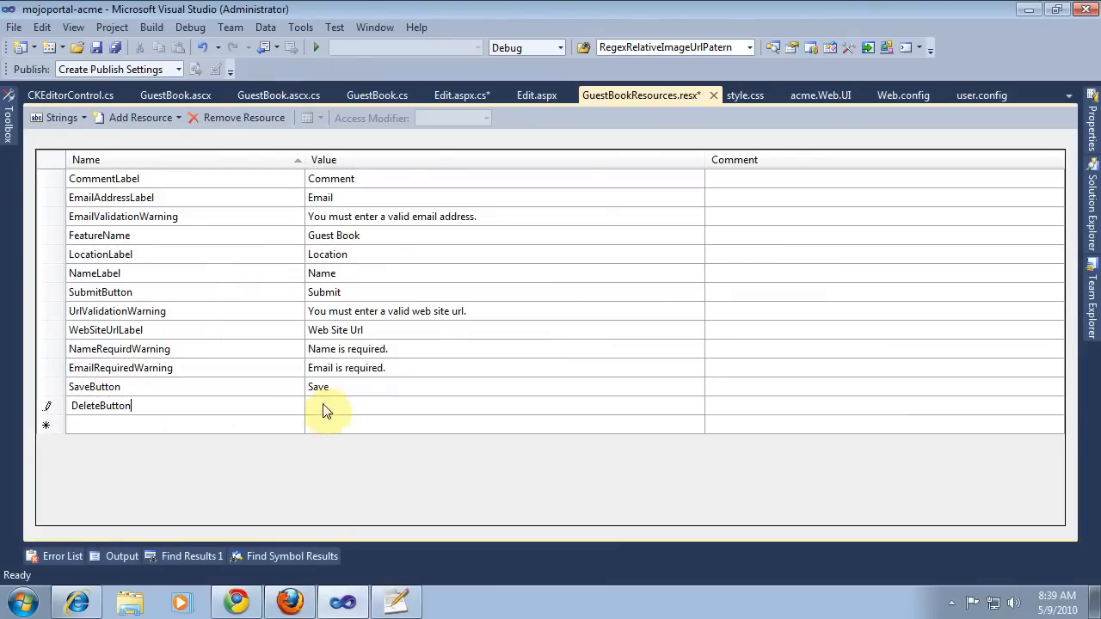
text(Dewlet)
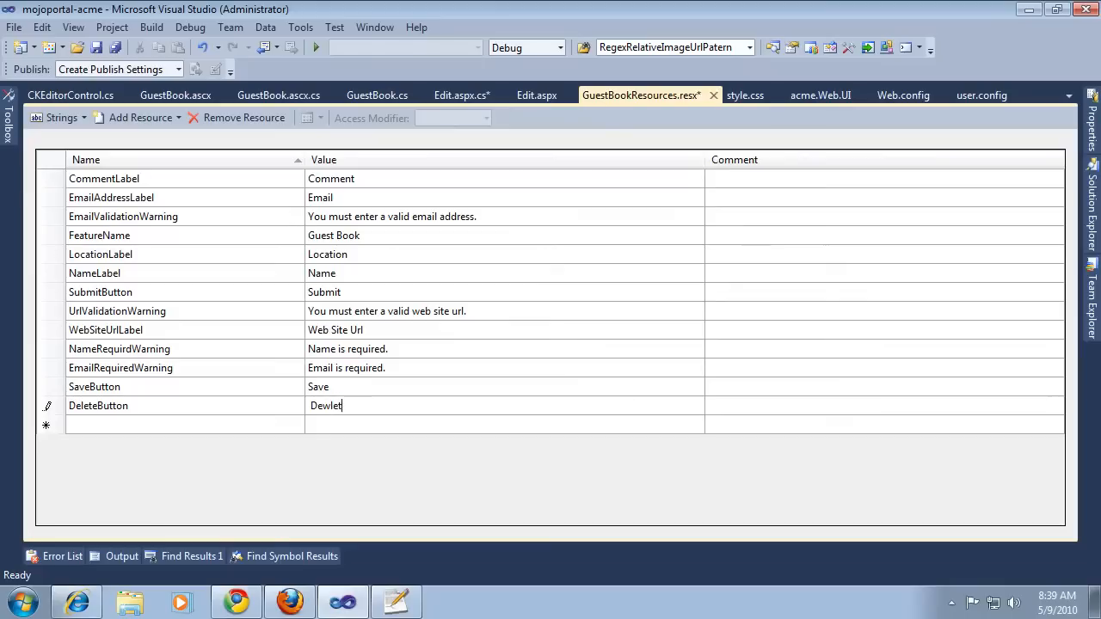
key(BackSpace)
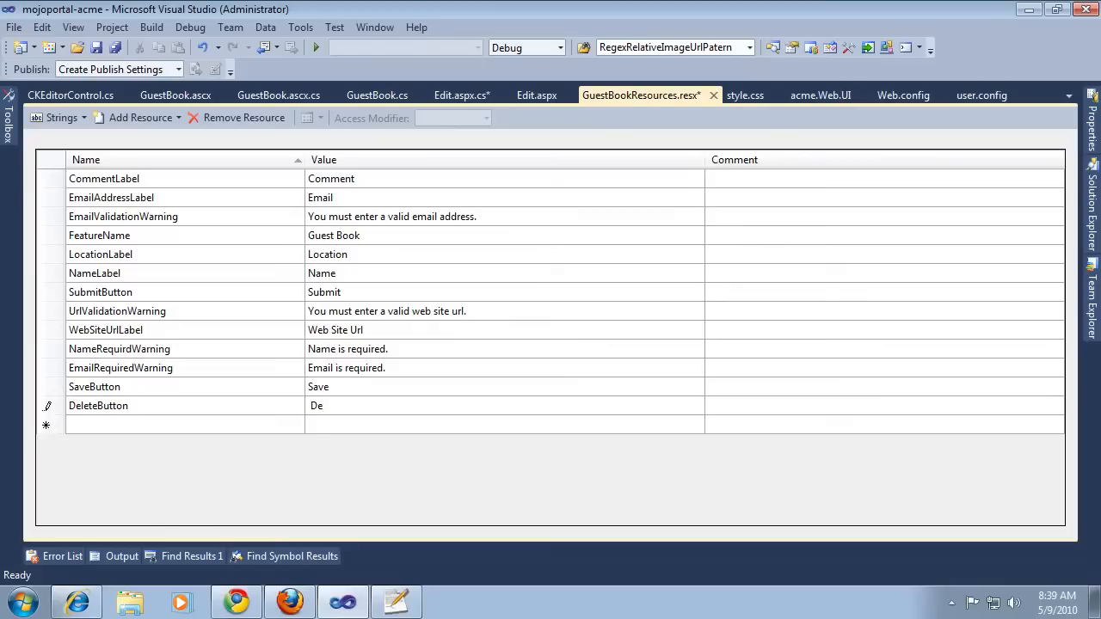
text(lete)
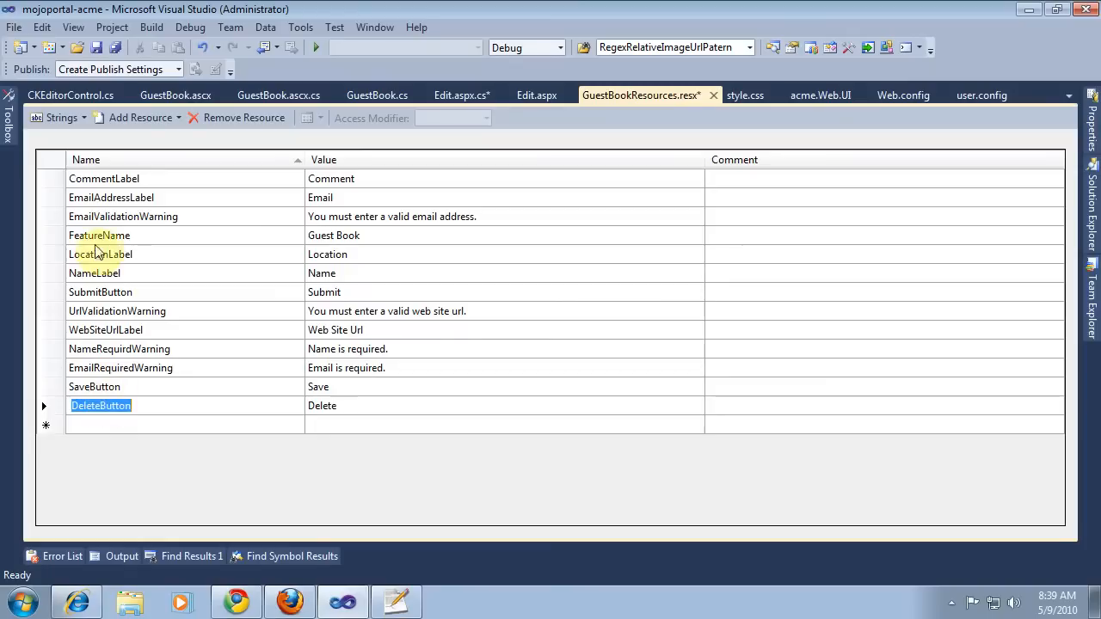
click(460, 95)
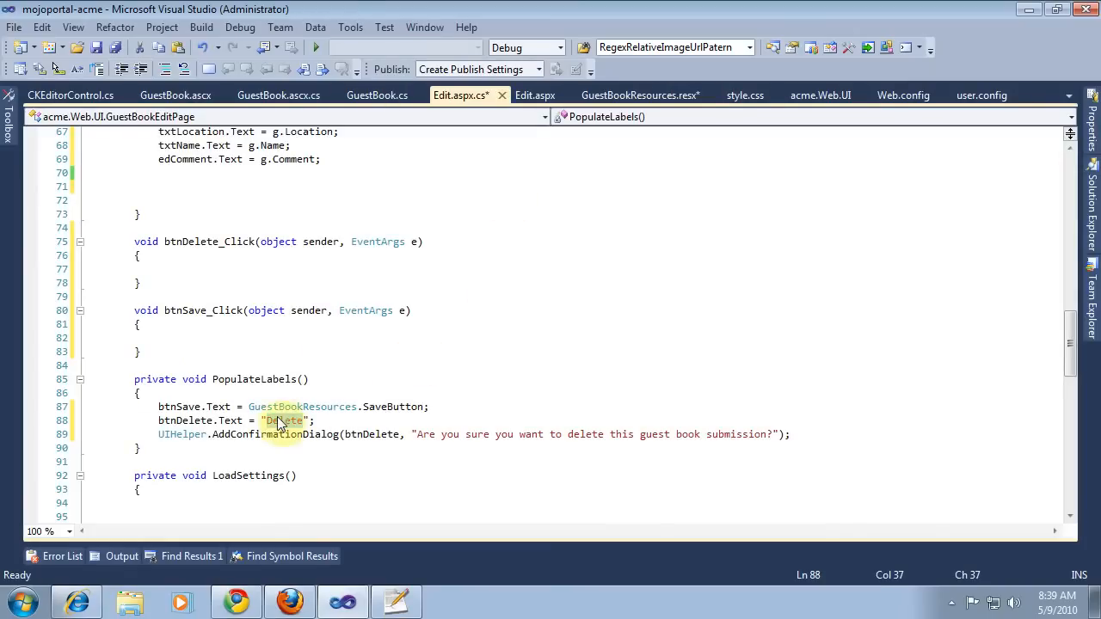
double_click(284, 420)
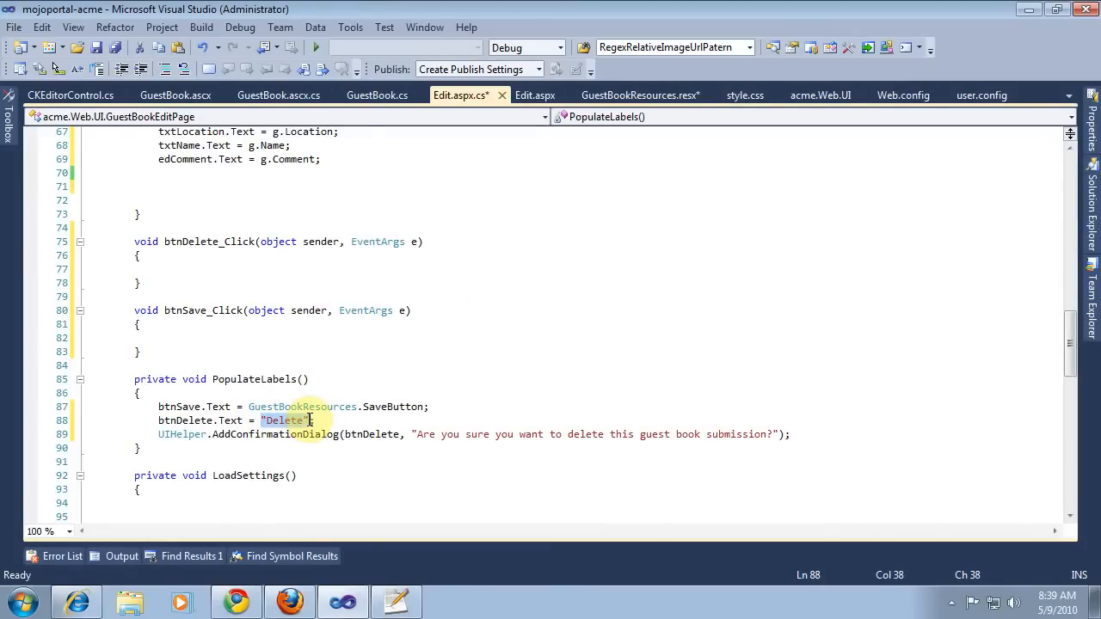
text(Gues)
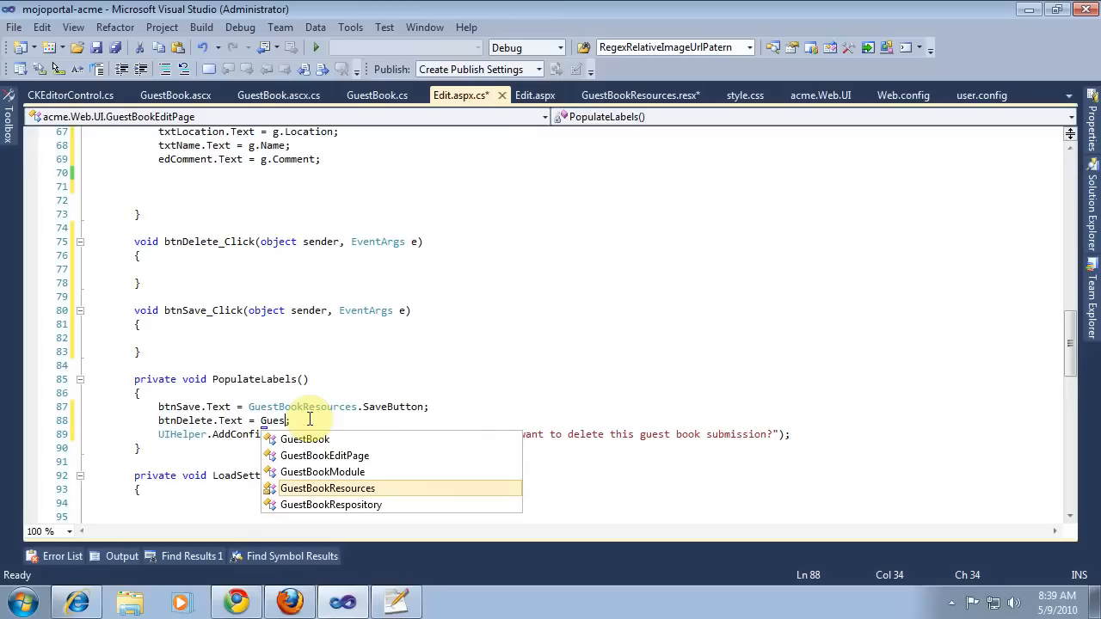
text(GuestBookResources.)
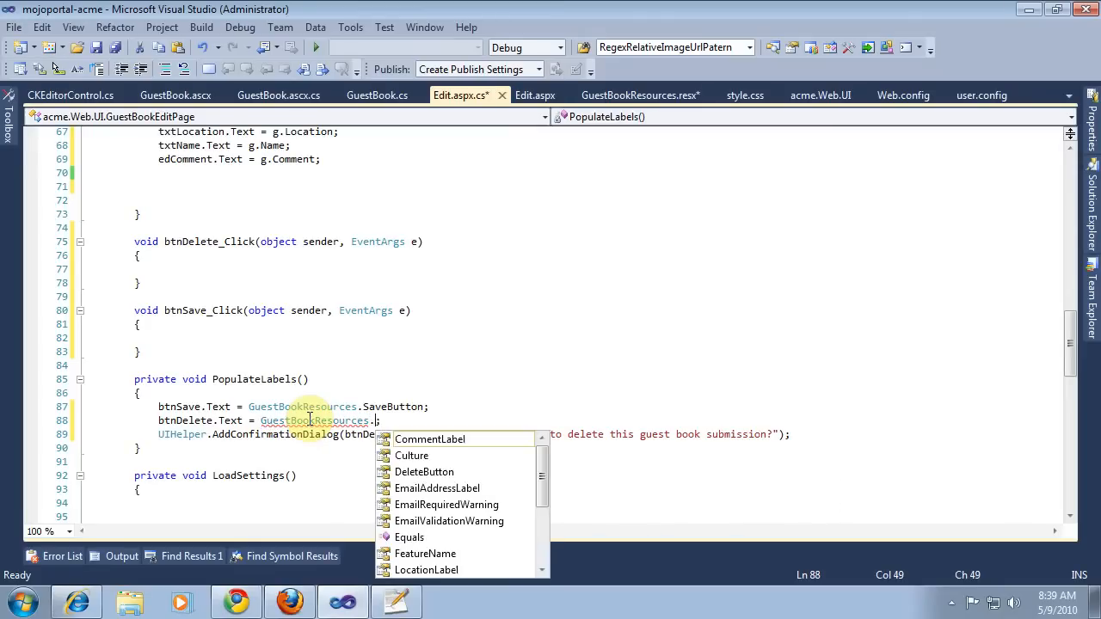
double_click(424, 471)
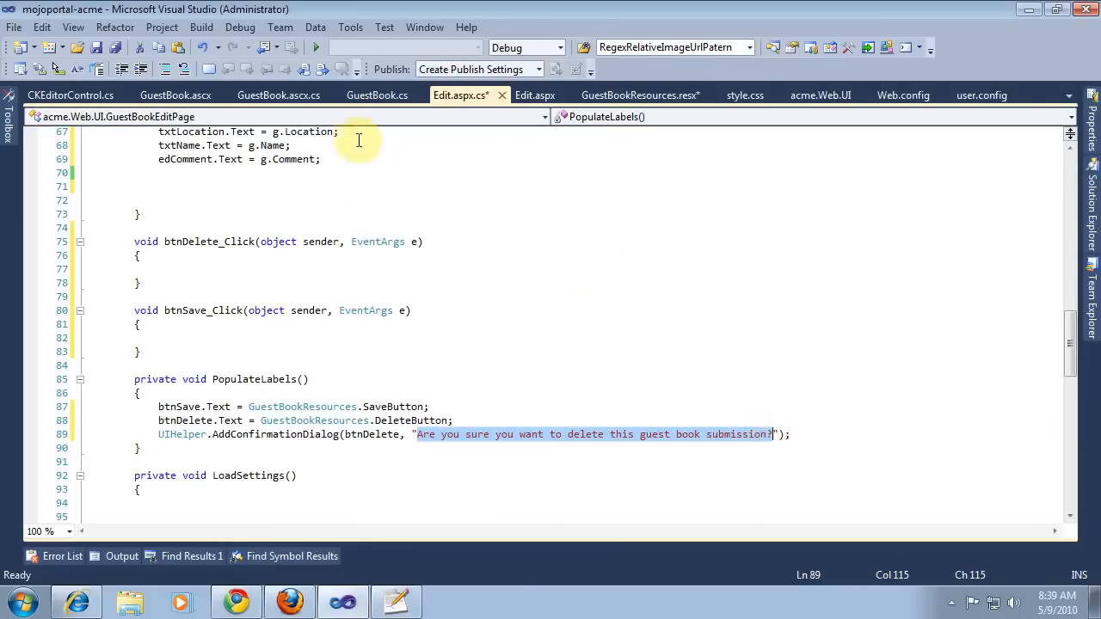
mouse_move(620, 95)
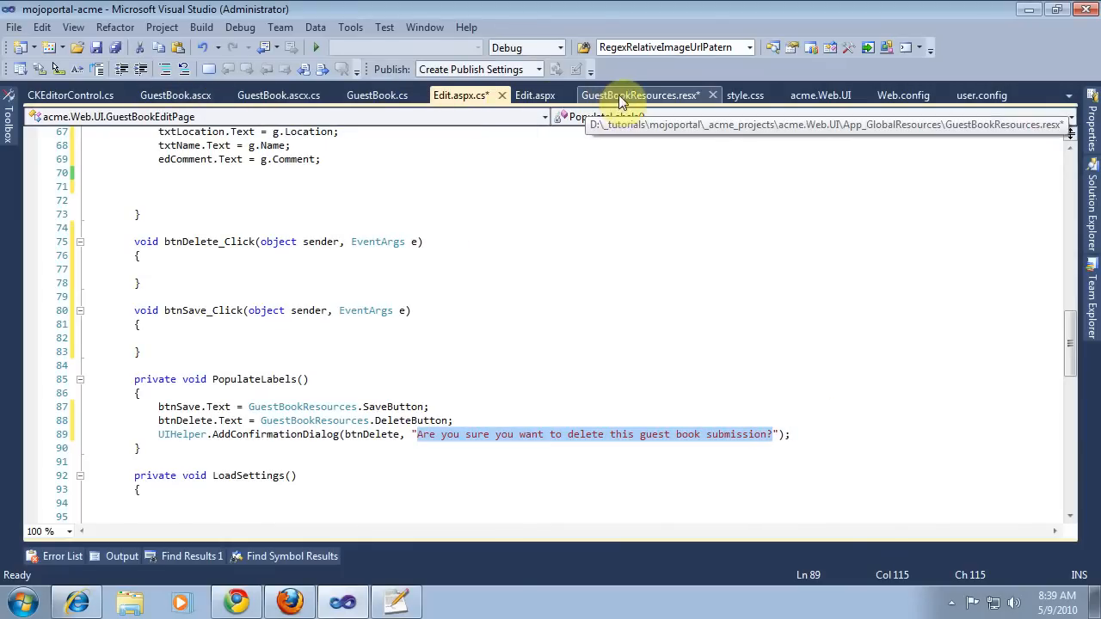
Step: Add a DeleteConfirmationWarning resource string and use GuestBookResources.DeleteConfirmationWarning in the confirmation dialog
click(641, 95)
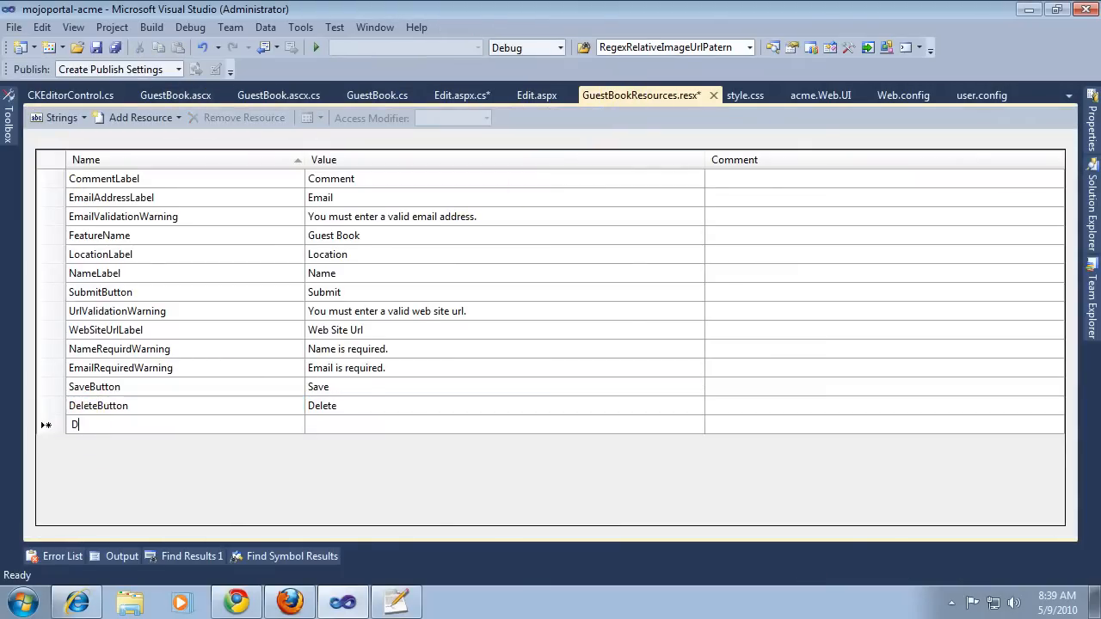
text(eleteConf)
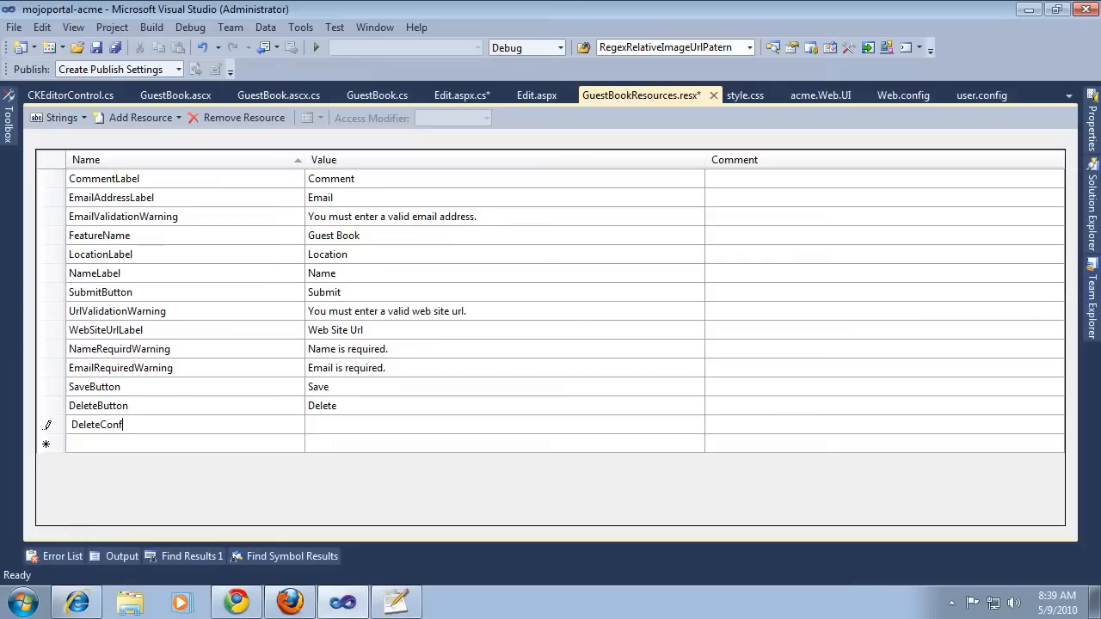
text(irmationWarning)
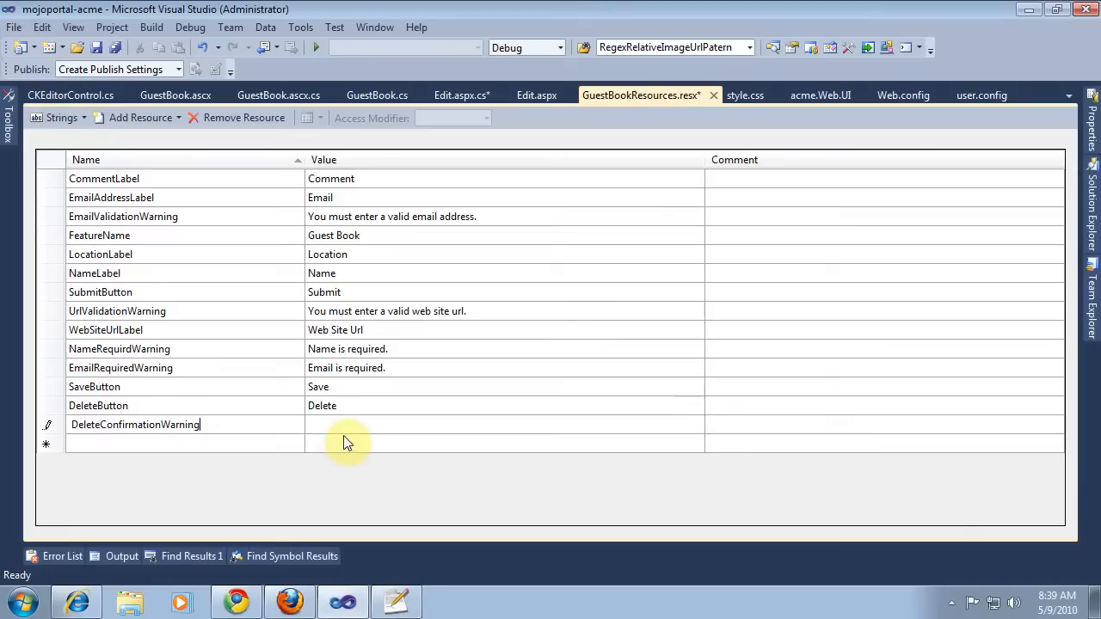
text(Are you sure you want to delete this guest book submission?)
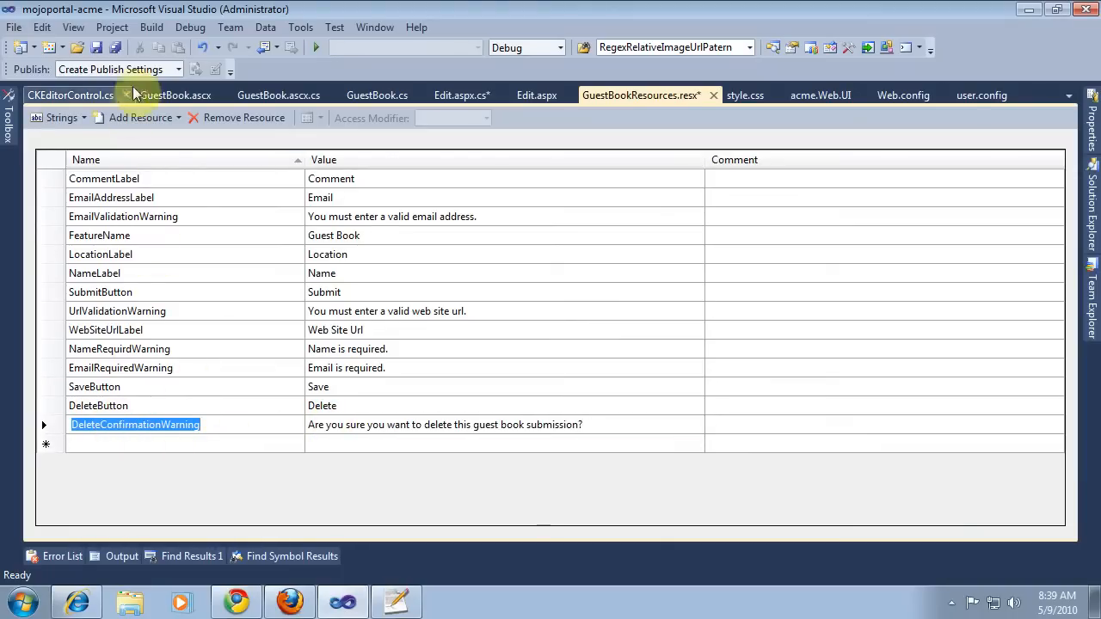
click(458, 95)
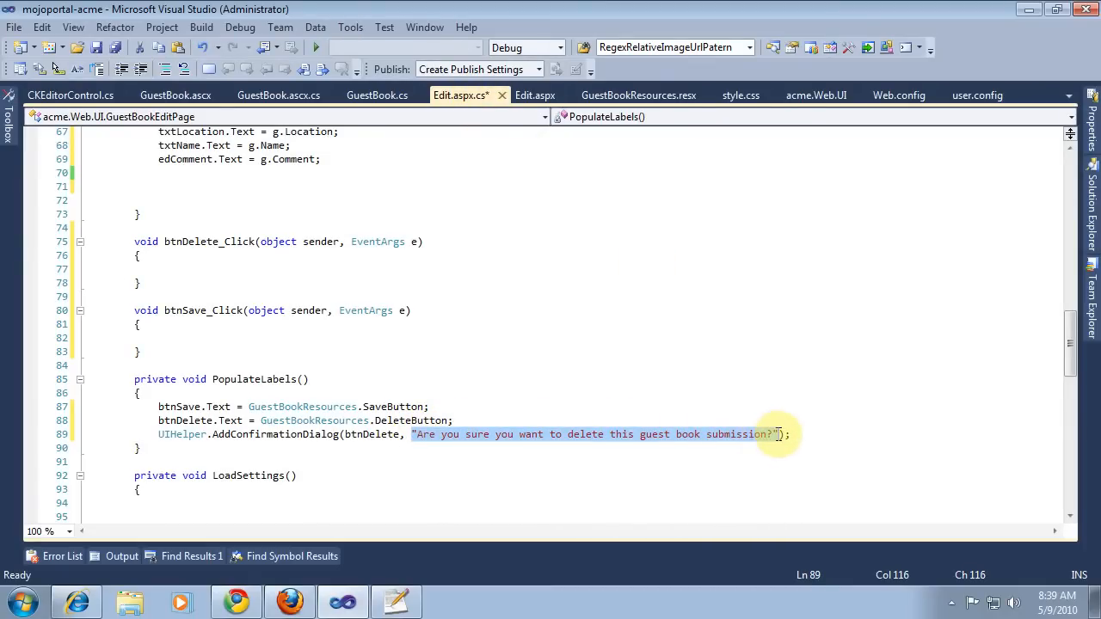
text(GuestBookResources.D)
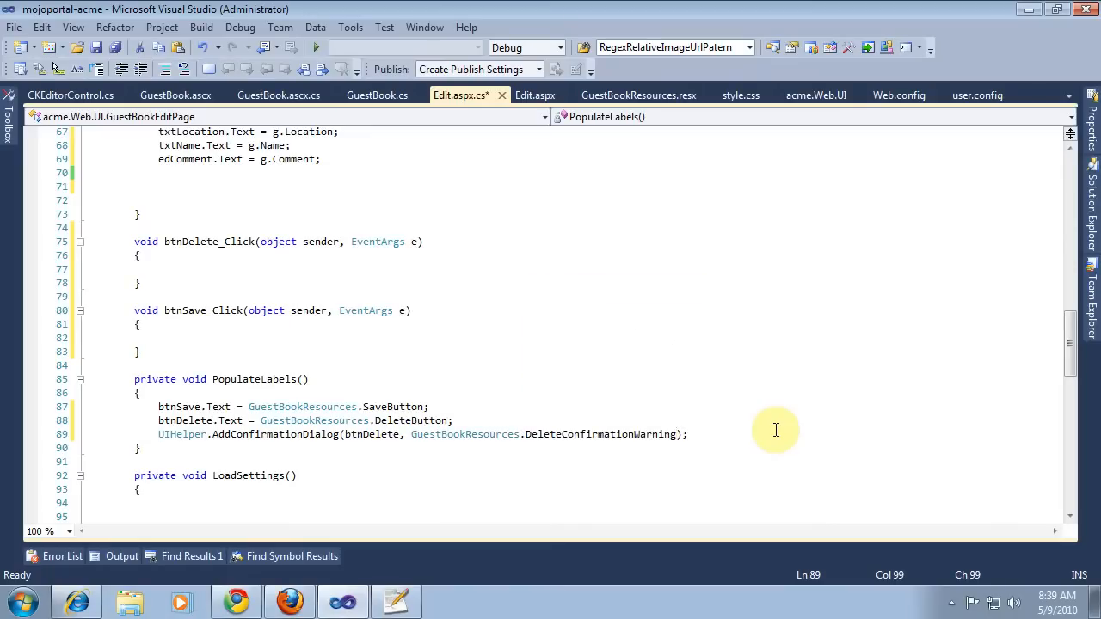
click(430, 406)
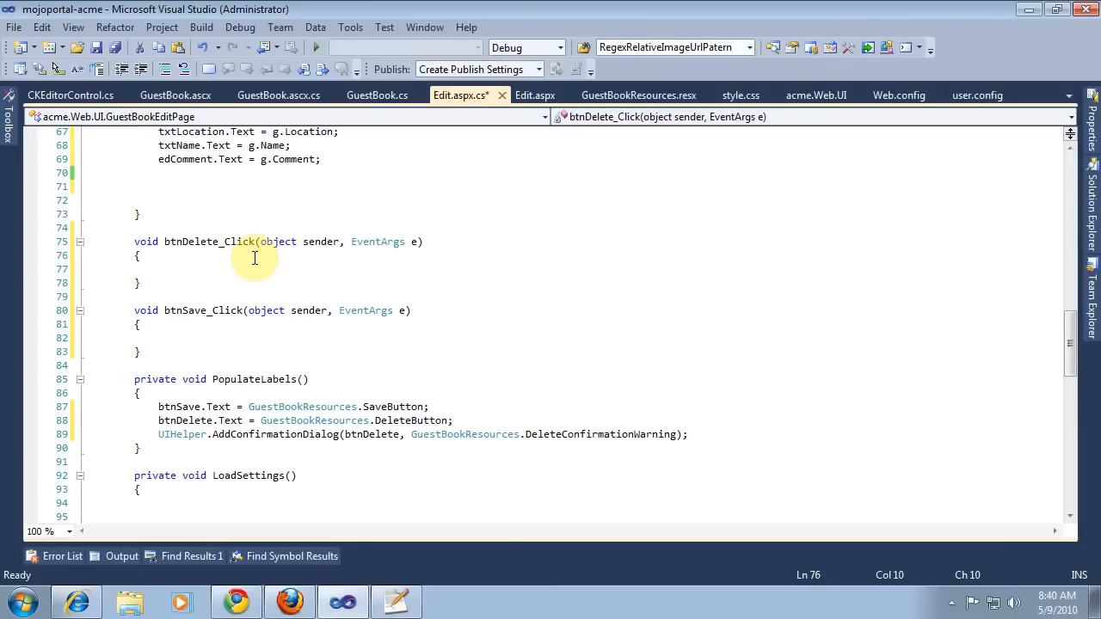
Step: In btnDelete_Click call repository.Delete(ItemGuid) then WebUtils.SetupRedirect(this, SiteUtils.GetCurrentPageUrl())
text(repository.Delete)
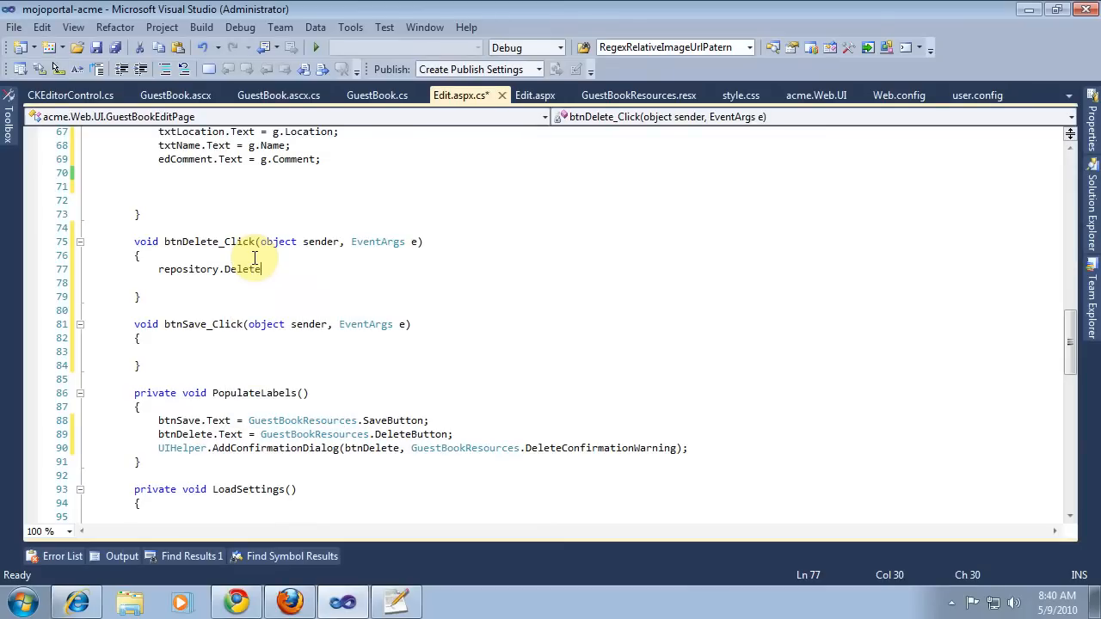
text((Ite)
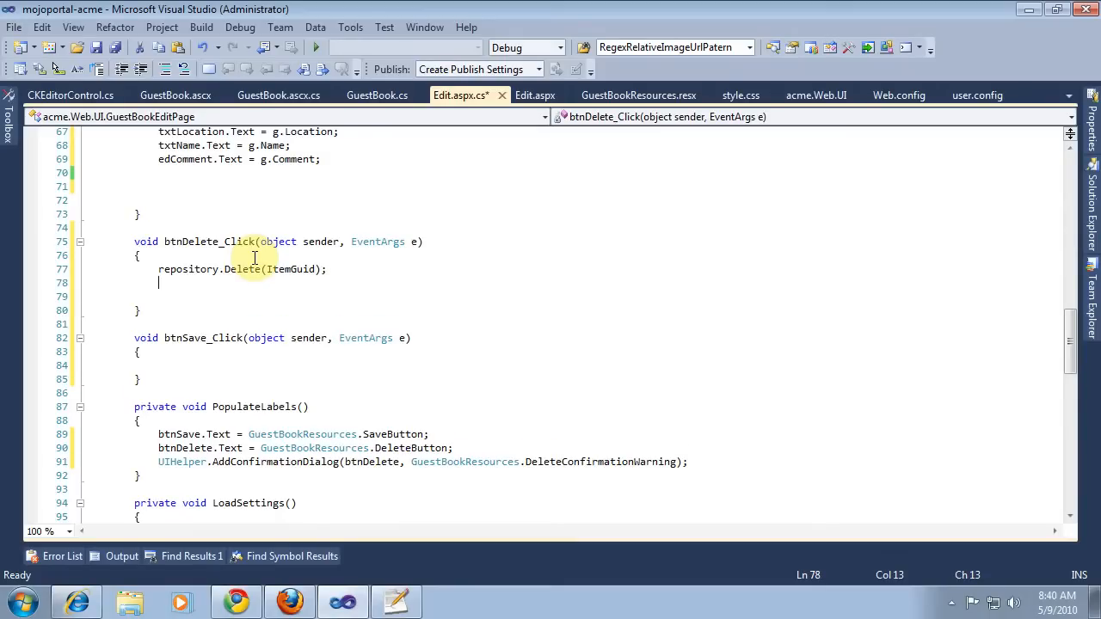
text(Web)
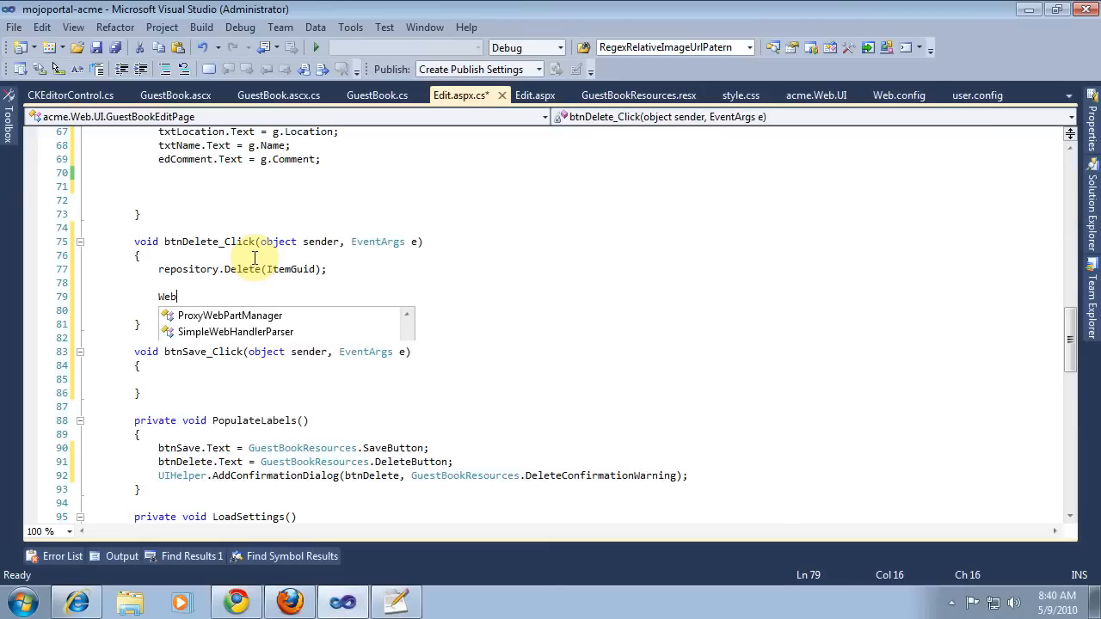
text(Utils.s)
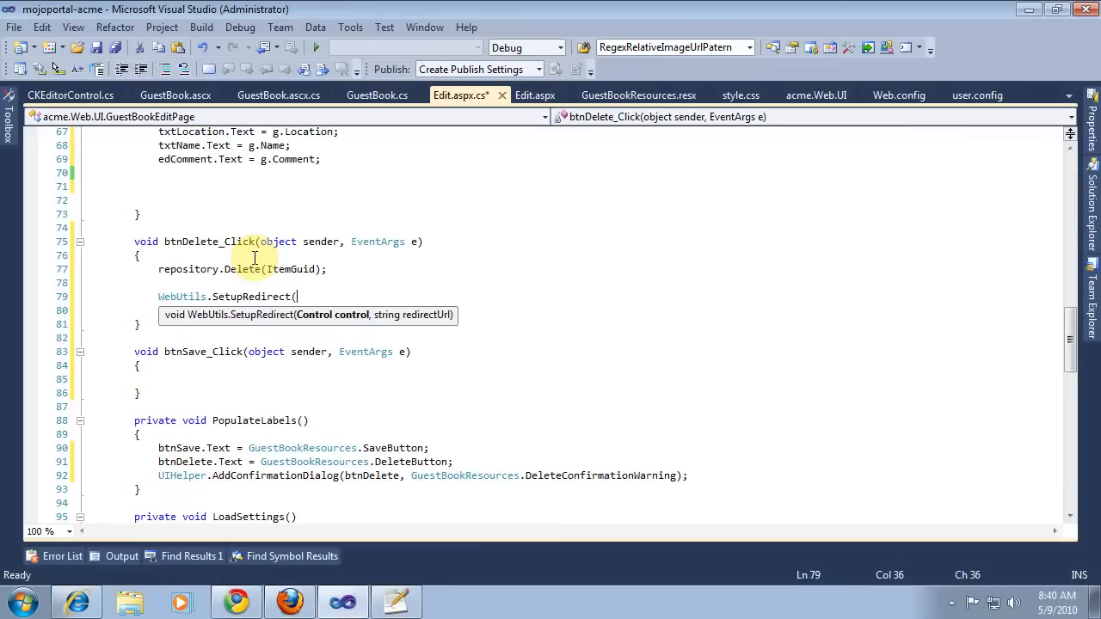
text(this)
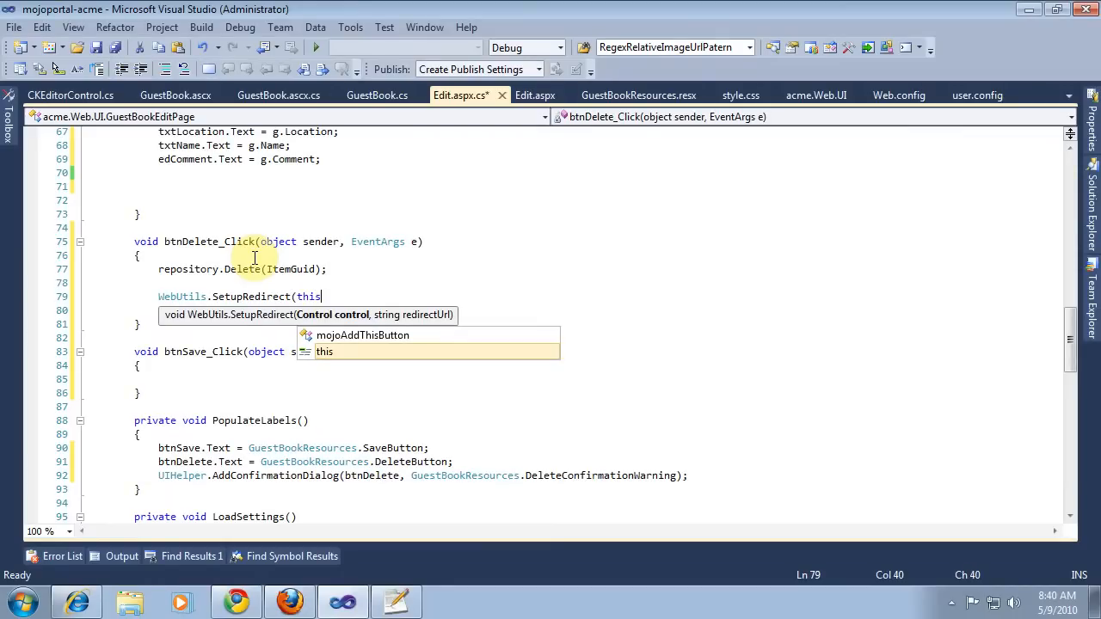
text(, S)
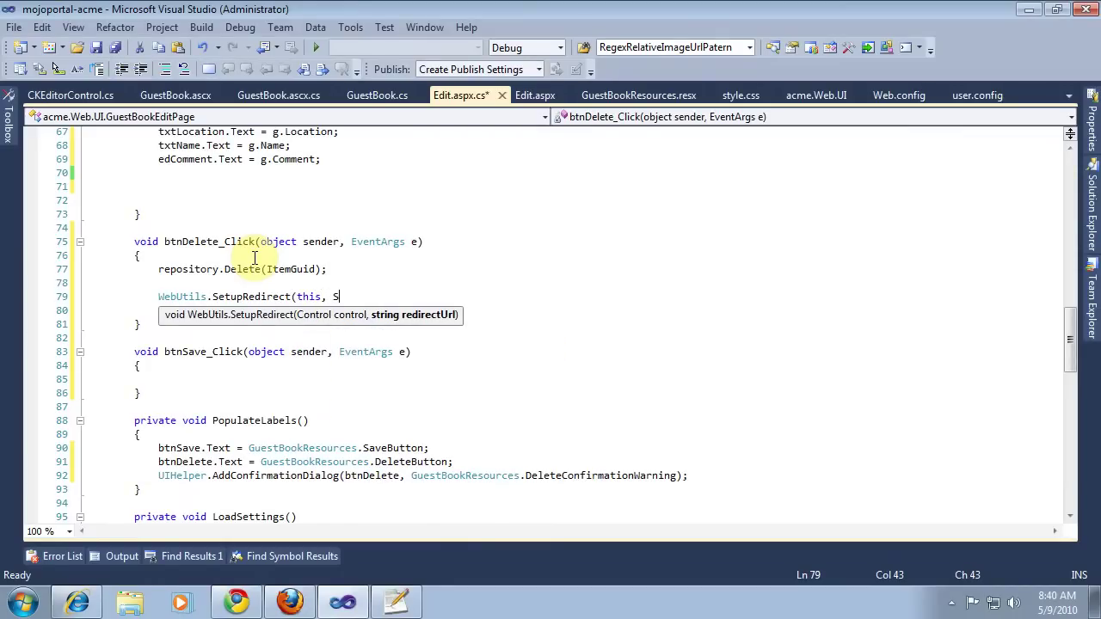
text(iteUtils)
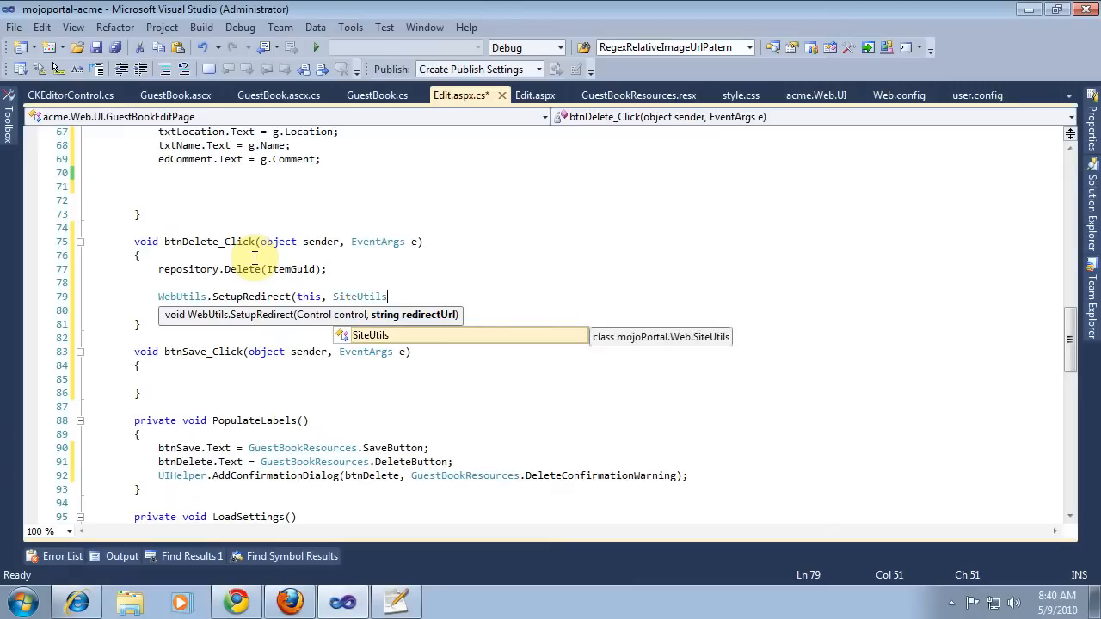
text(.GetCu)
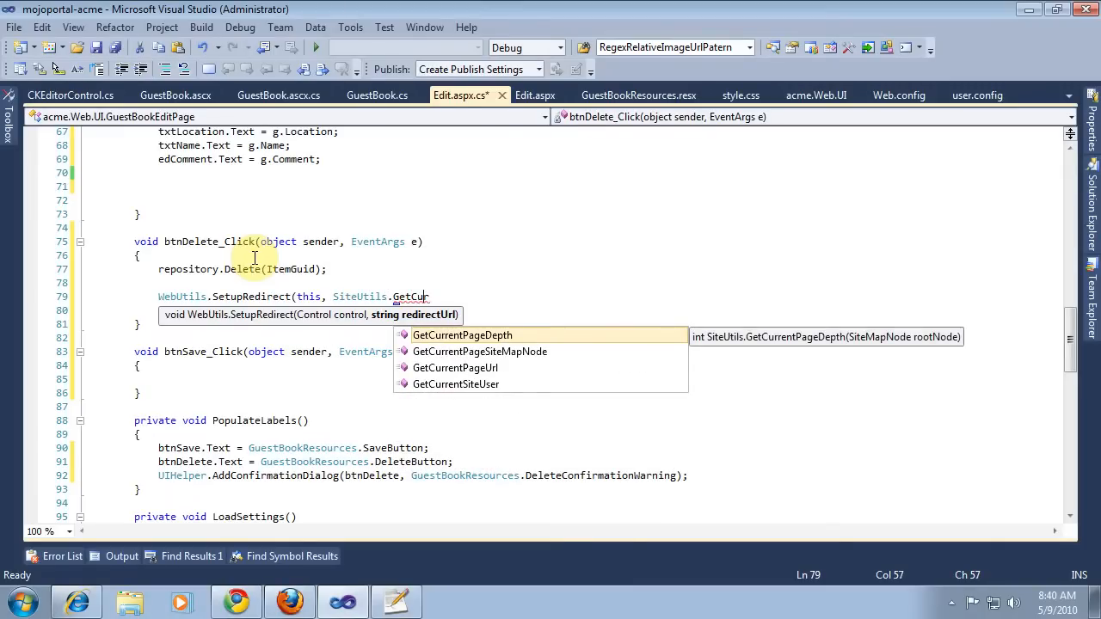
text(rrentPageUrl())
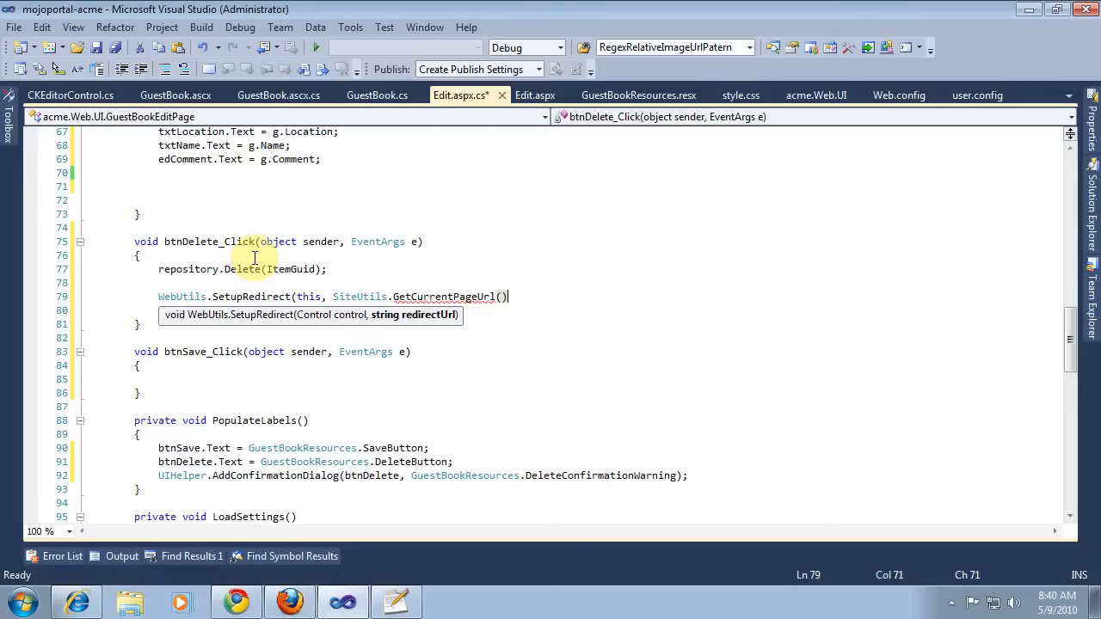
text(;)
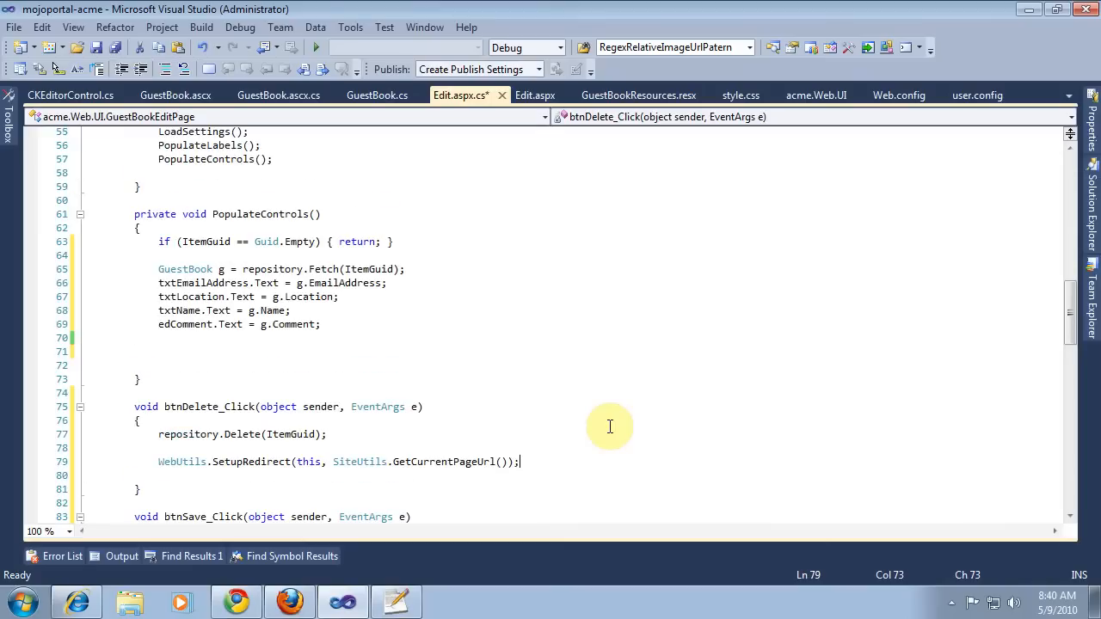
mouse_move(152, 275)
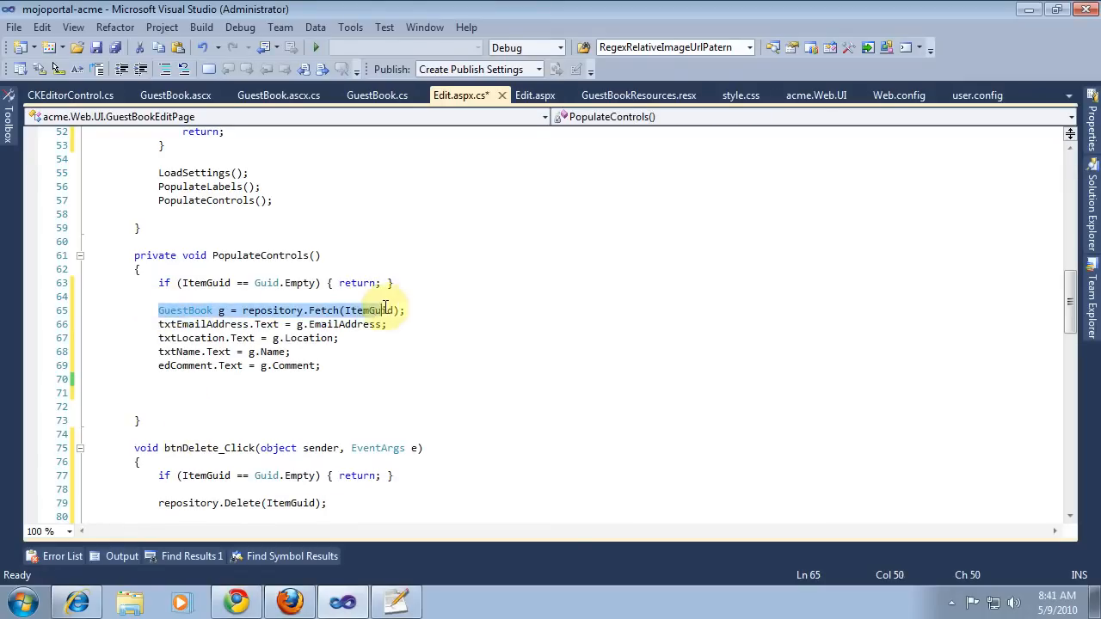
Step: Scroll through the guarded click handlers where btnSave_Click now fetches the existing entry
scroll(down, 3)
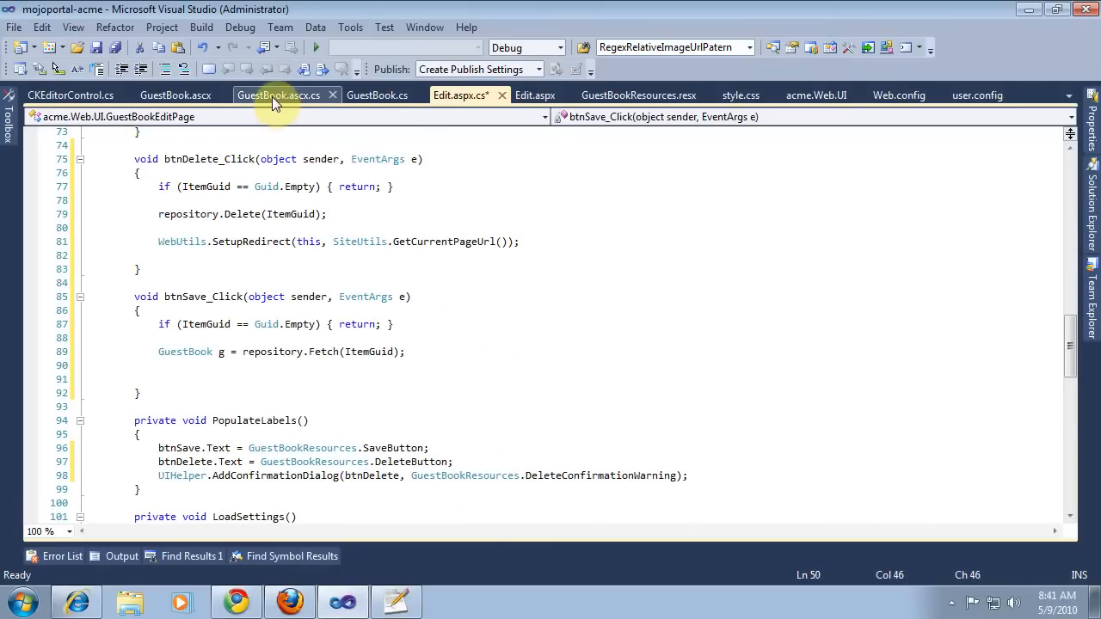
Step: Bring up GuestBook.ascx.cs and reach its Save method's Name-through-Comment assignments
click(277, 94)
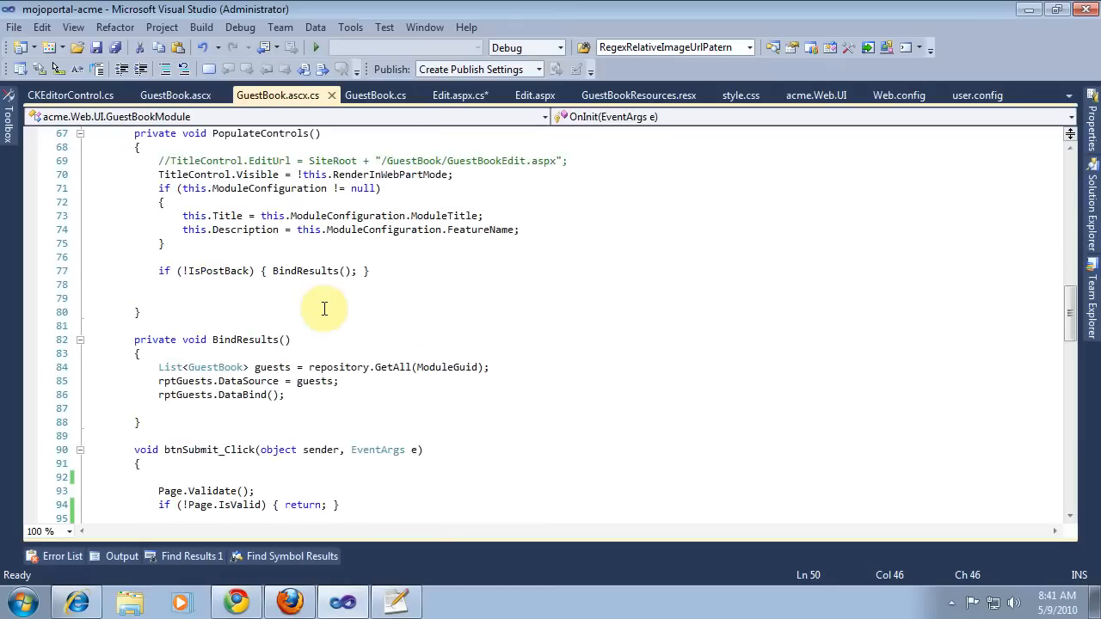
scroll(down, 3)
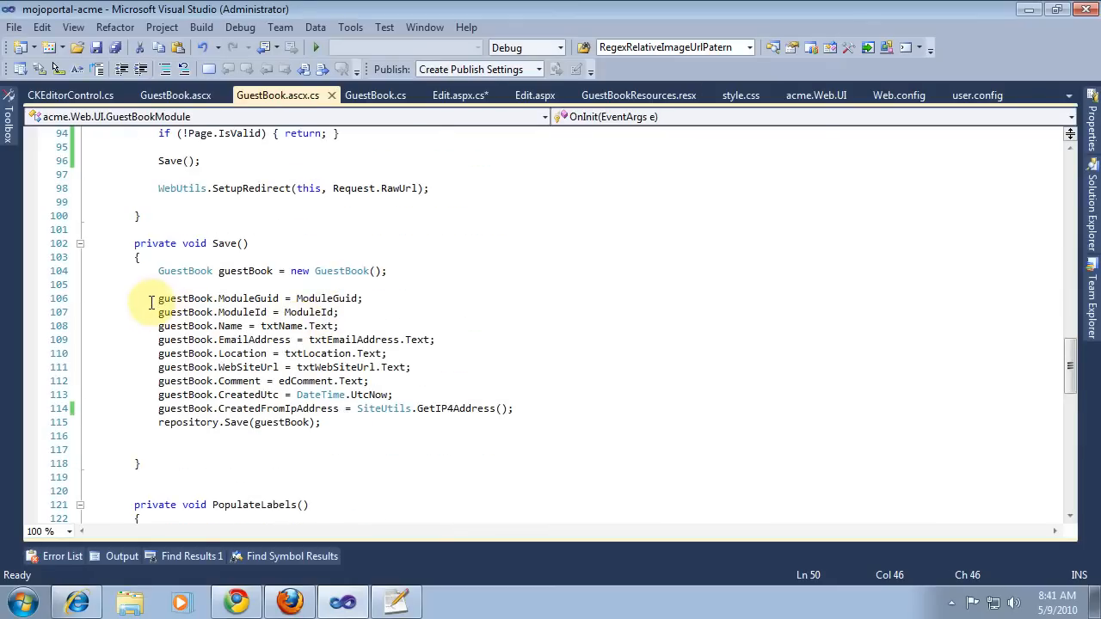
mouse_move(177, 326)
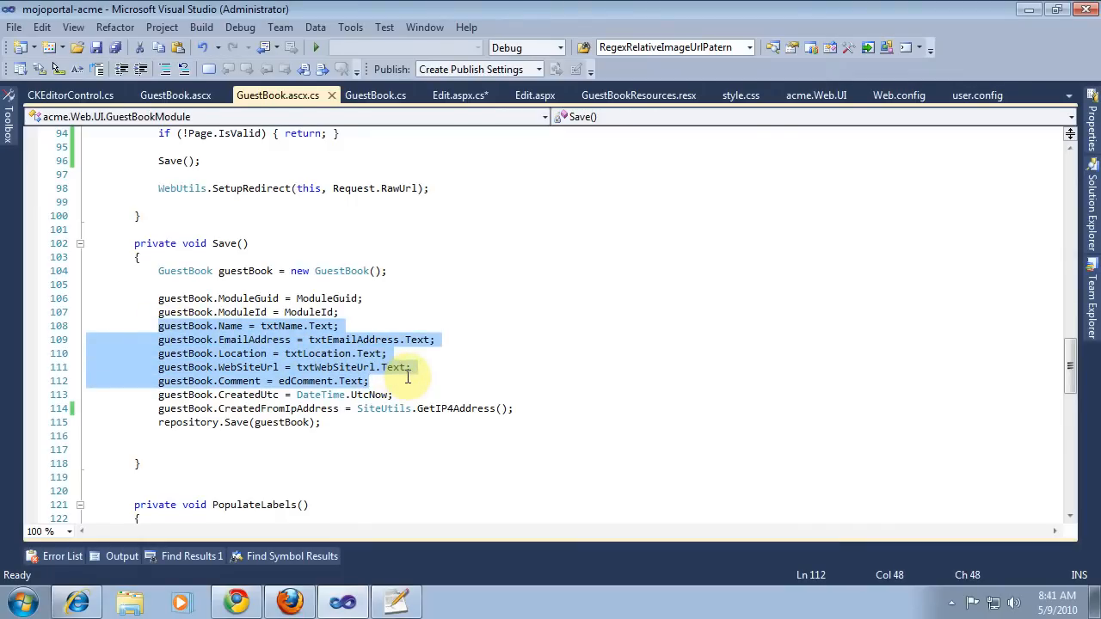
Step: Fill btnSave_Click with the field assignments on guestBook, then repository.Save(guestBook) and the redirect
click(459, 94)
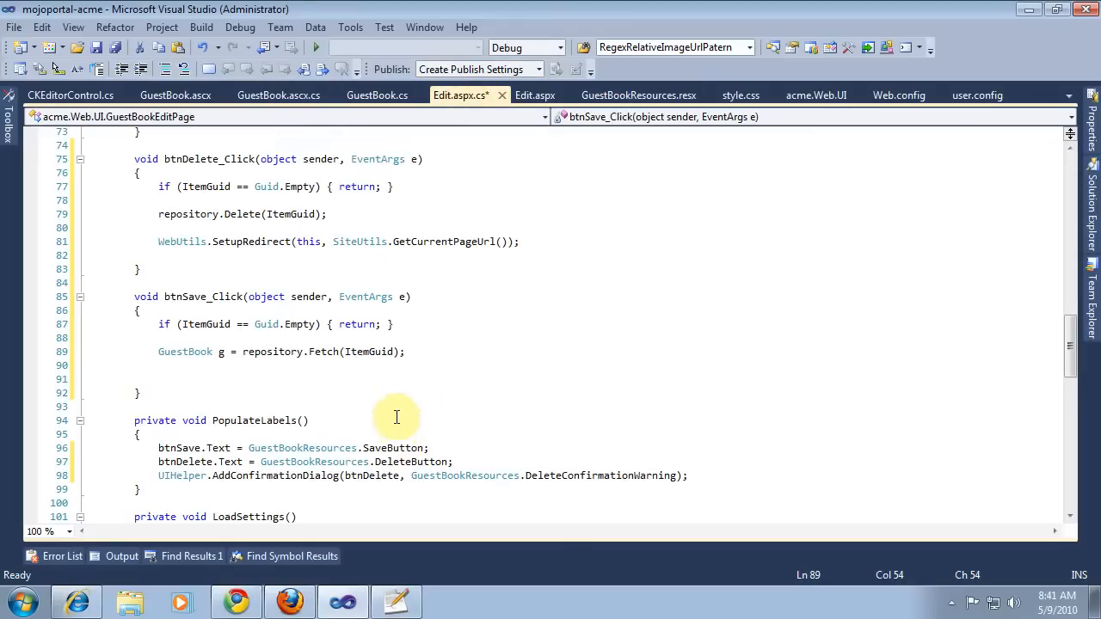
text(guestBook.Name = txtName.Text;)
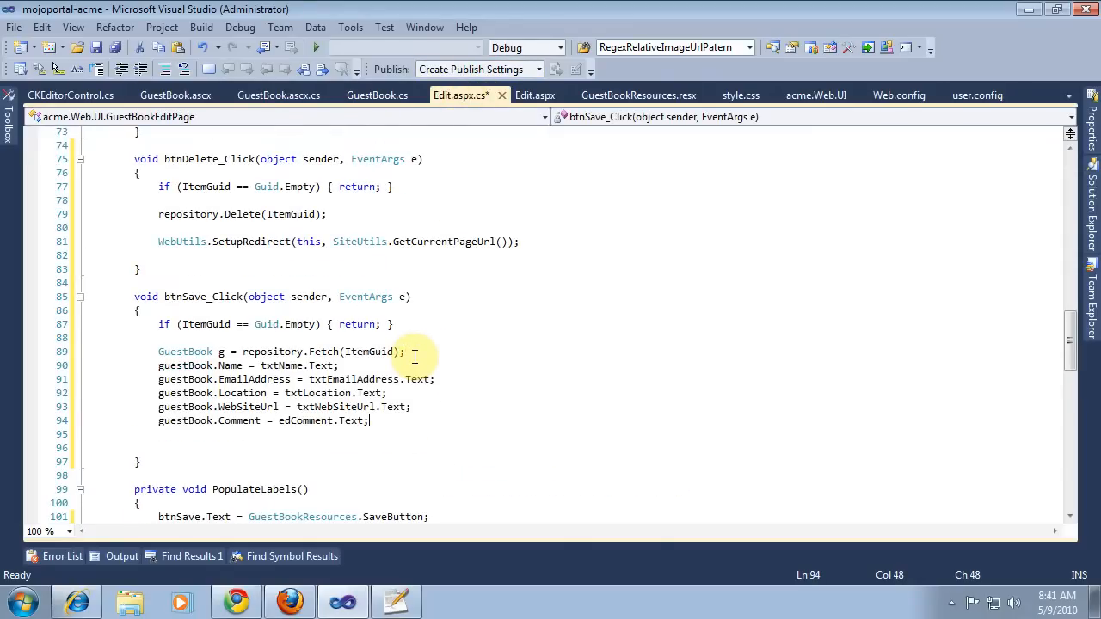
double_click(185, 366)
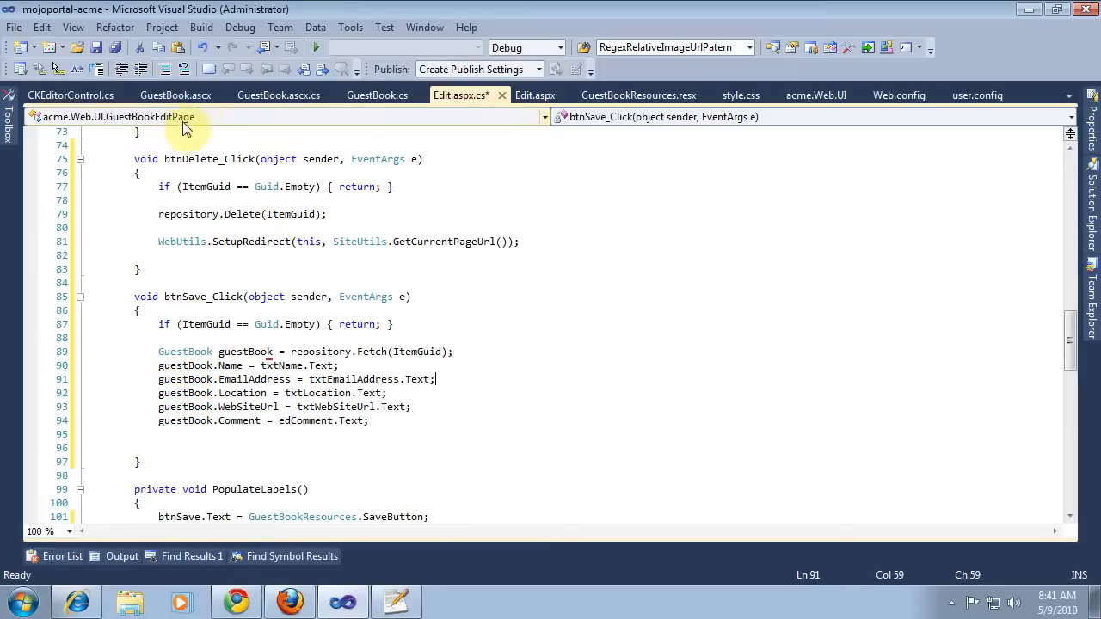
click(278, 95)
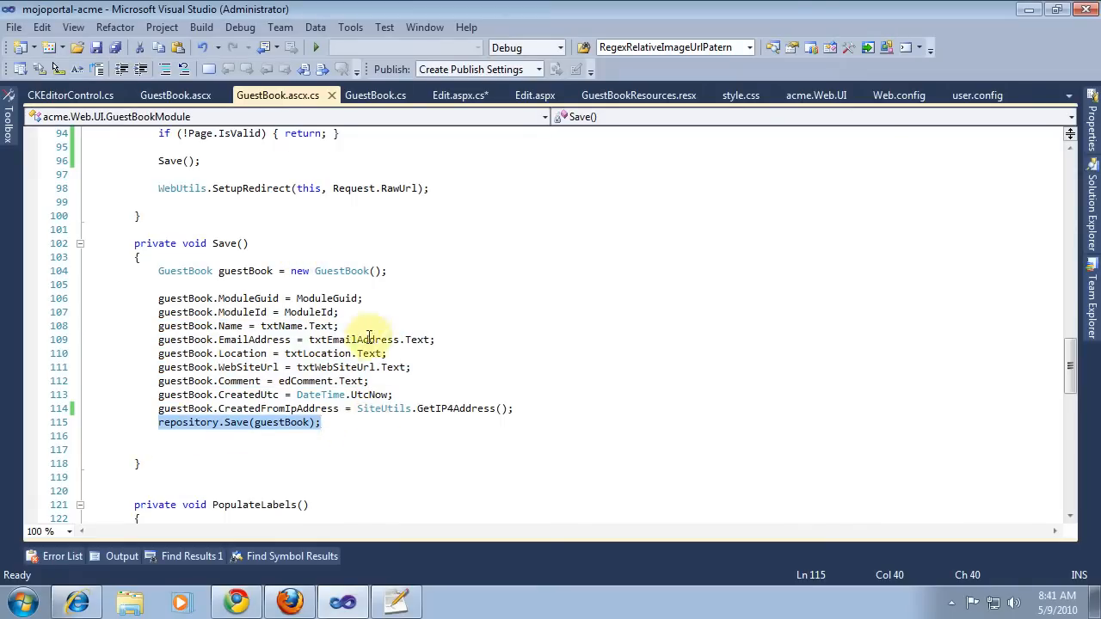
click(460, 95)
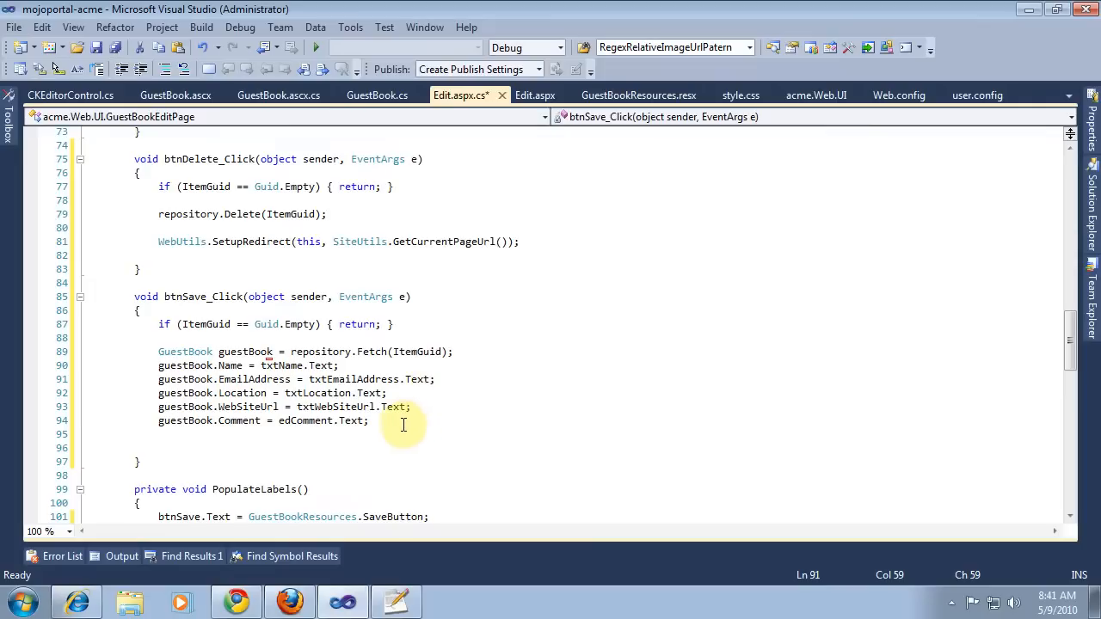
text(repository.Save(guestBook);)
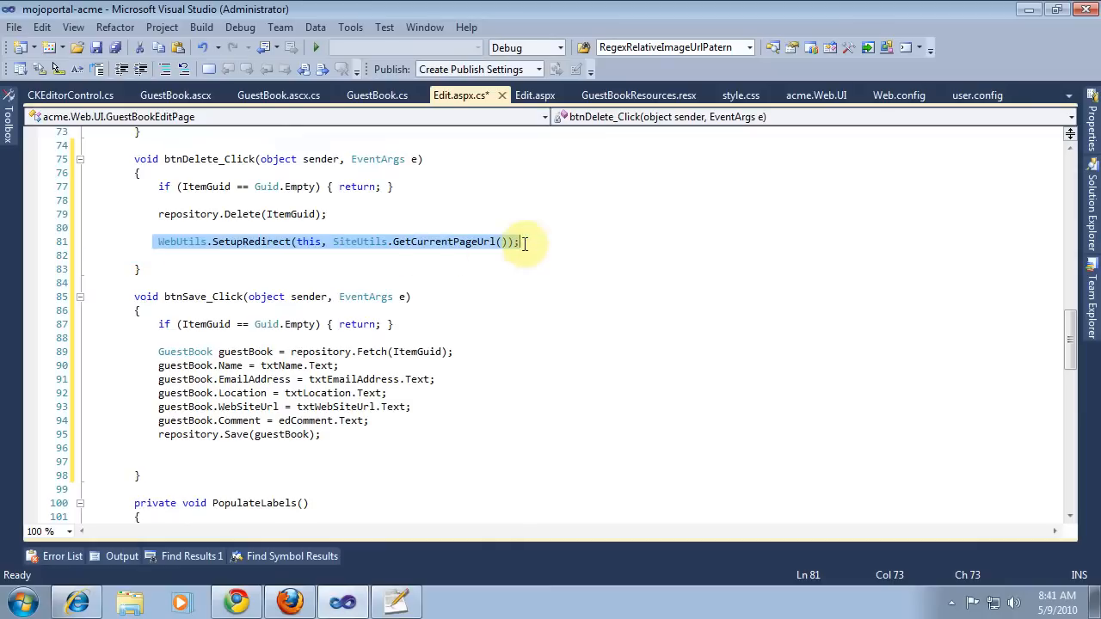
mouse_move(405, 416)
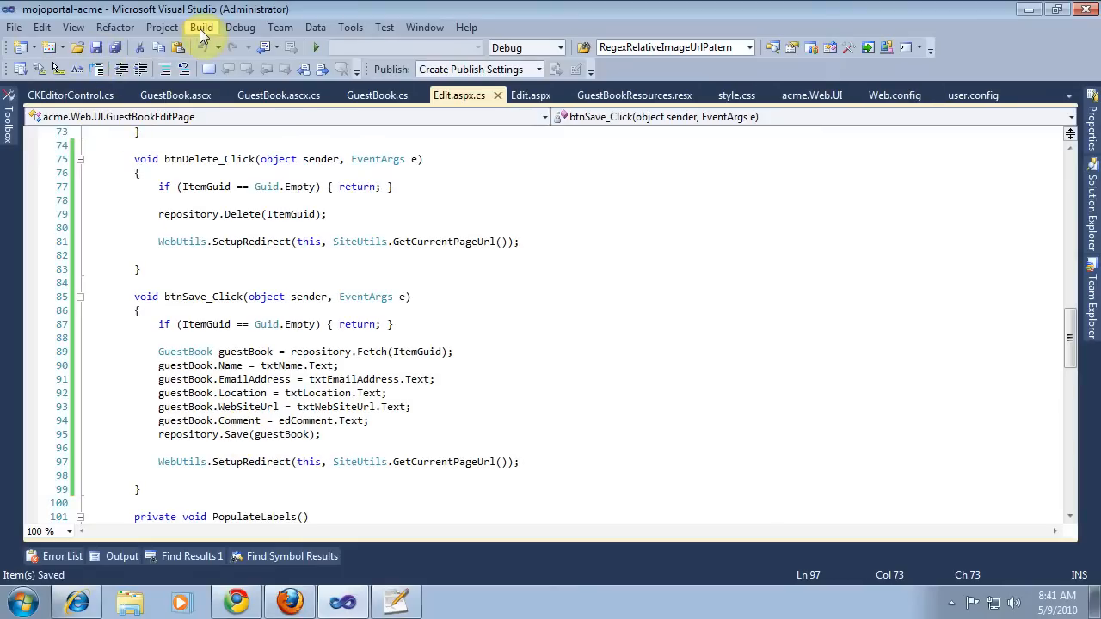
Step: Build the acme.Web.UI project
click(202, 27)
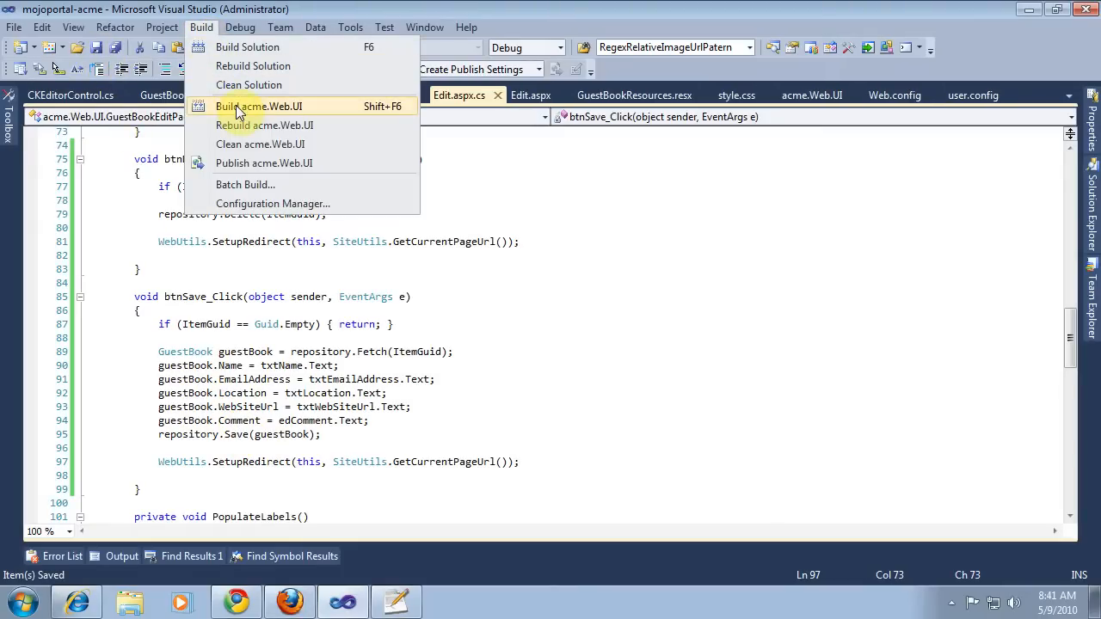
click(252, 106)
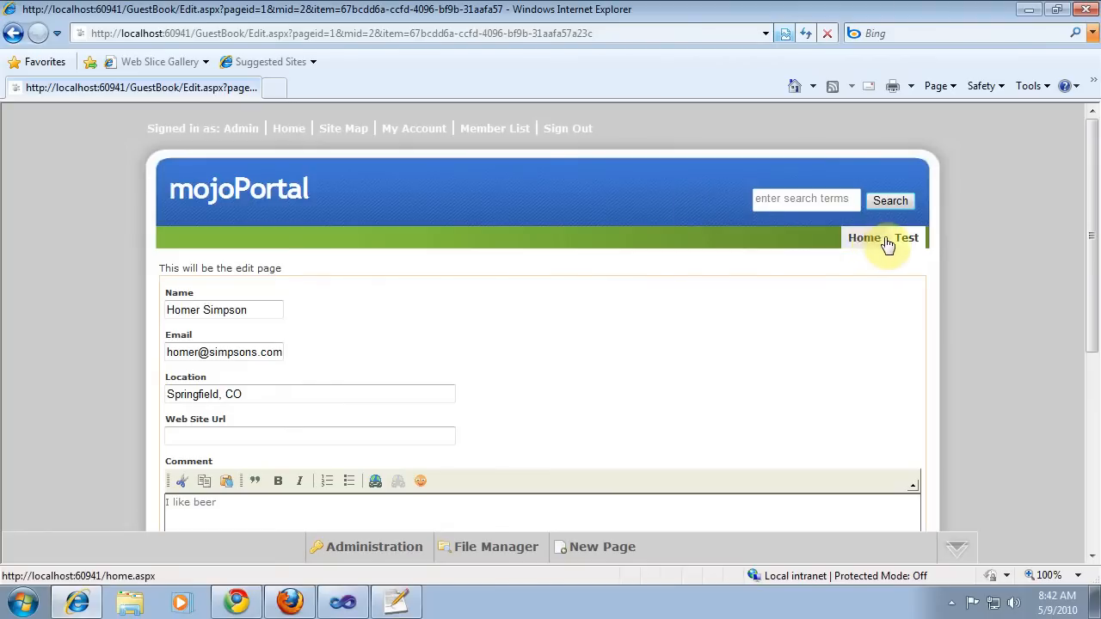
Step: Edit the 'I like beer' entry in IE, find its Web Site Url box blank, and return to Visual Studio
click(905, 237)
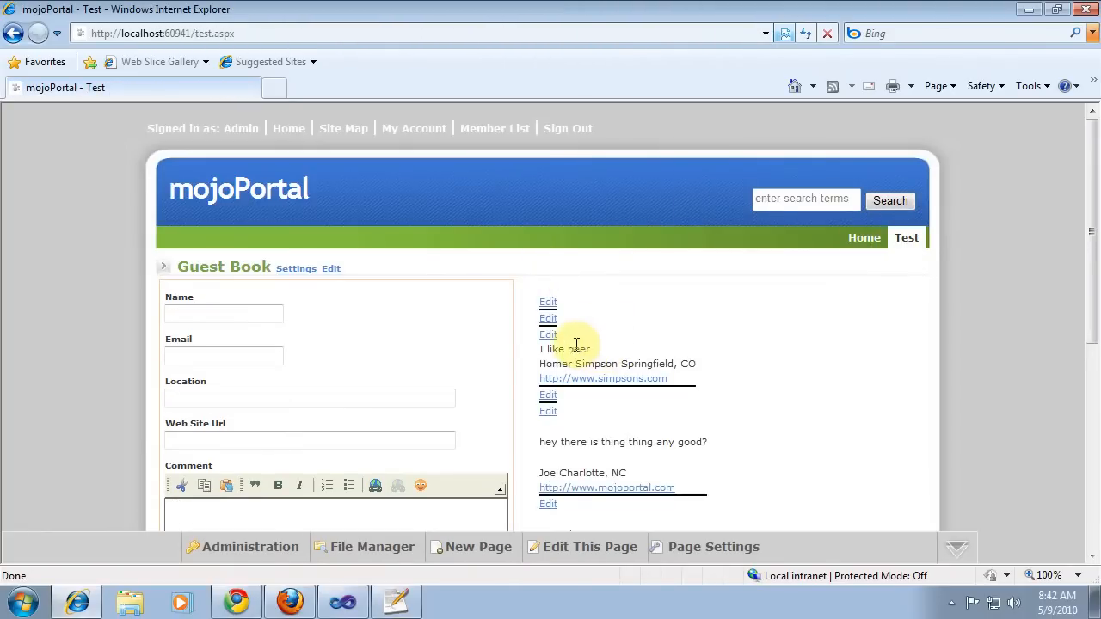
click(548, 334)
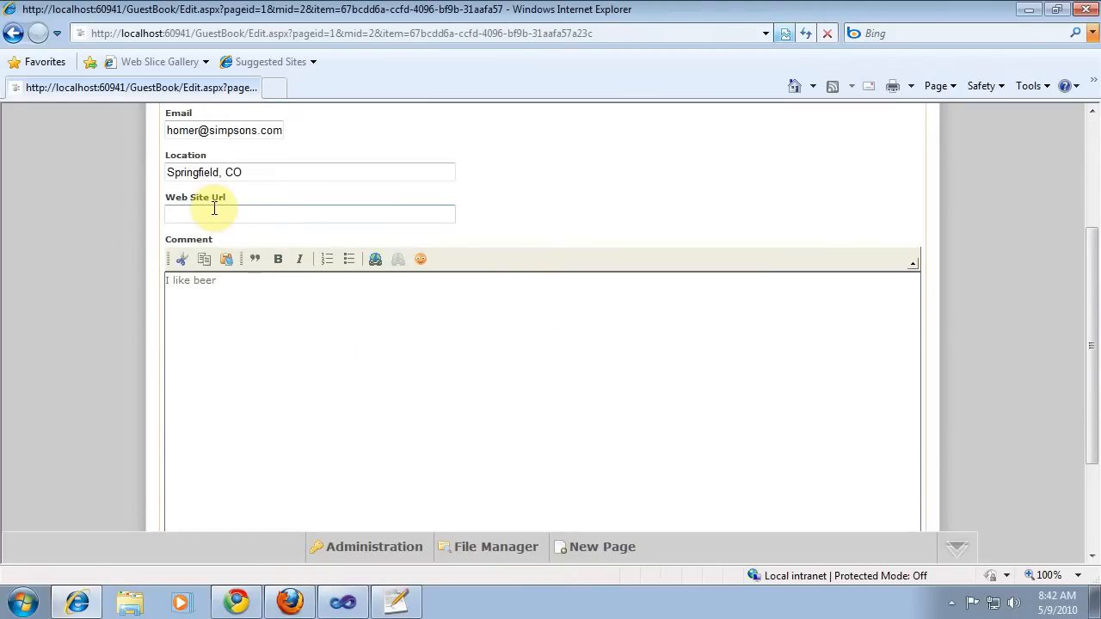
click(343, 601)
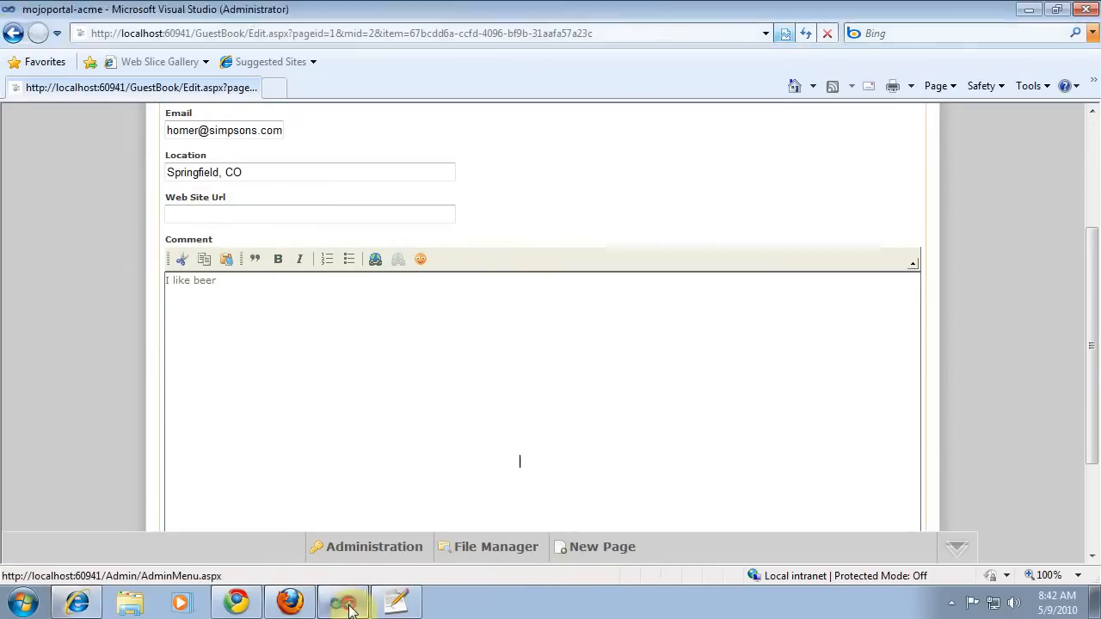
click(345, 601)
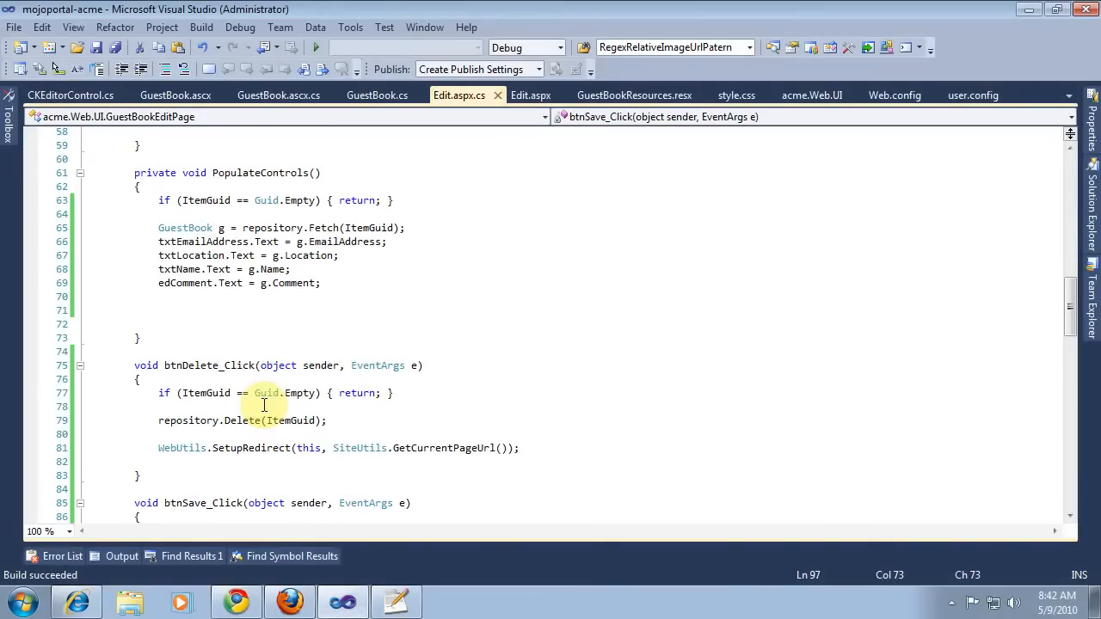
Step: Add txtWebSiteUrl.Text = g.WebSiteUrl; to PopulateControls, save, and build acme.Web.UI
scroll(down, 3)
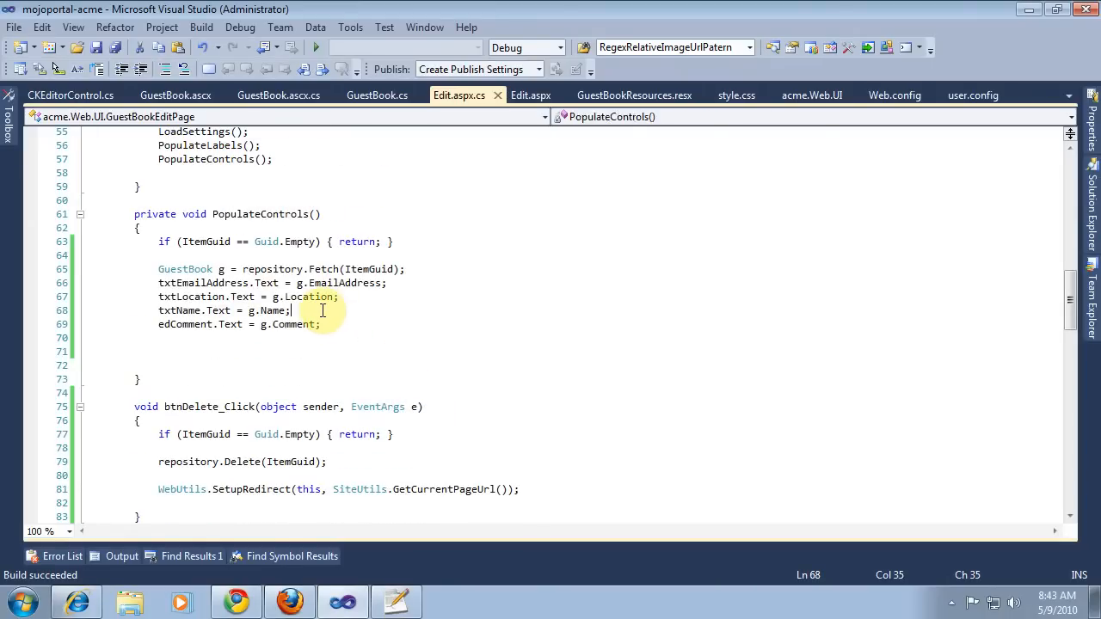
text(txtWebSiteUrl.Text = g.WebSiteUrl;)
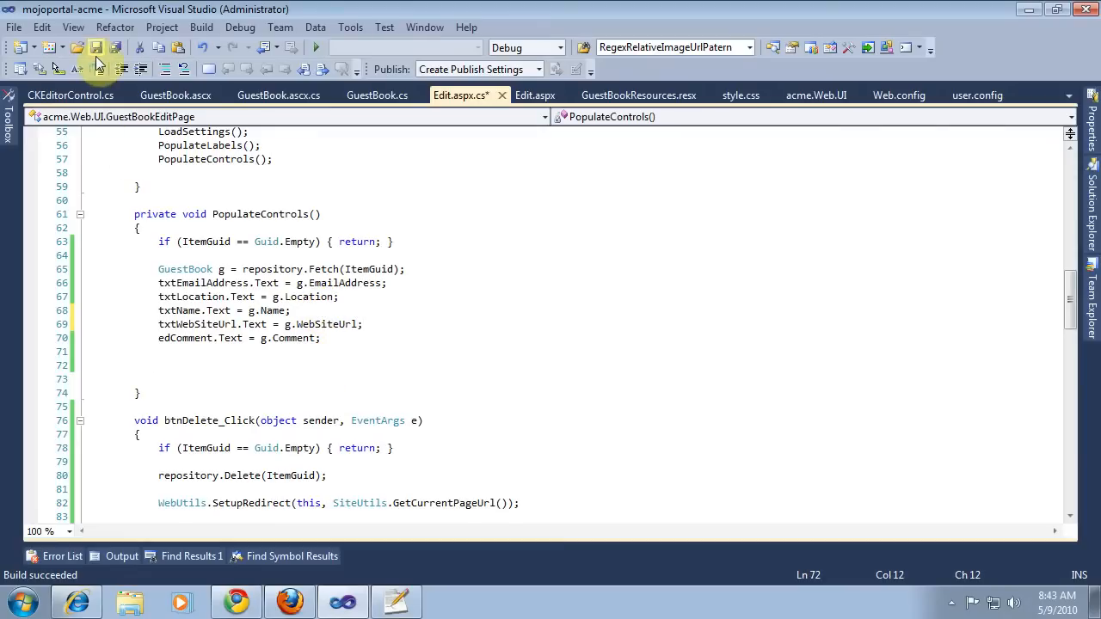
click(201, 27)
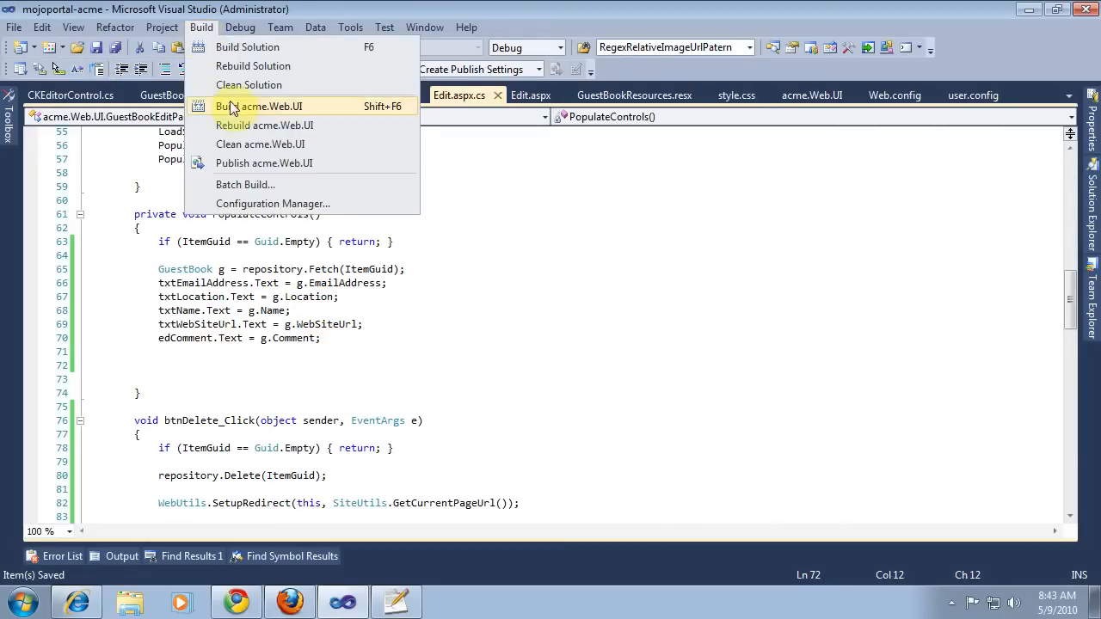
click(258, 106)
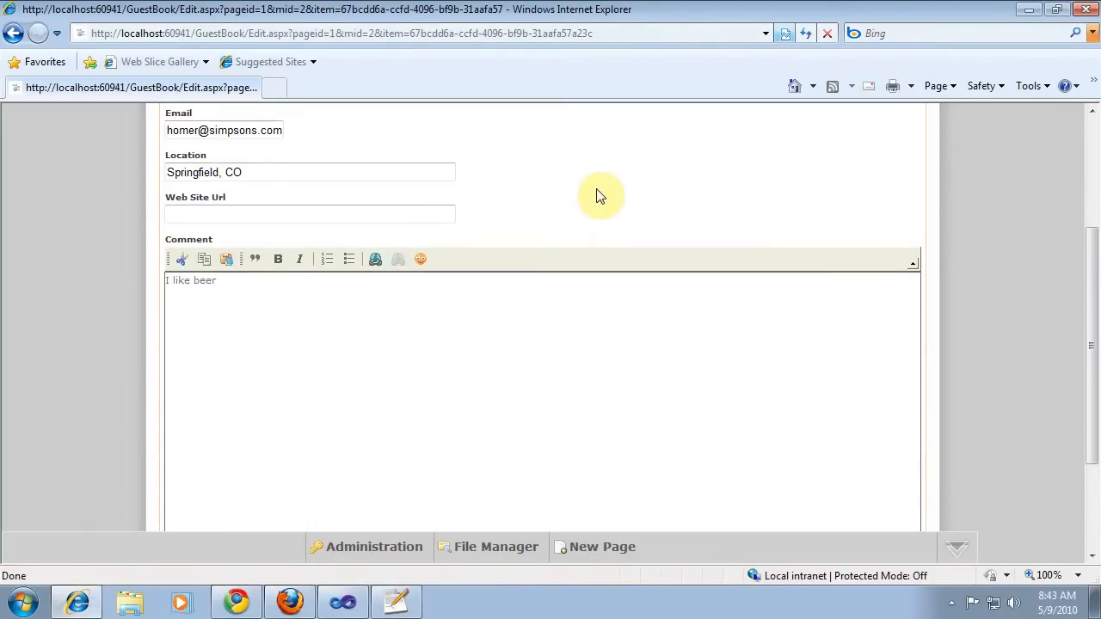
Step: Extend the comment to 'I like beer and girls with blue hair' in the edit form
click(250, 214)
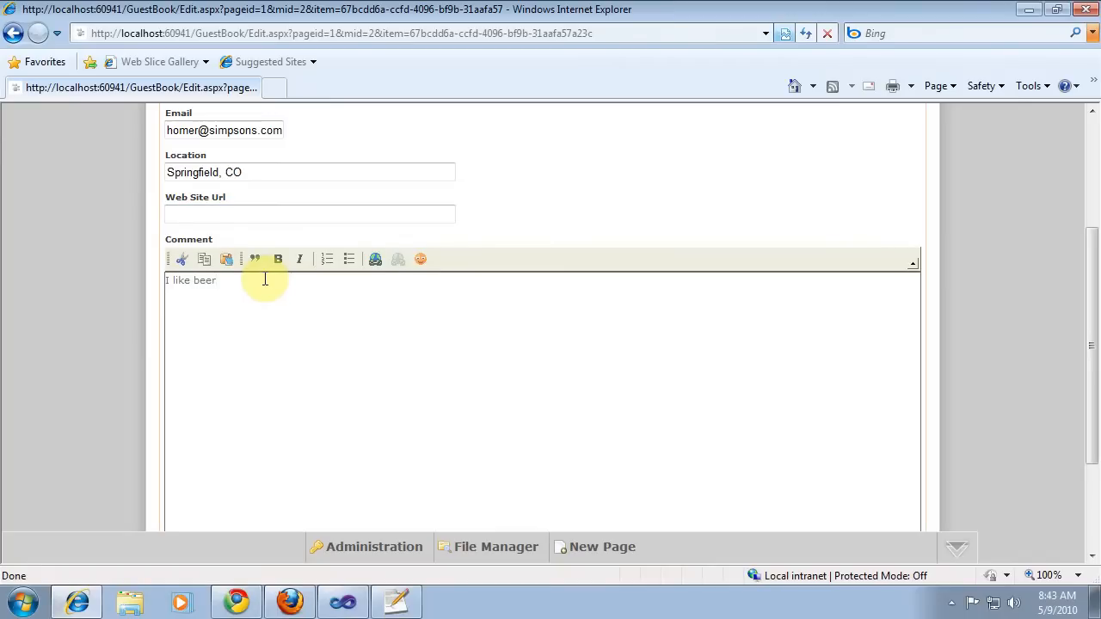
text(and)
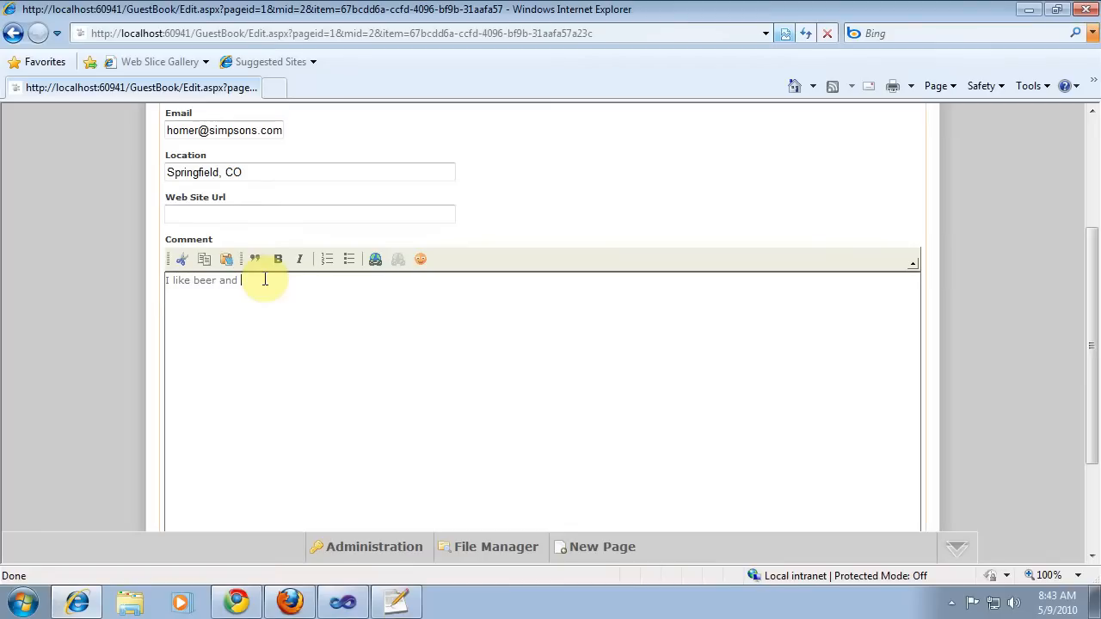
text(girls with blue hai)
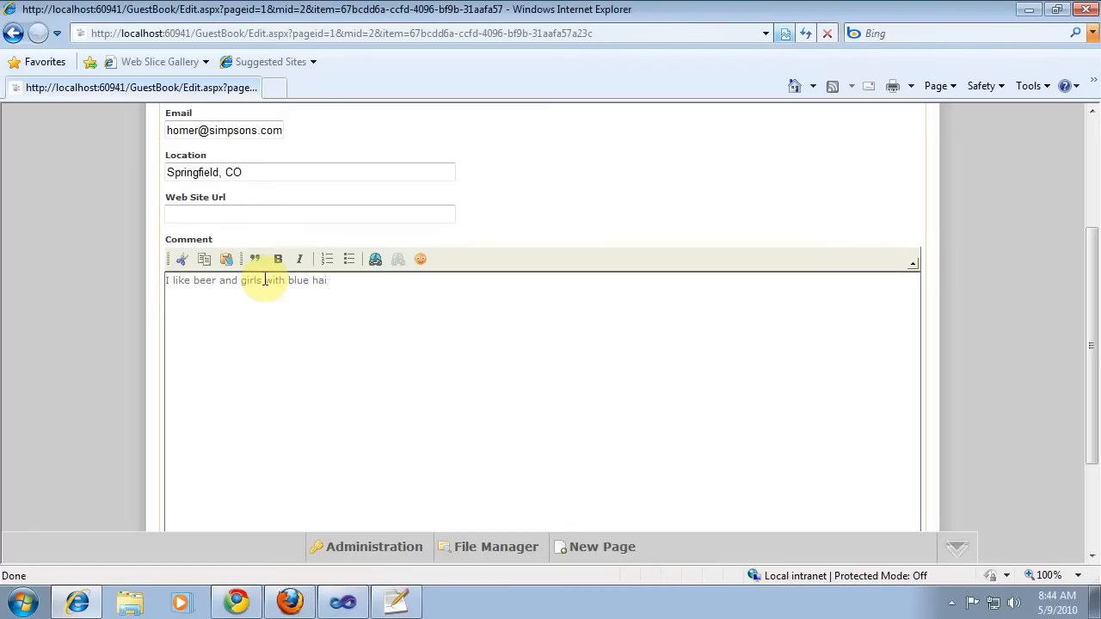
scroll(down, 3)
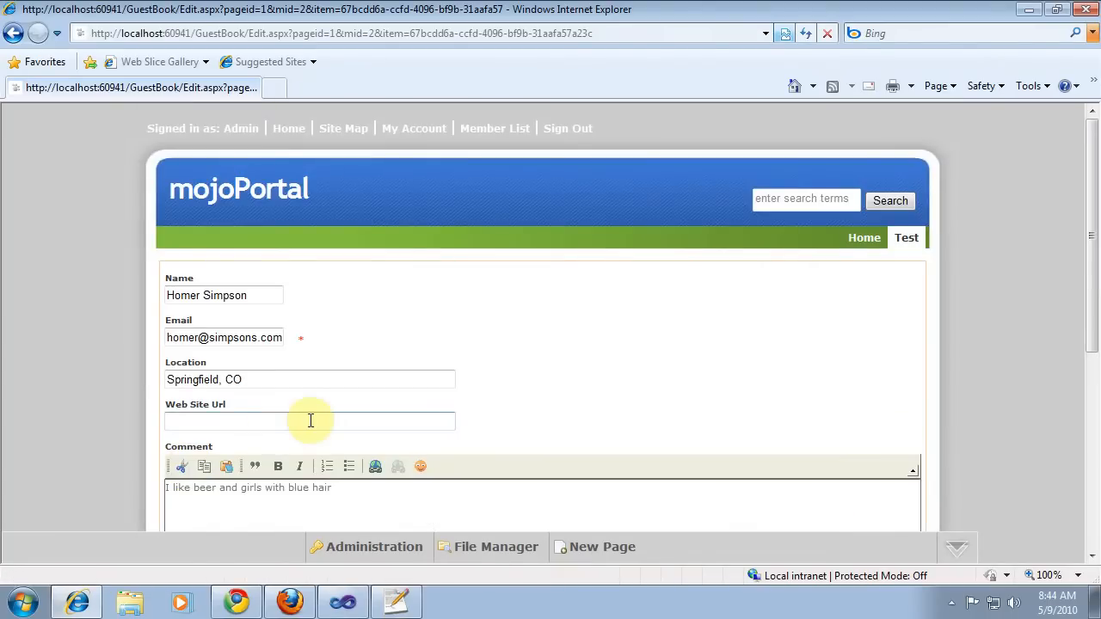
scroll(down, 3)
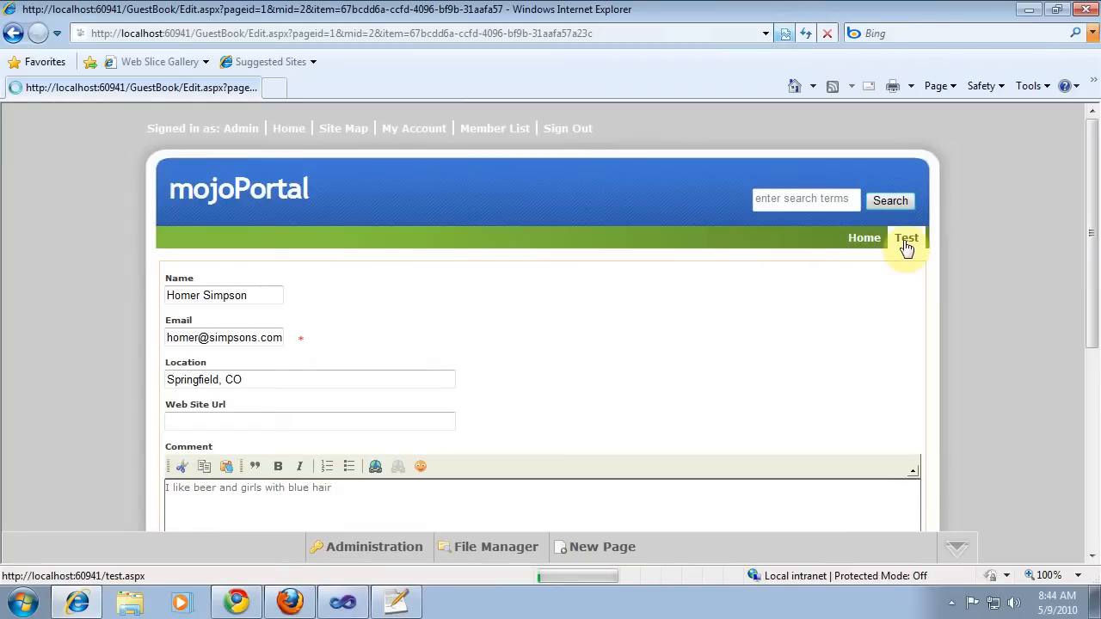
Step: Leave for the Test page without saving and return to Visual Studio
click(906, 237)
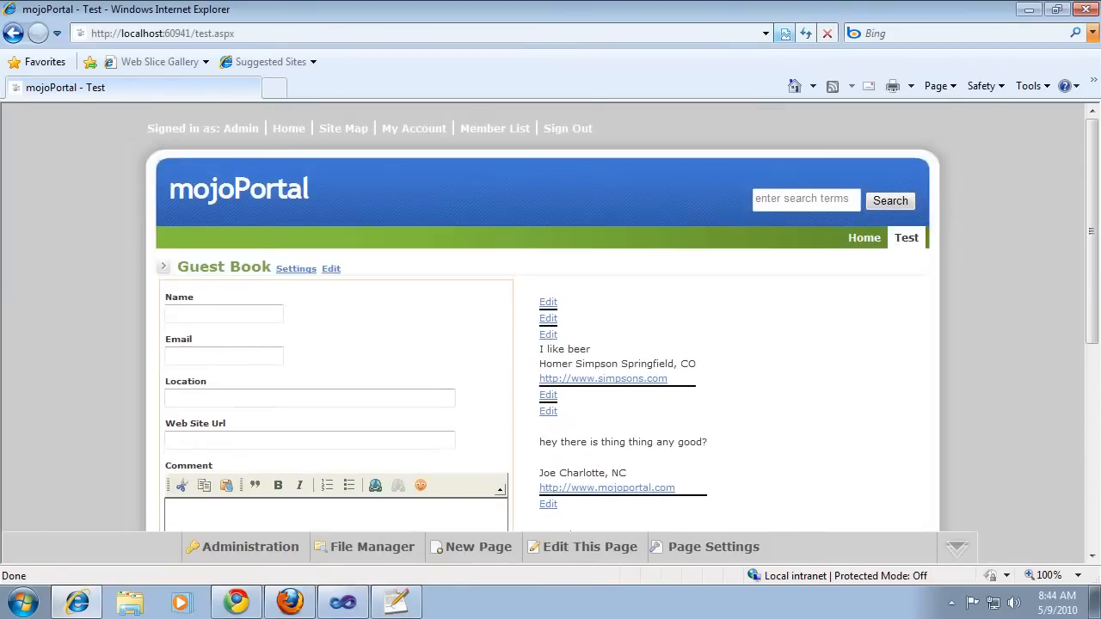
click(343, 601)
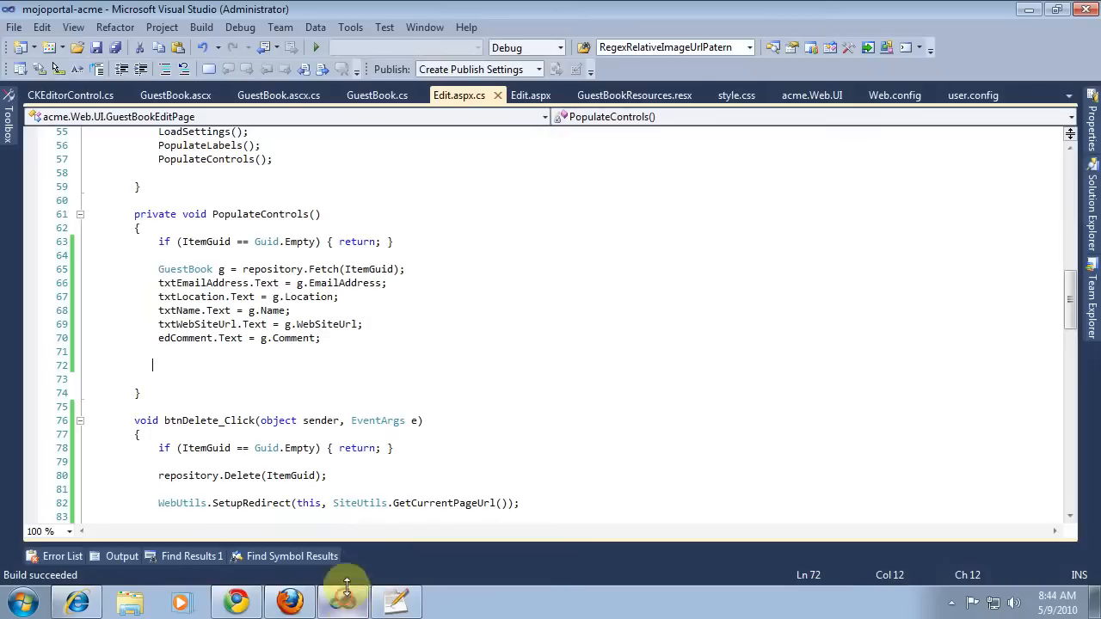
mouse_move(329, 323)
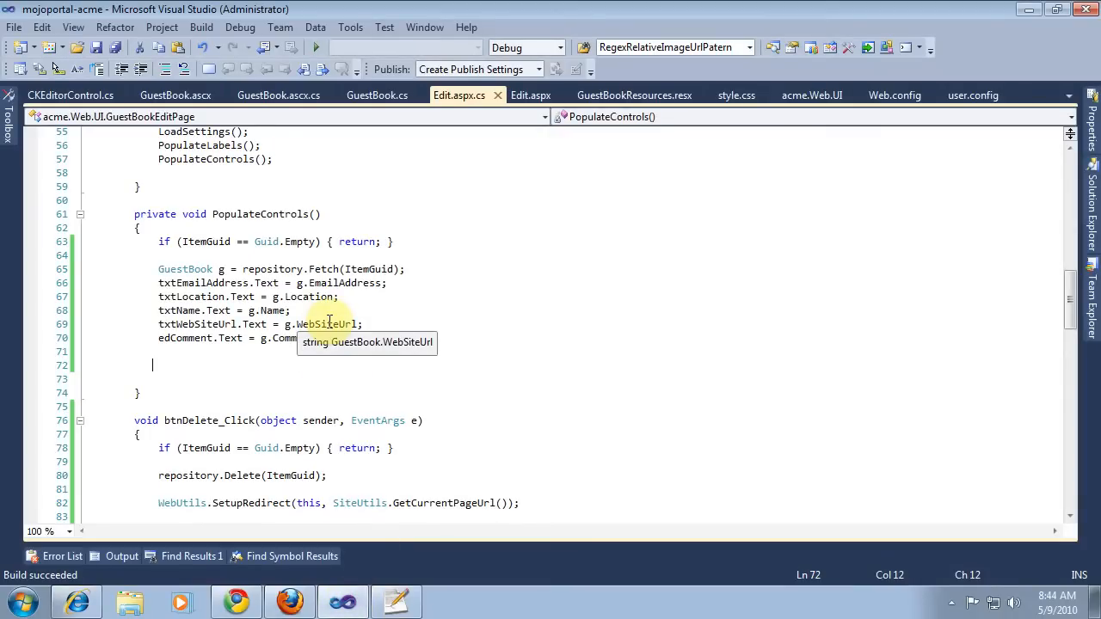
mouse_move(377, 95)
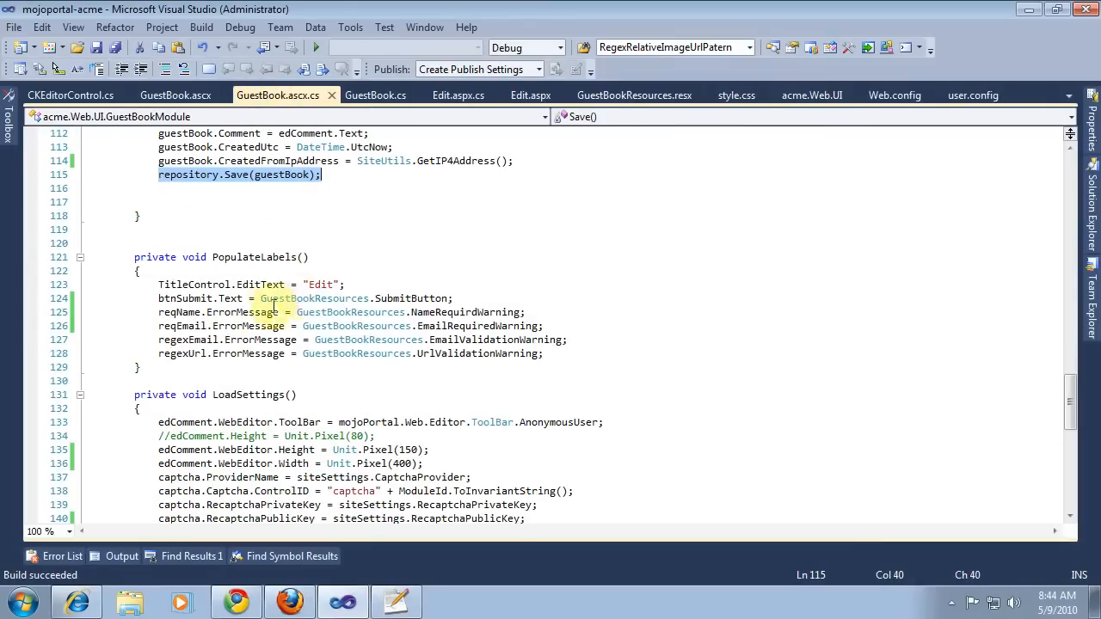
mouse_move(175, 312)
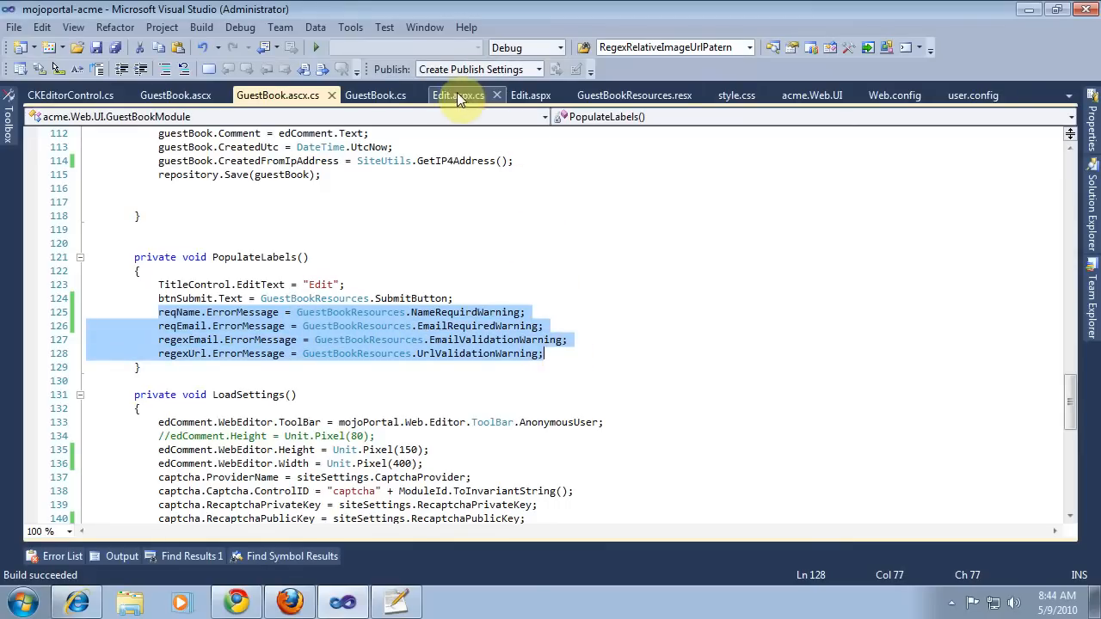
Step: Paste the copied ErrorMessage lines into Edit.aspx.cs PopulateLabels below the button and confirmation code
click(456, 95)
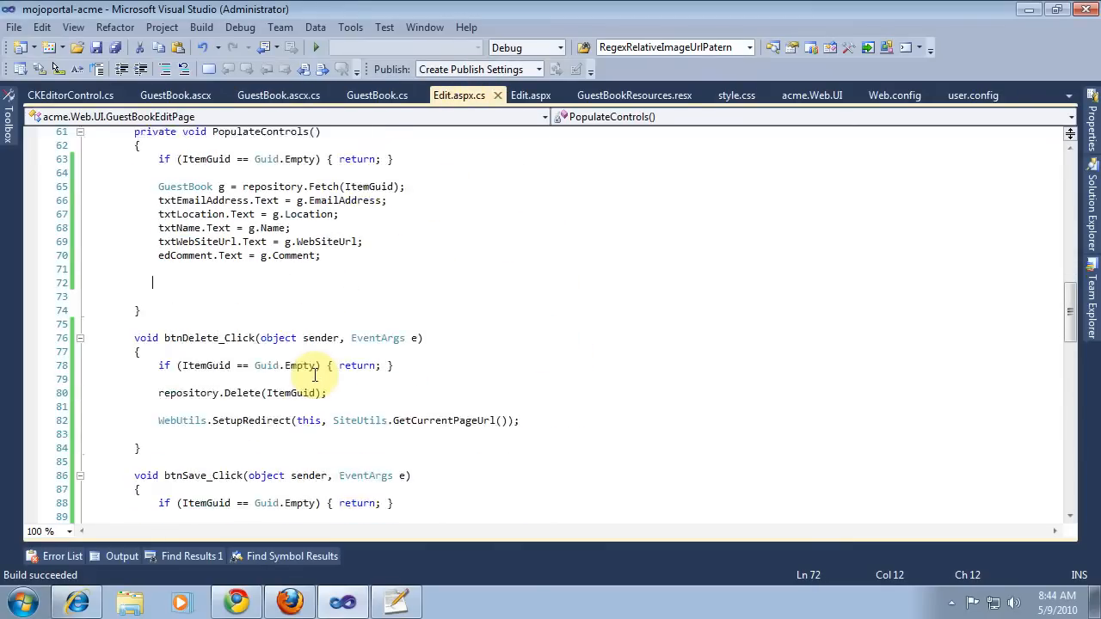
scroll(down, 3)
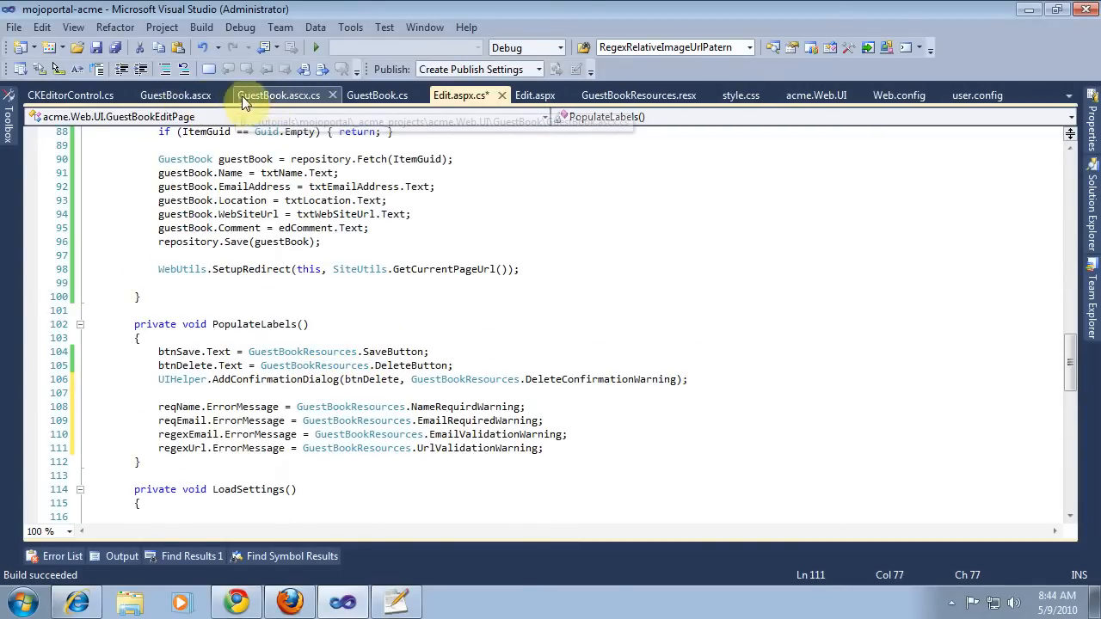
Step: Compare PopulateLabels against GuestBook.ascx.cs before heading to the browser
click(278, 94)
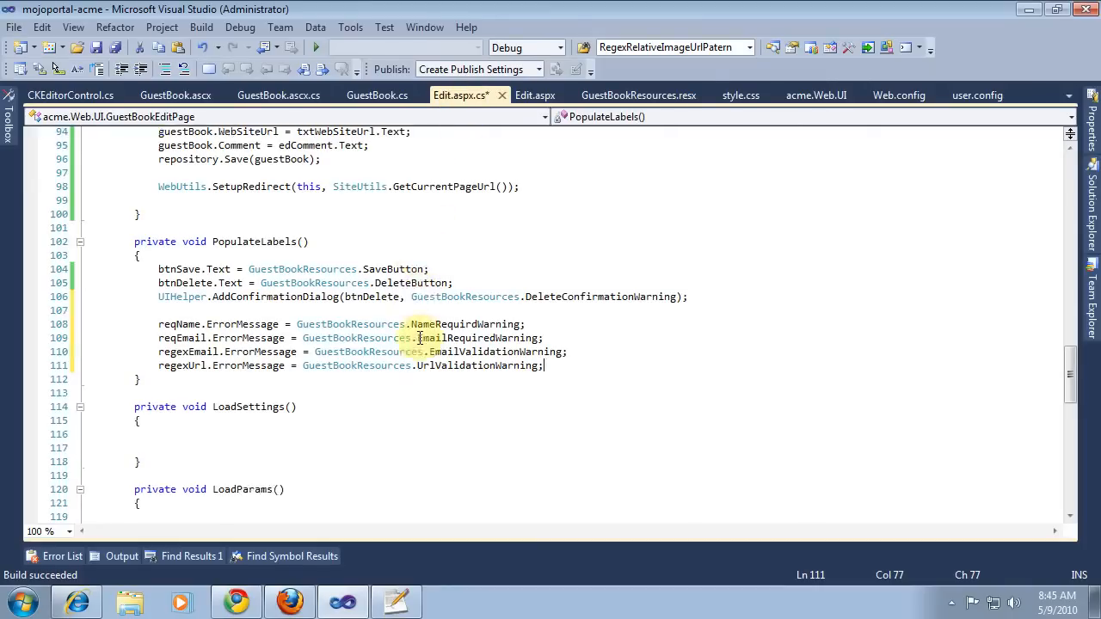
scroll(down, 3)
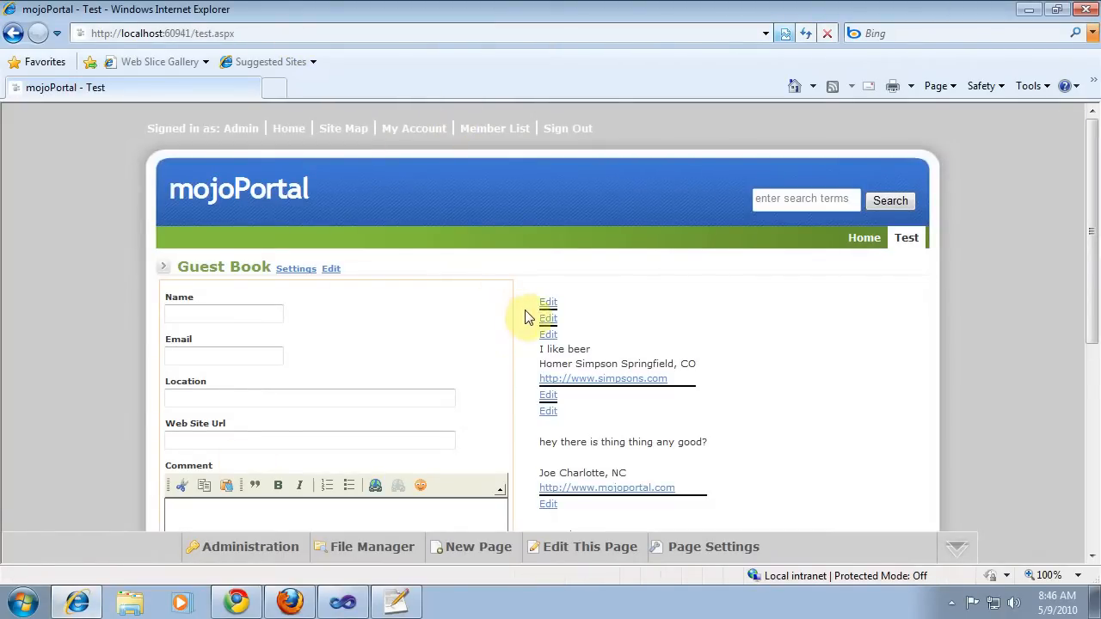
Step: Delete the two blank guestbook entries, accepting the confirmation prompt for each
click(548, 302)
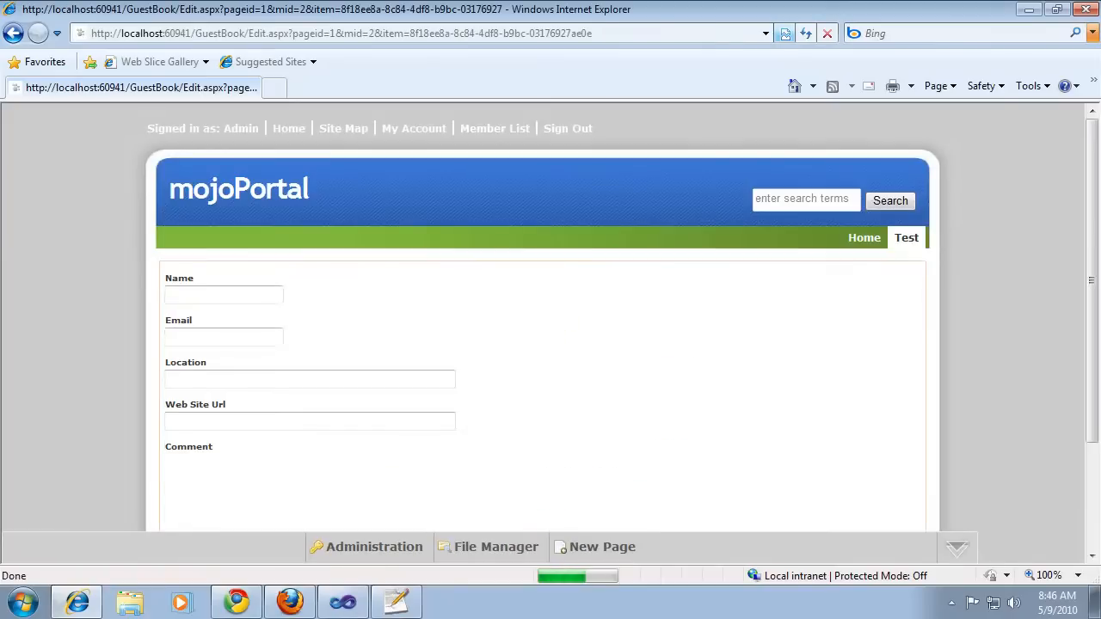
scroll(down, 3)
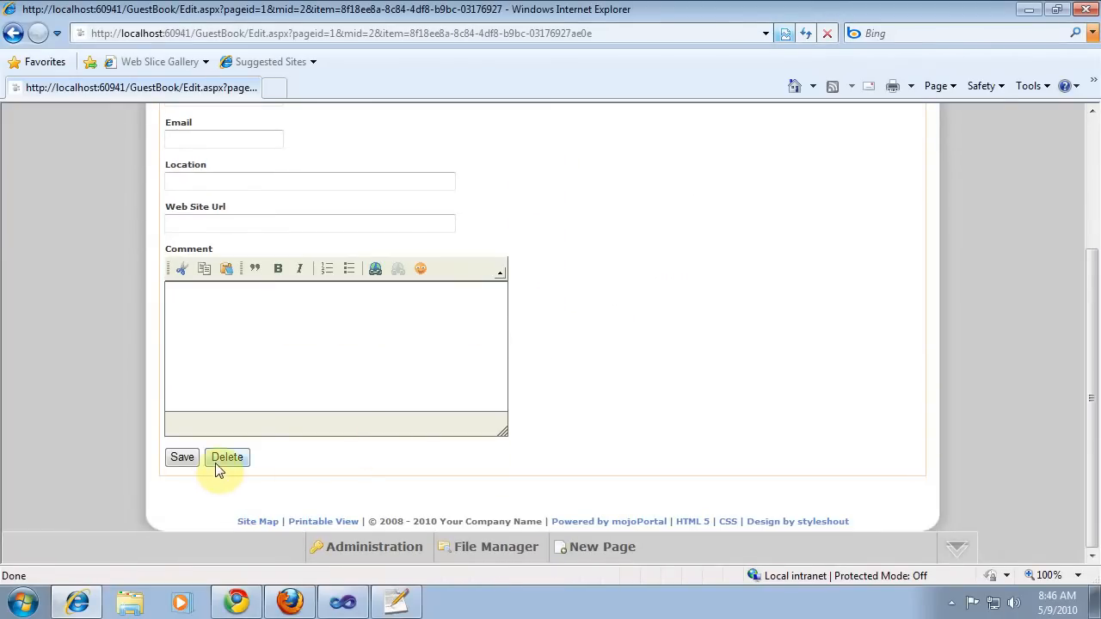
click(227, 457)
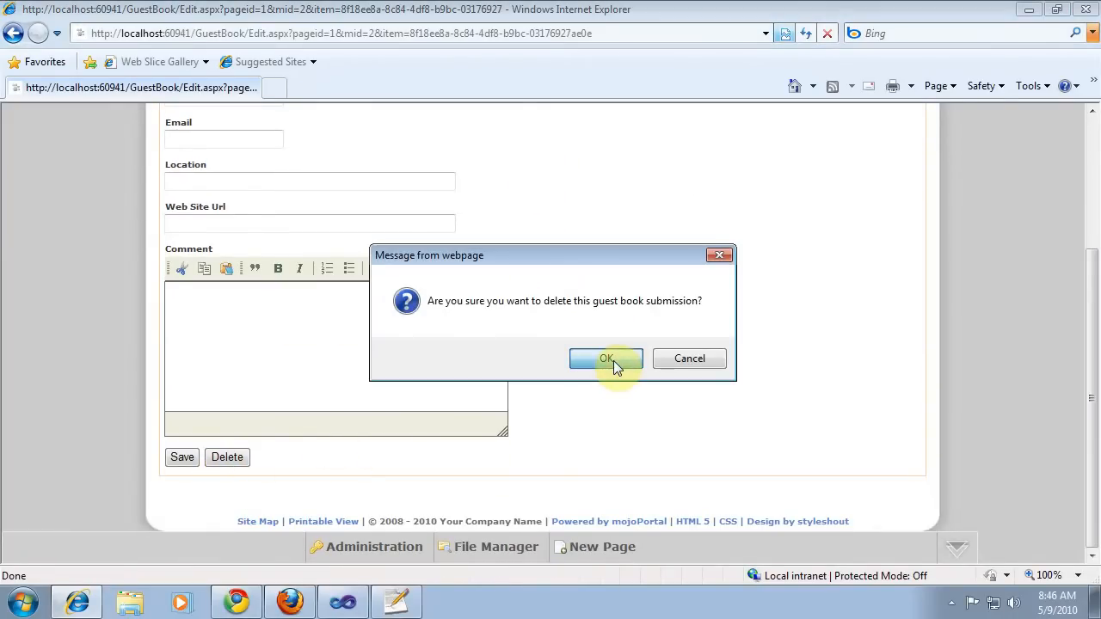
click(606, 358)
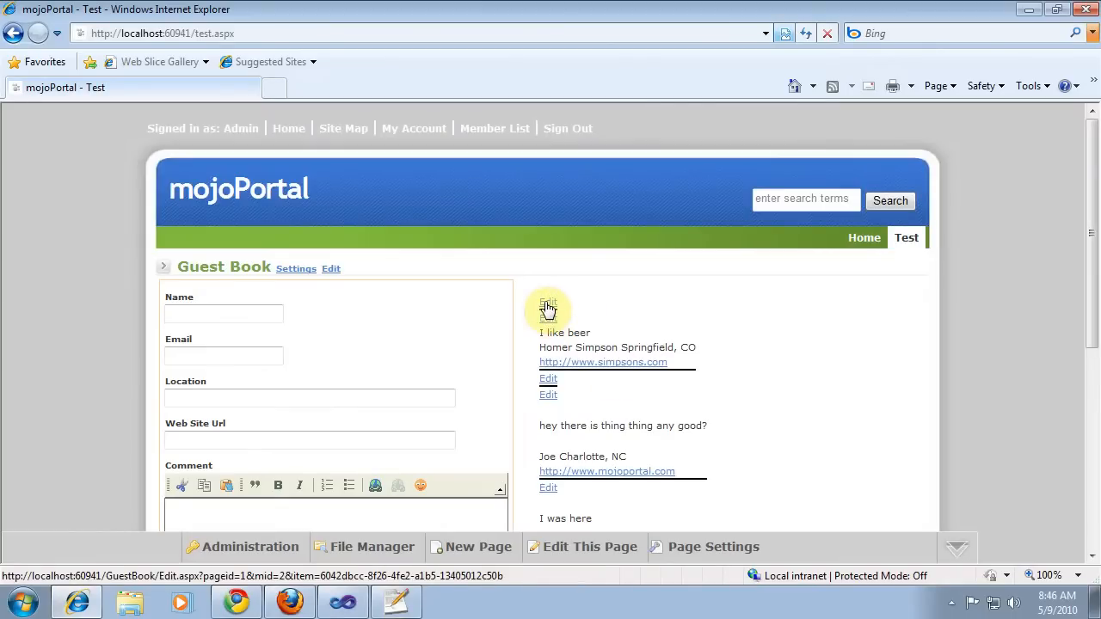
click(548, 303)
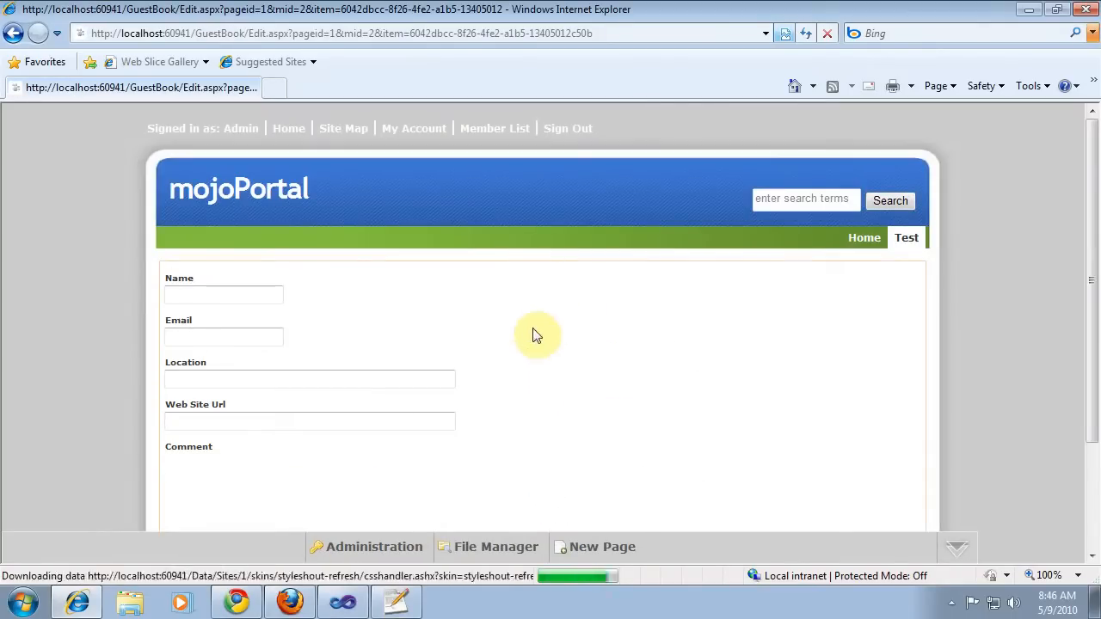
click(227, 457)
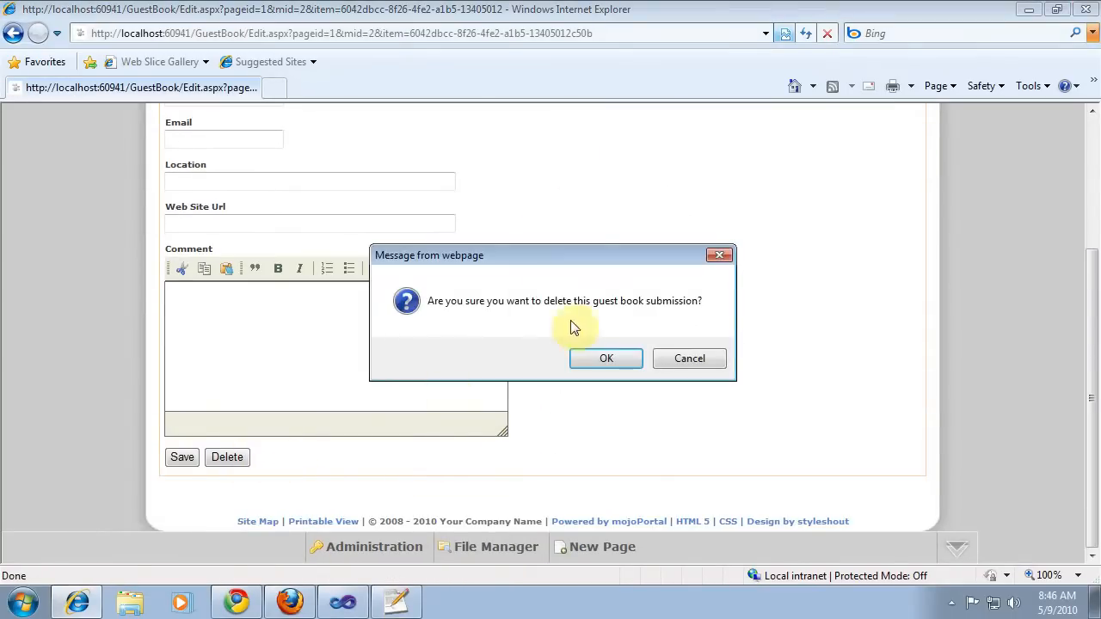
click(605, 359)
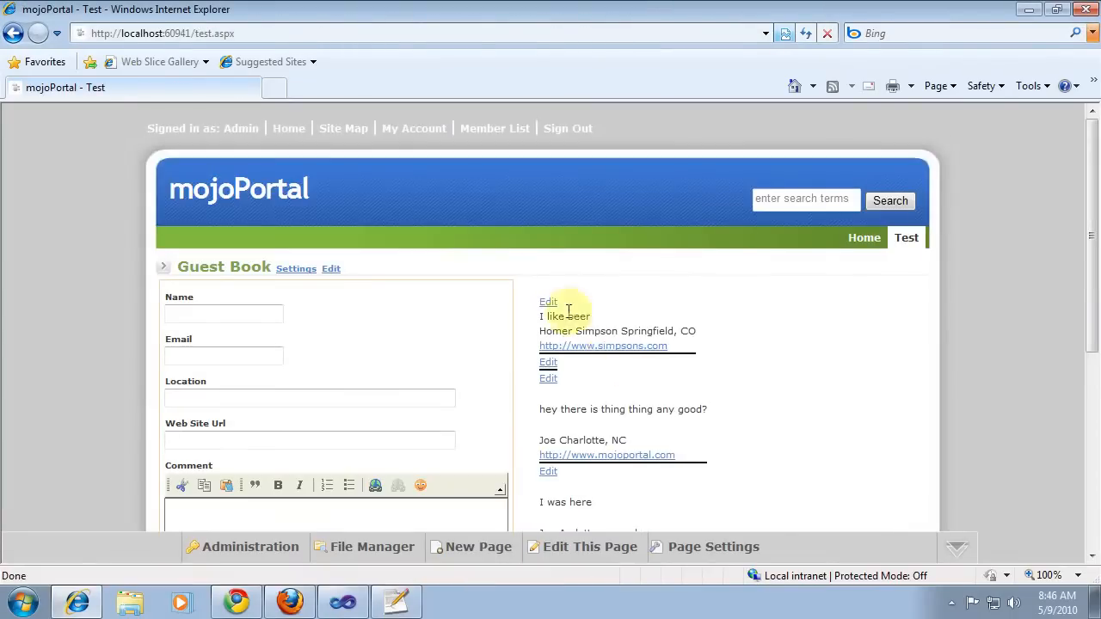